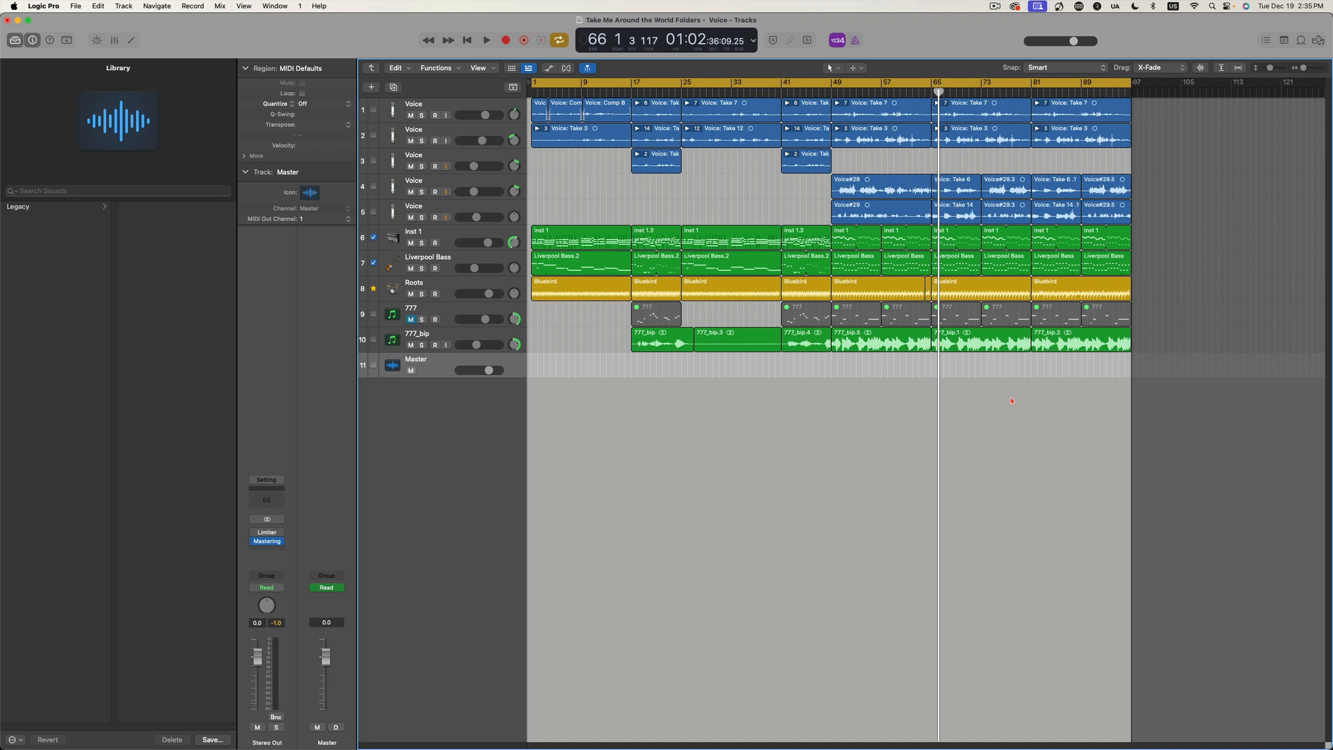
mouse_move(949, 450)
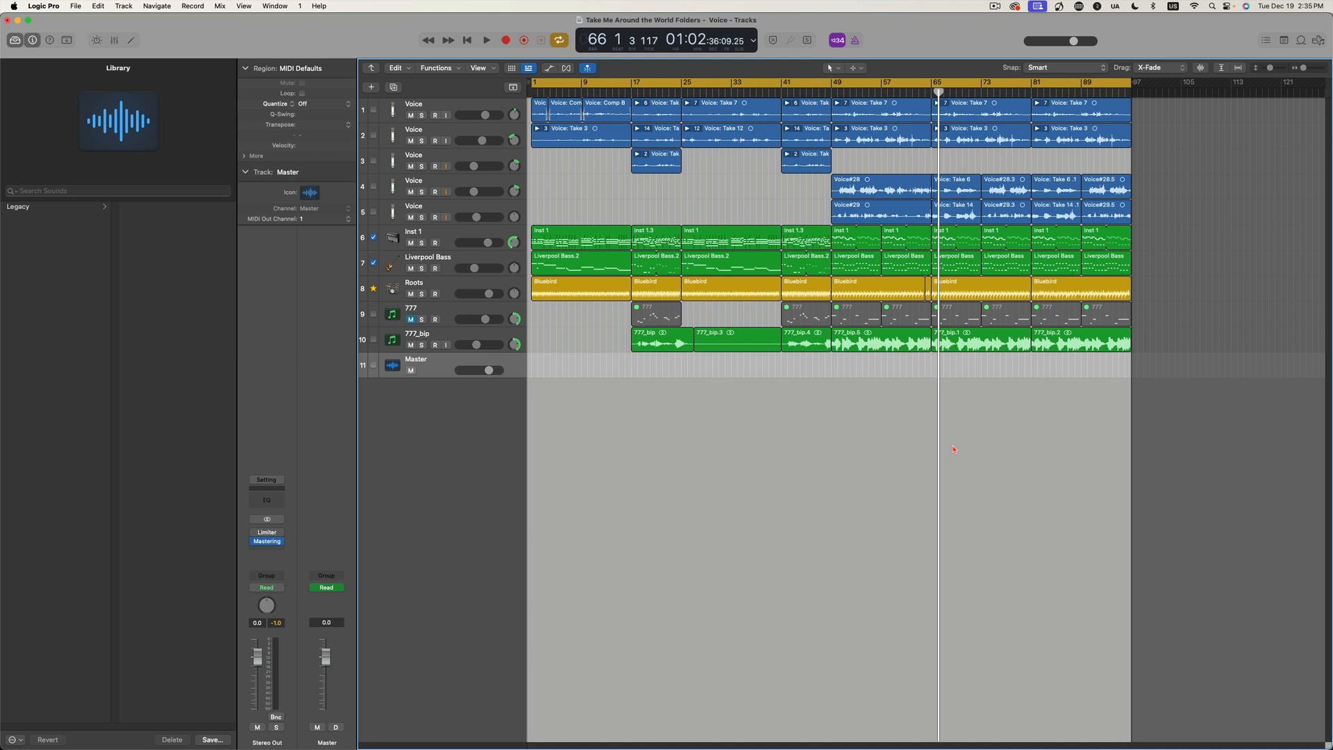
mouse_move(991, 393)
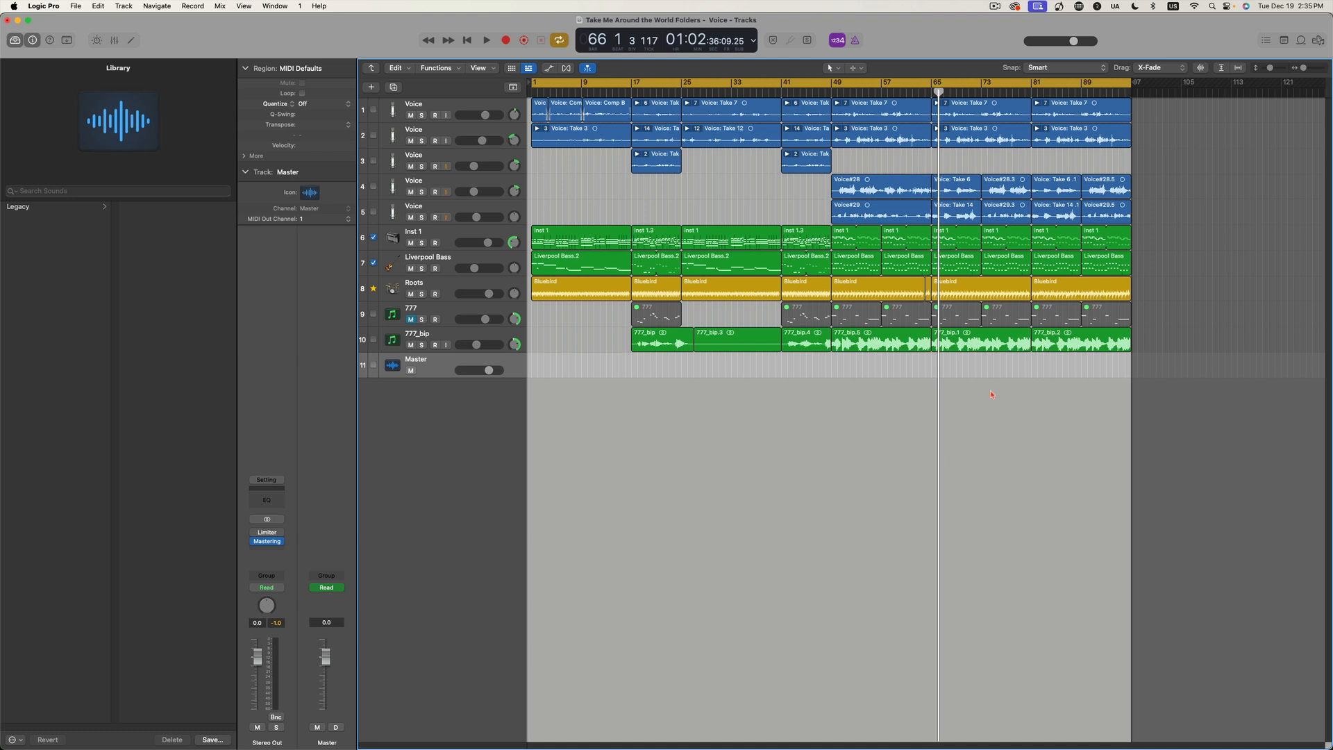
mouse_move(1116, 364)
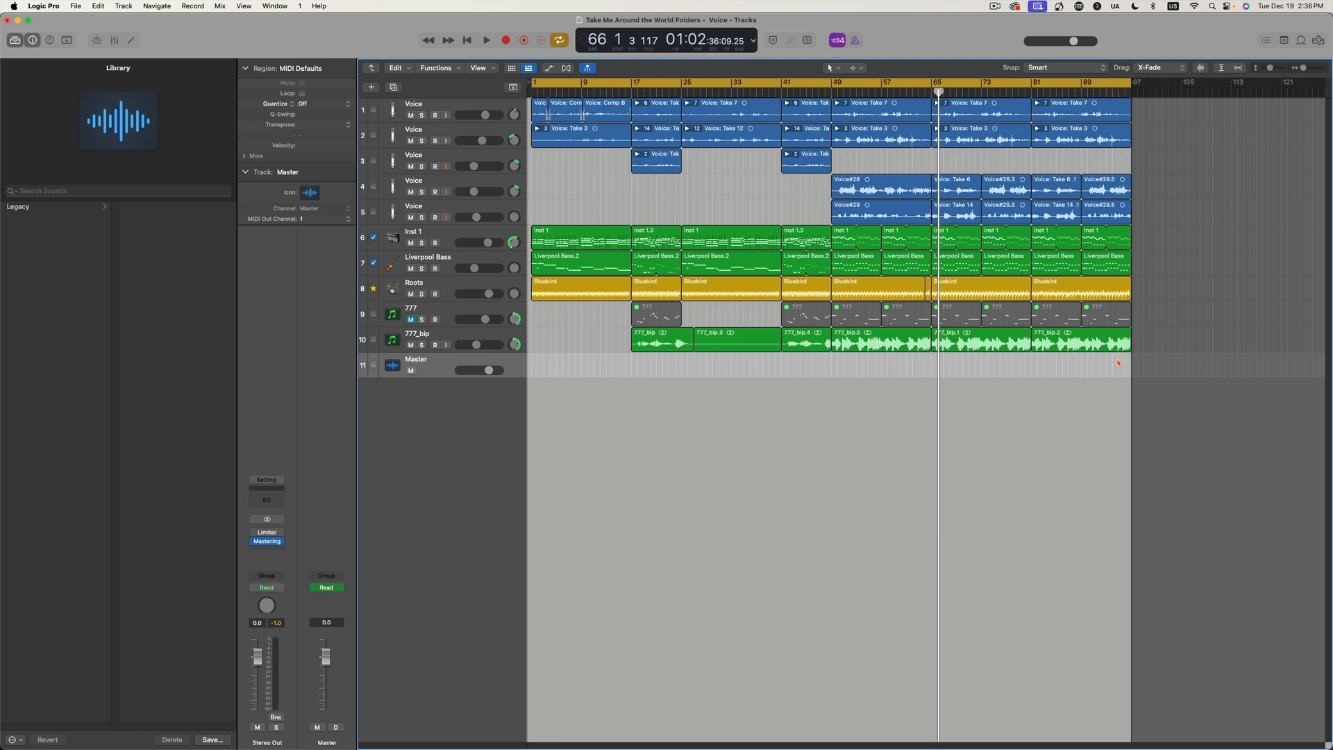
mouse_move(1106, 362)
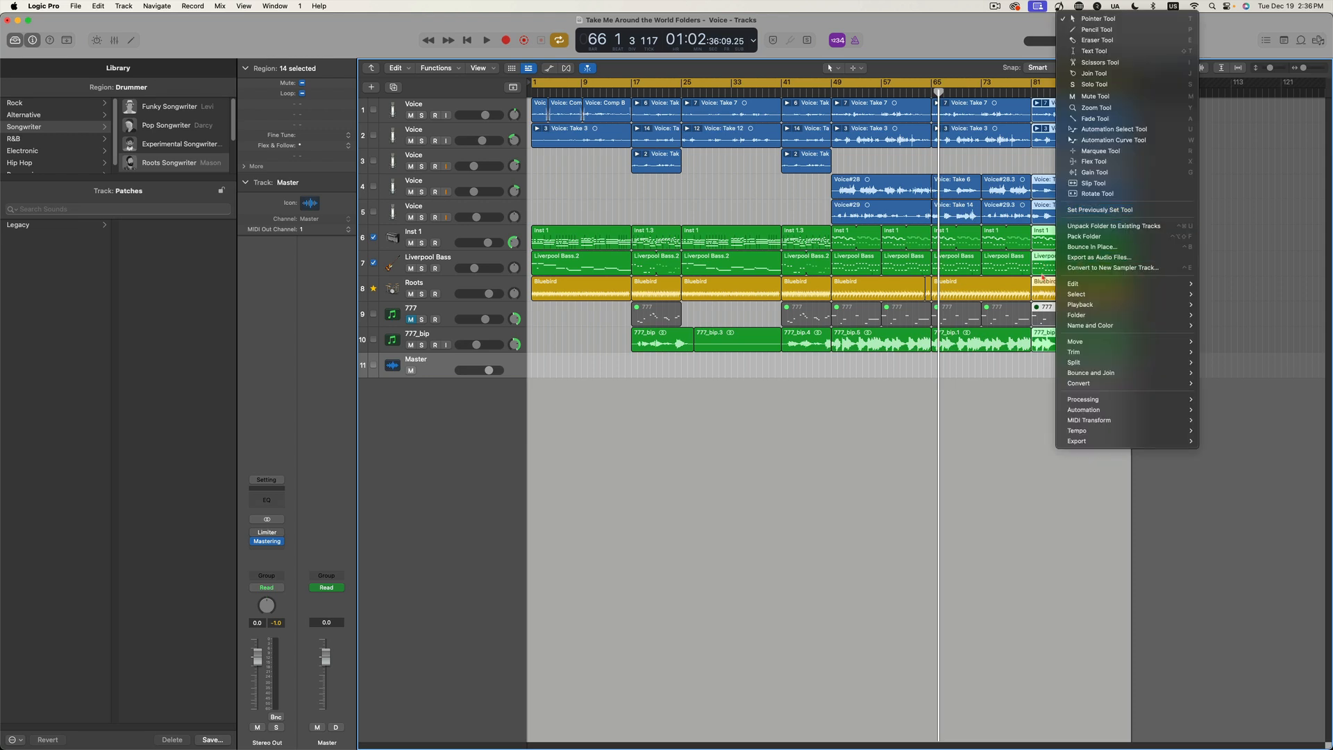
mouse_move(1095, 172)
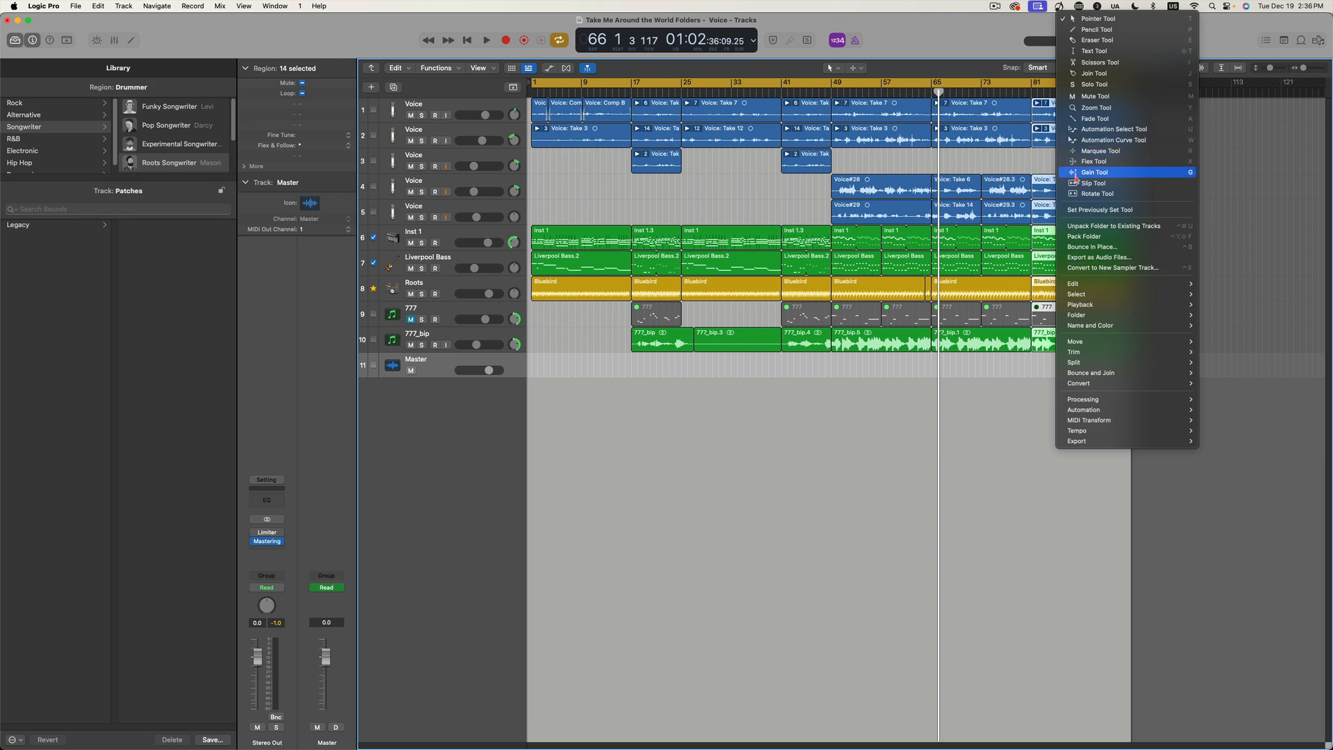
mouse_move(1076, 315)
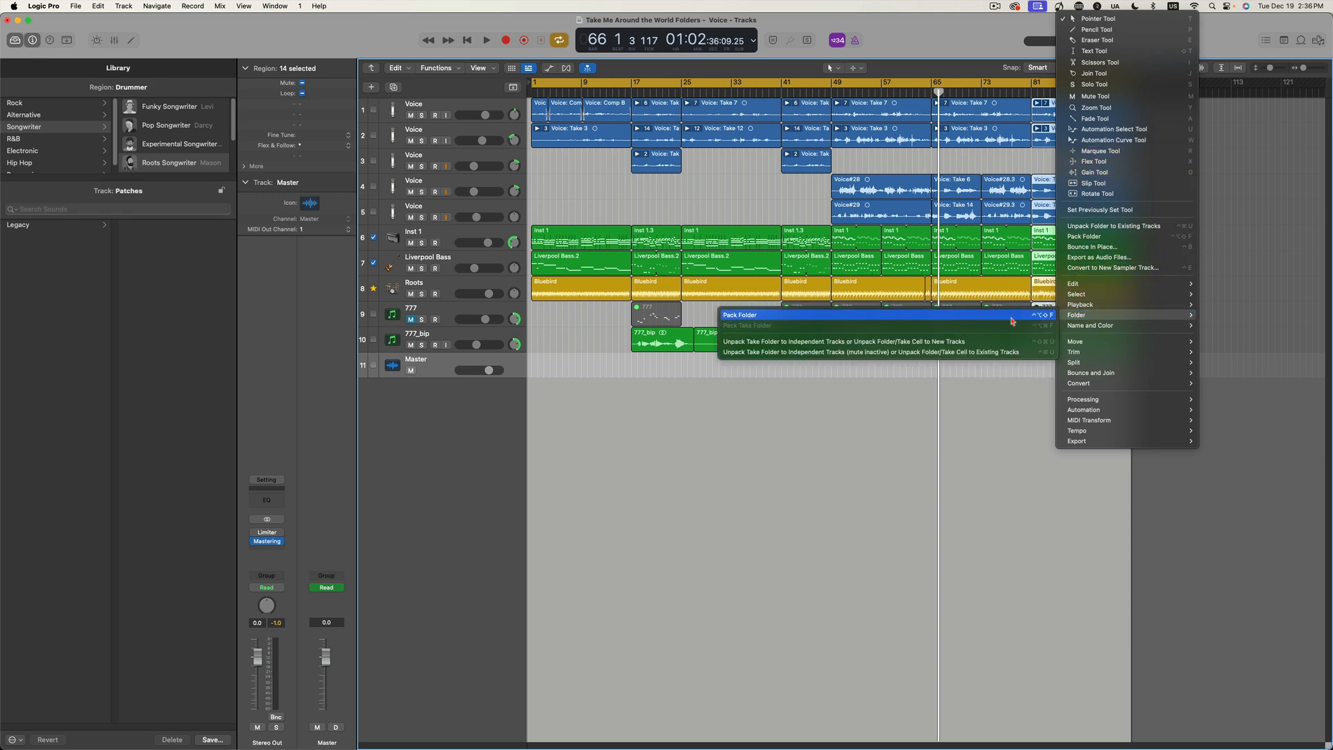
mouse_move(768, 316)
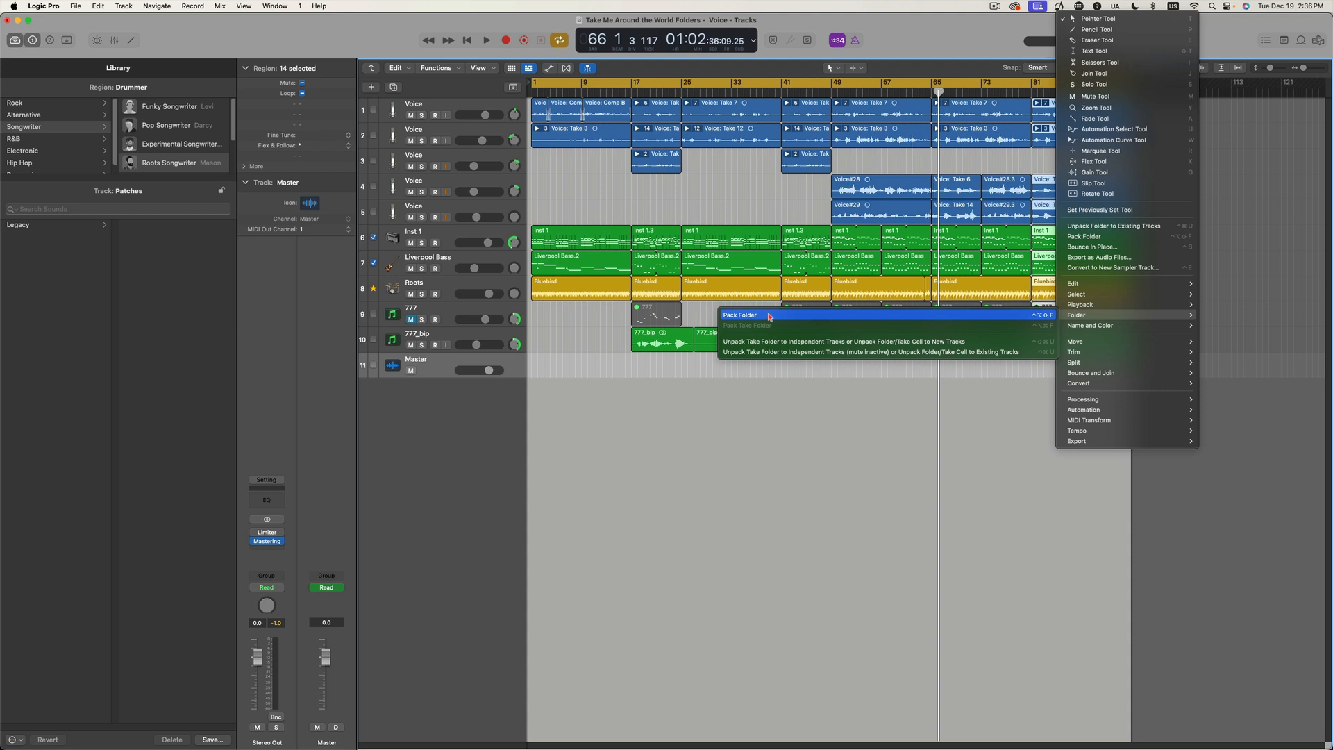
- Pack the last section's selected regions into a single folder region
left_click(740, 315)
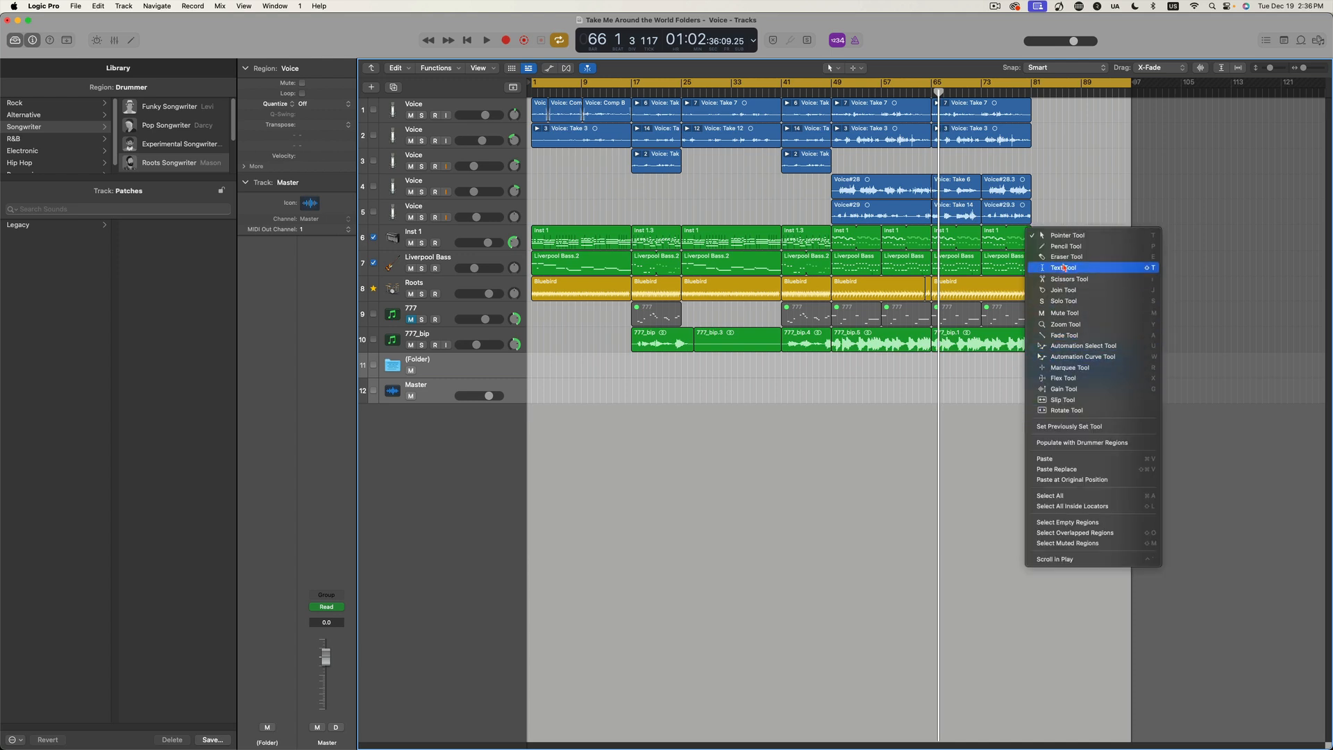
- Use the Text Tool to rename the folder region 'Final Chorus'
left_click(1064, 266)
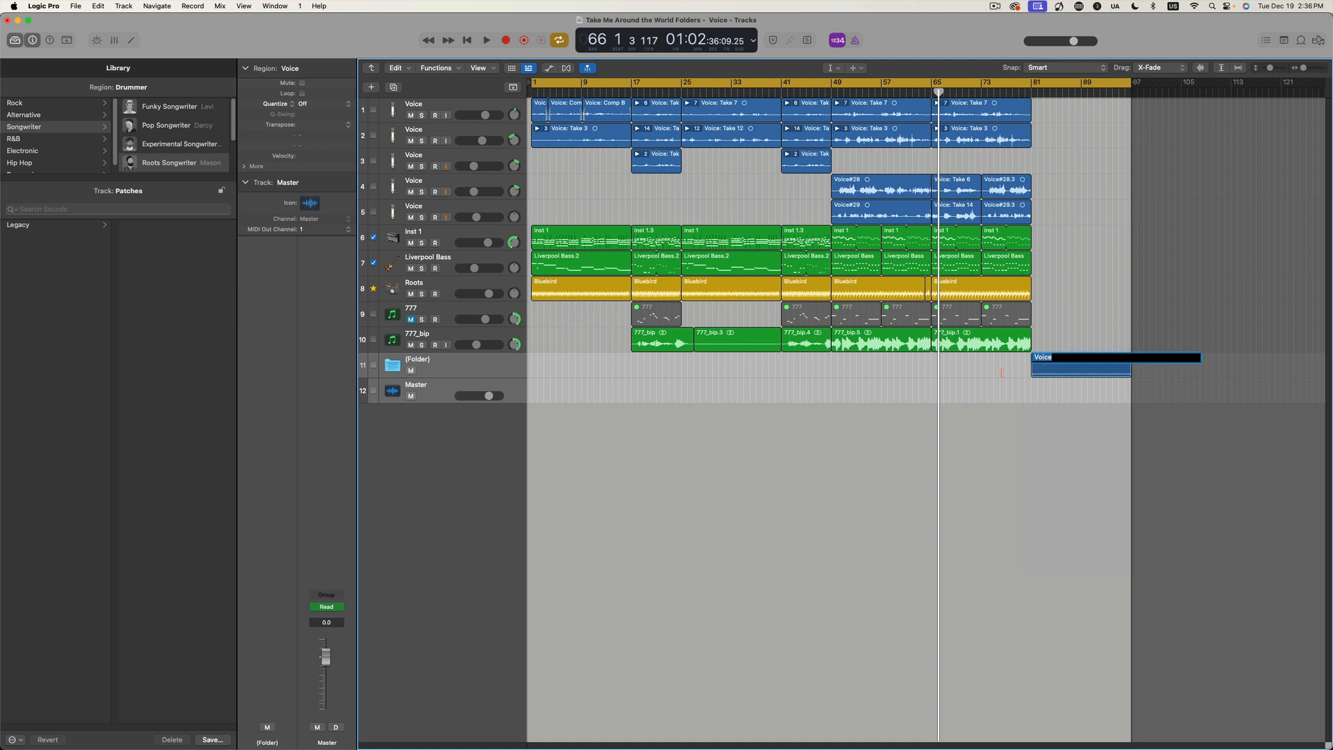
type("Final Cho")
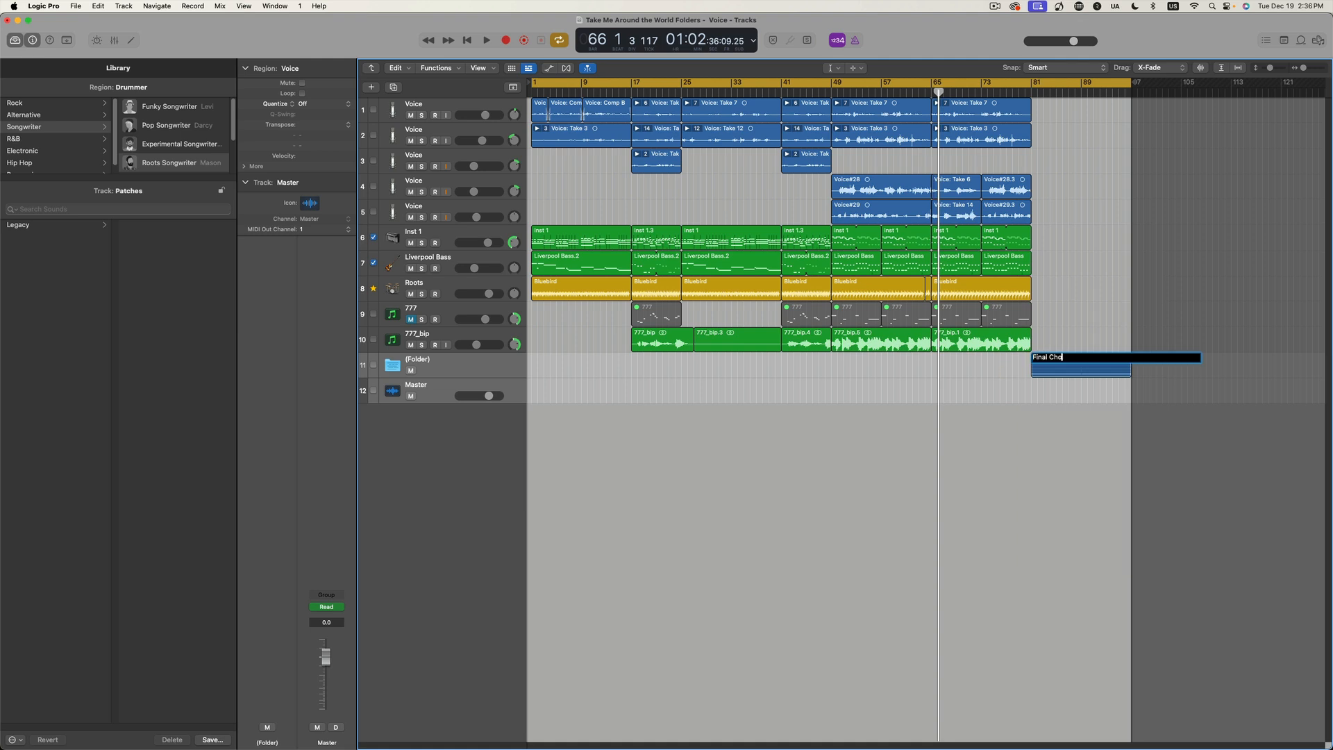
type("rus/Bridge")
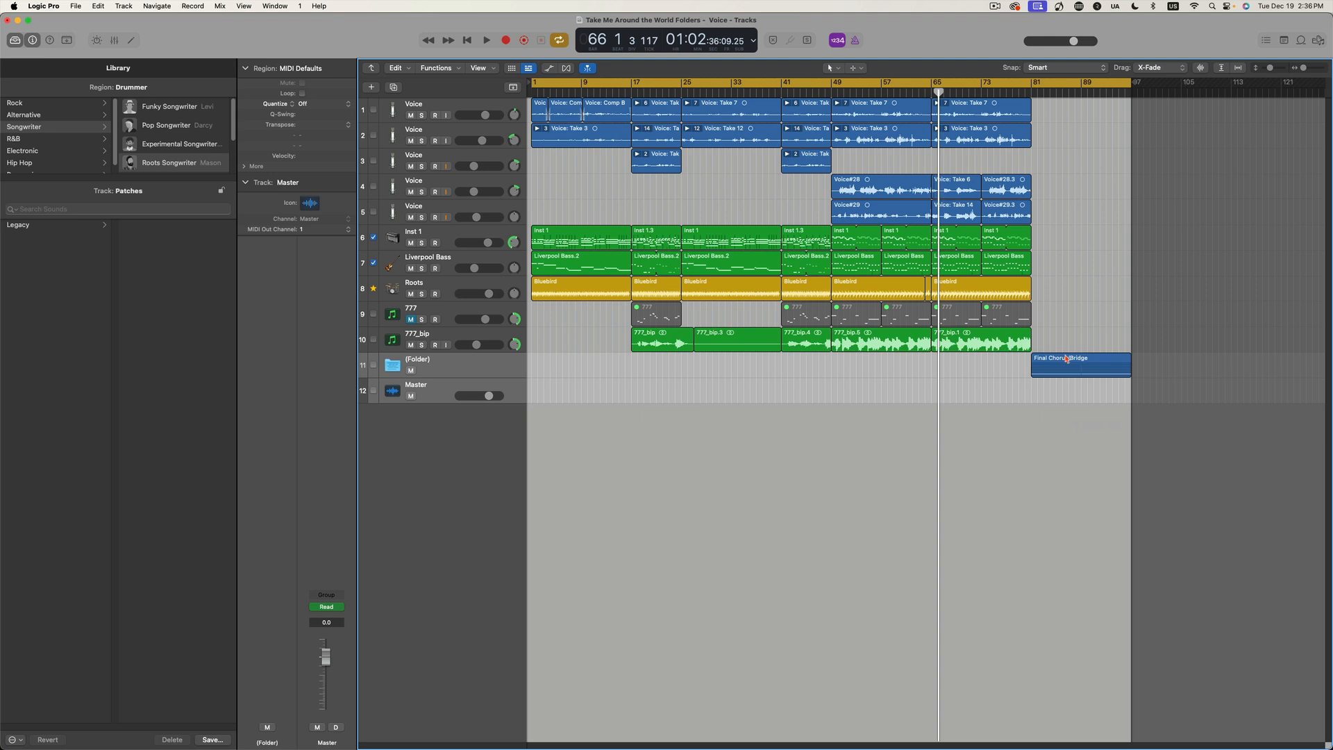
mouse_move(602, 383)
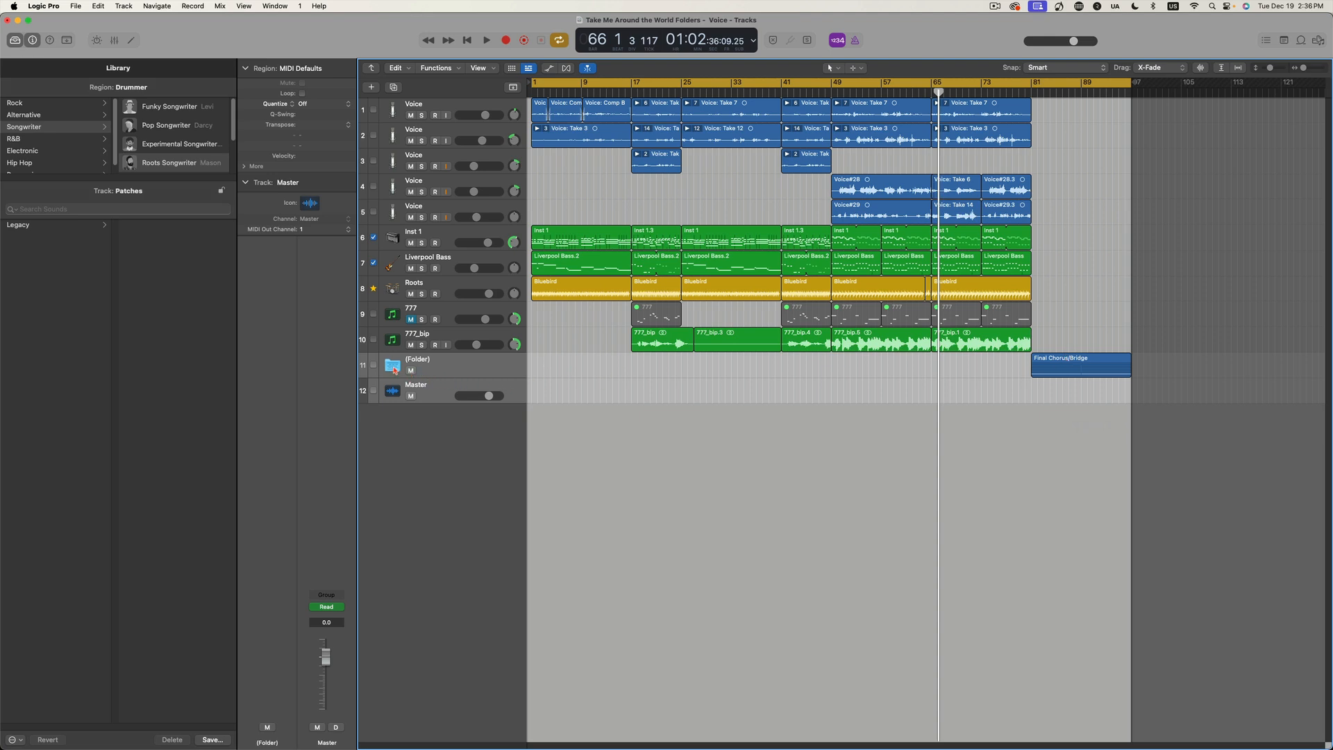
mouse_move(391, 365)
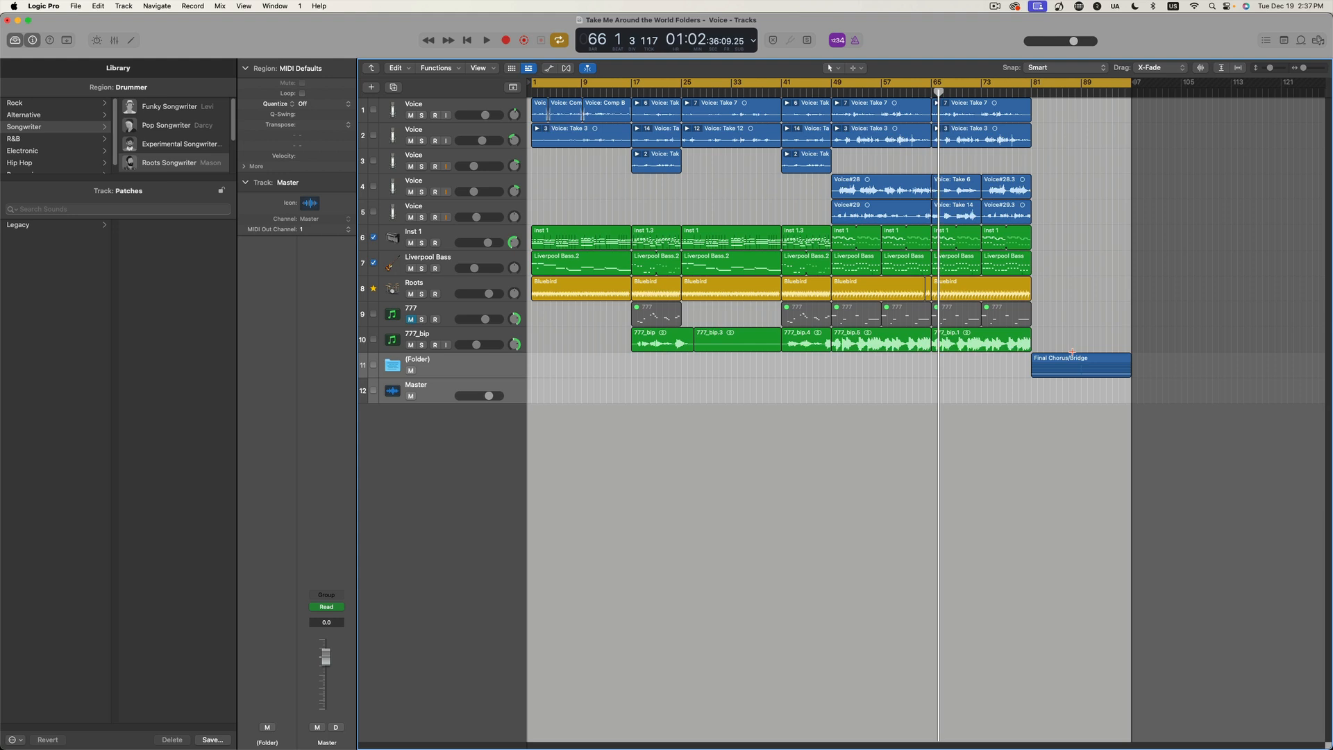
left_click_drag(1080, 358, 916, 359)
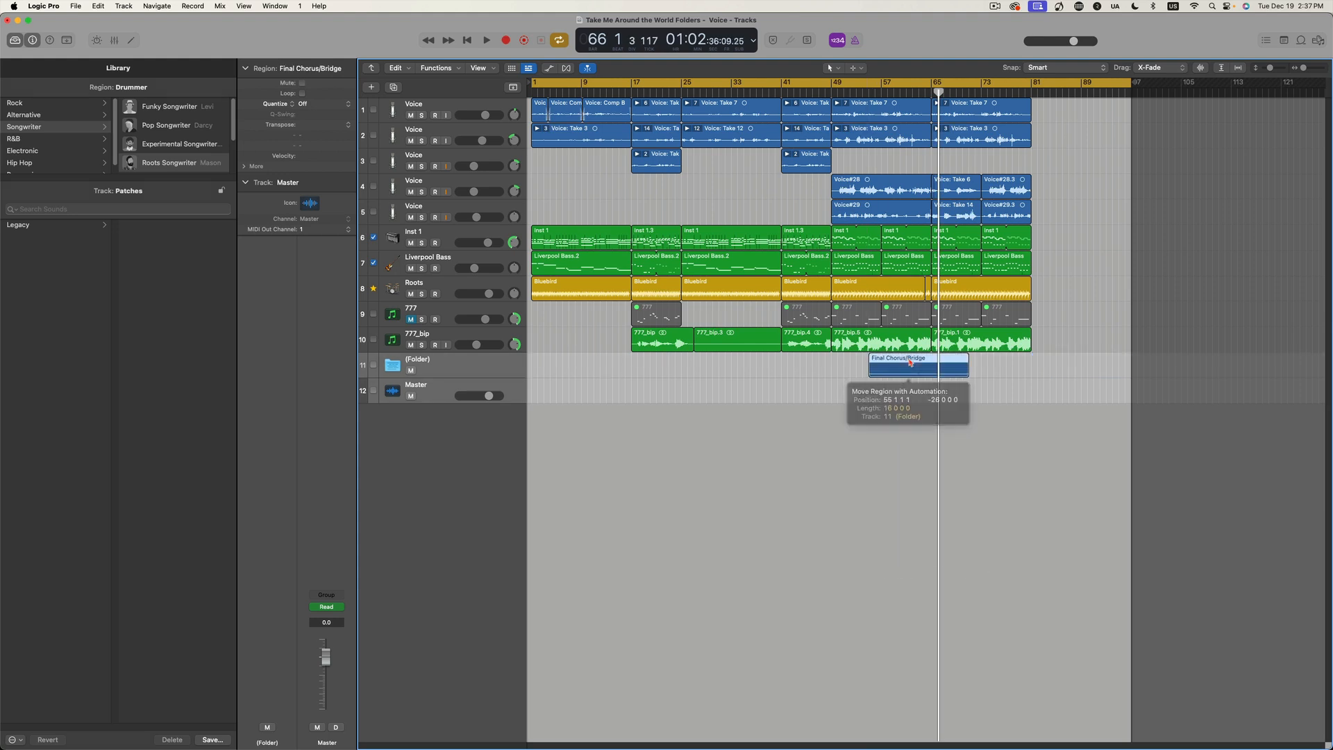
left_click_drag(917, 362, 1080, 362)
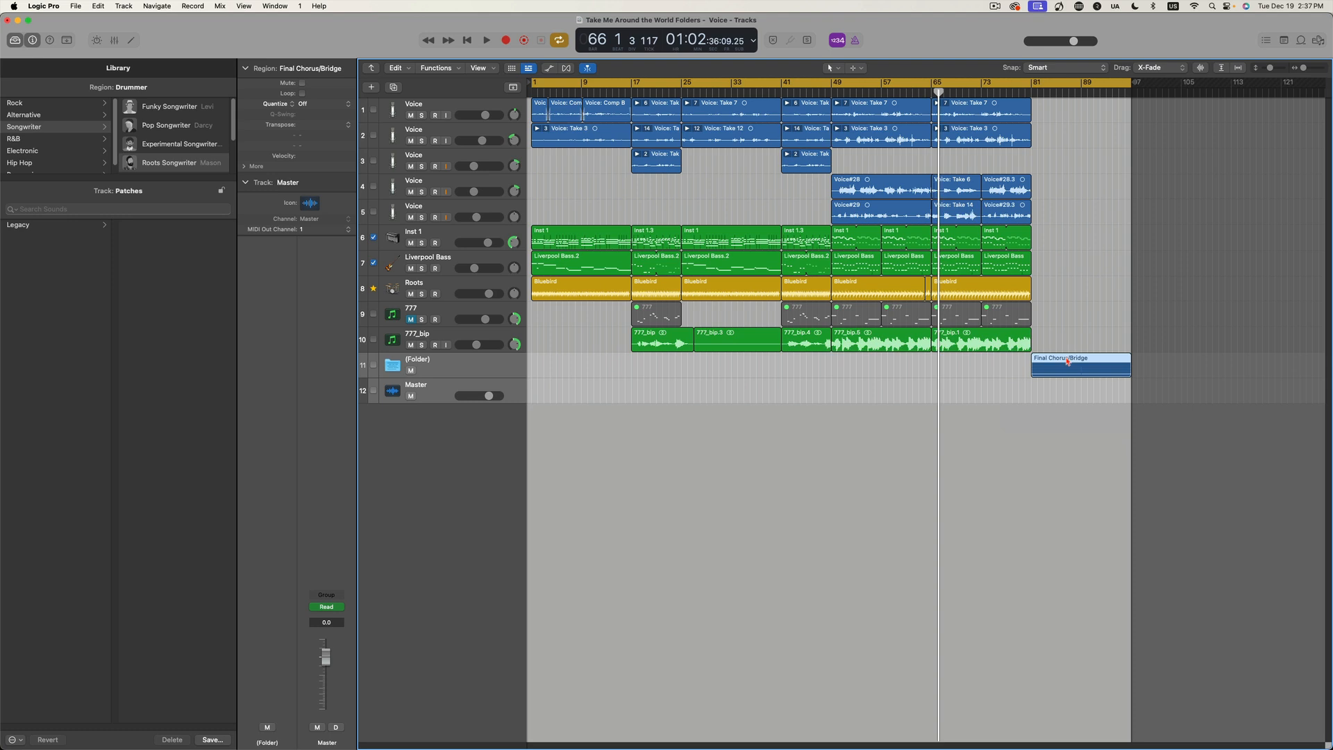
double_click(1080, 361)
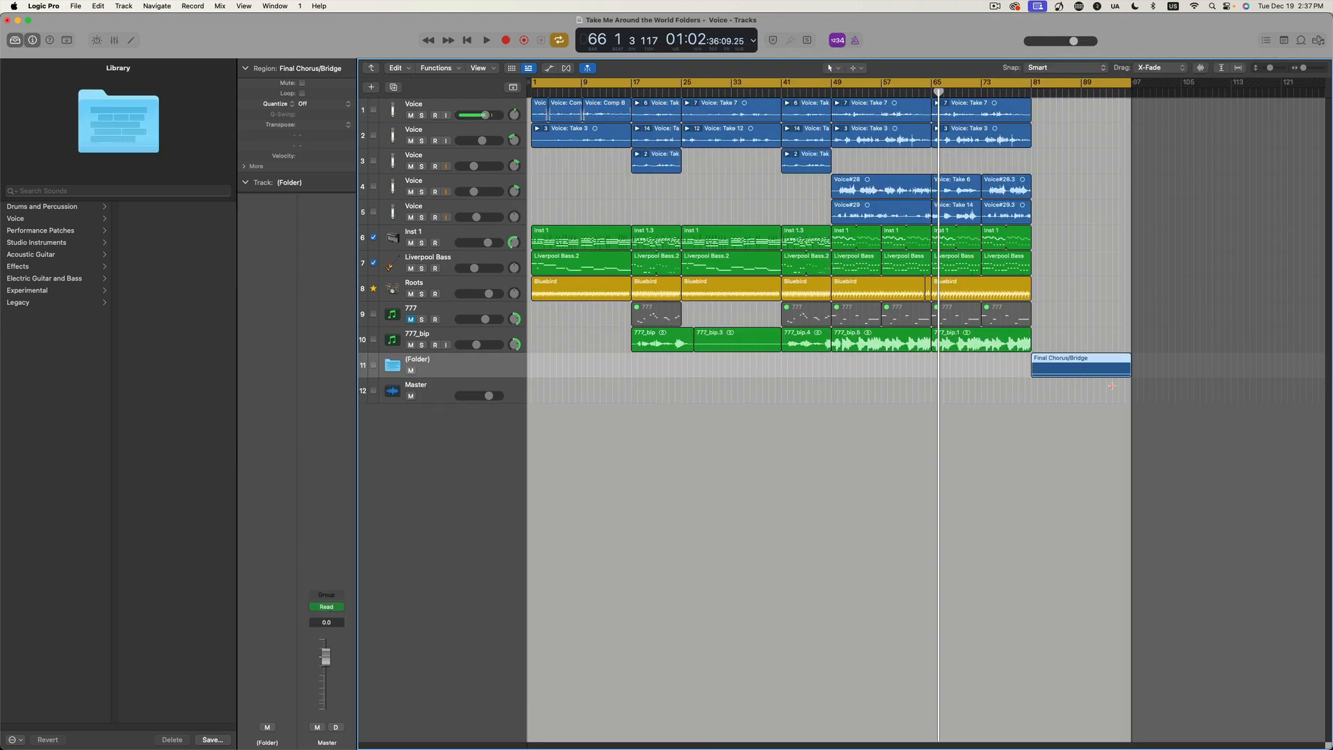
left_click_drag(1080, 358, 861, 364)
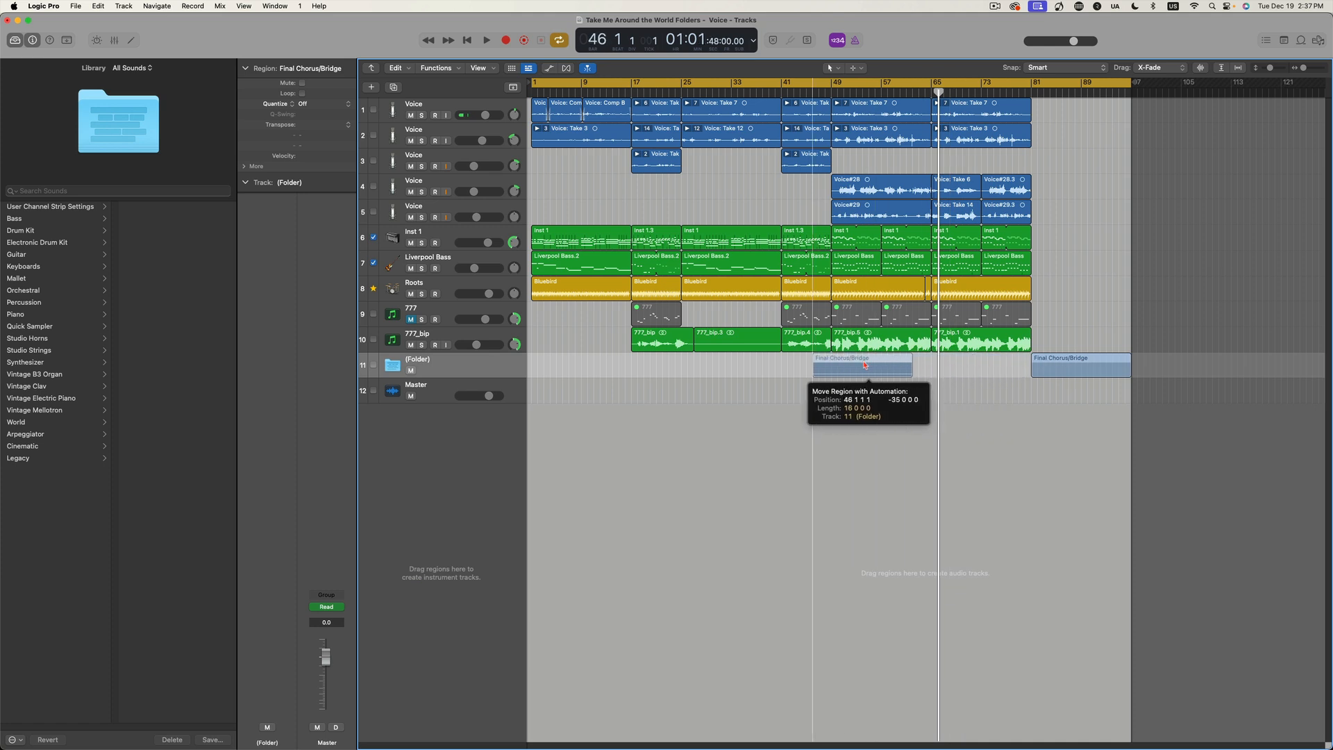
left_click_drag(1080, 366, 864, 365)
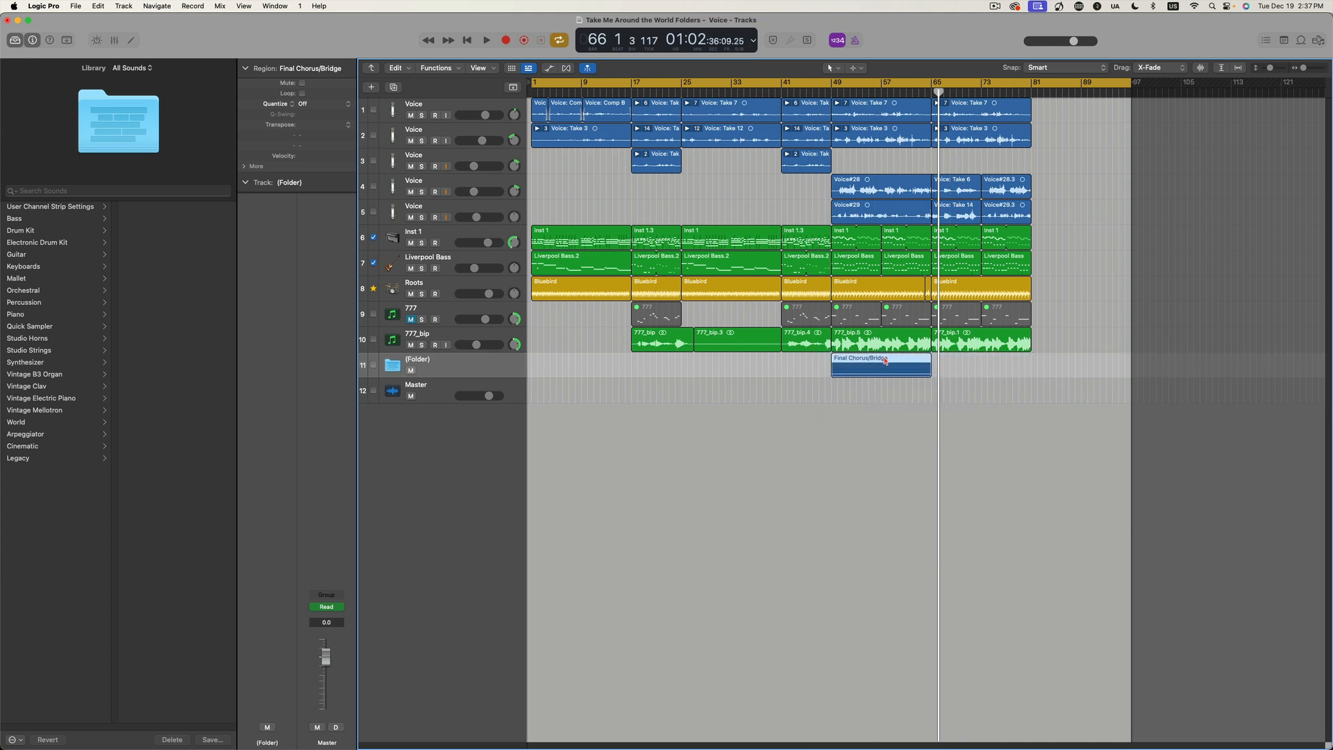
double_click(880, 361)
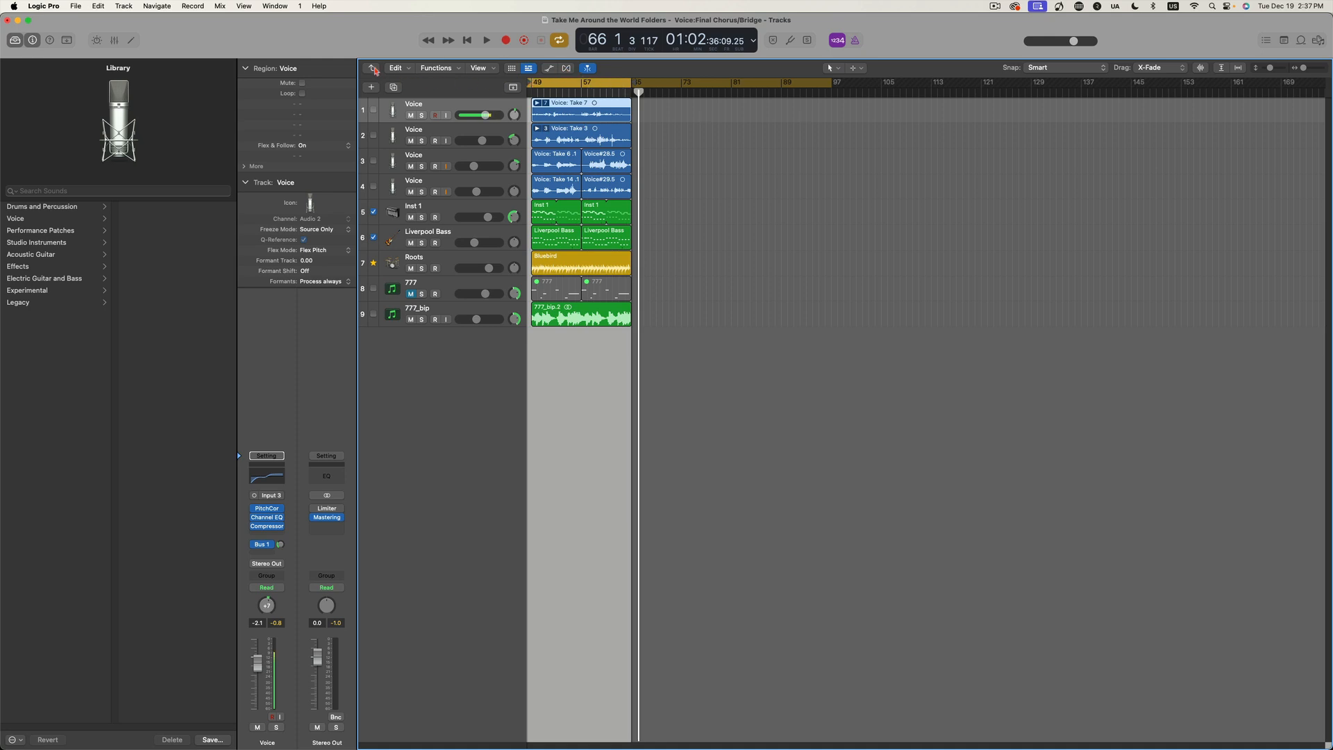
left_click_drag(880, 365, 1080, 370)
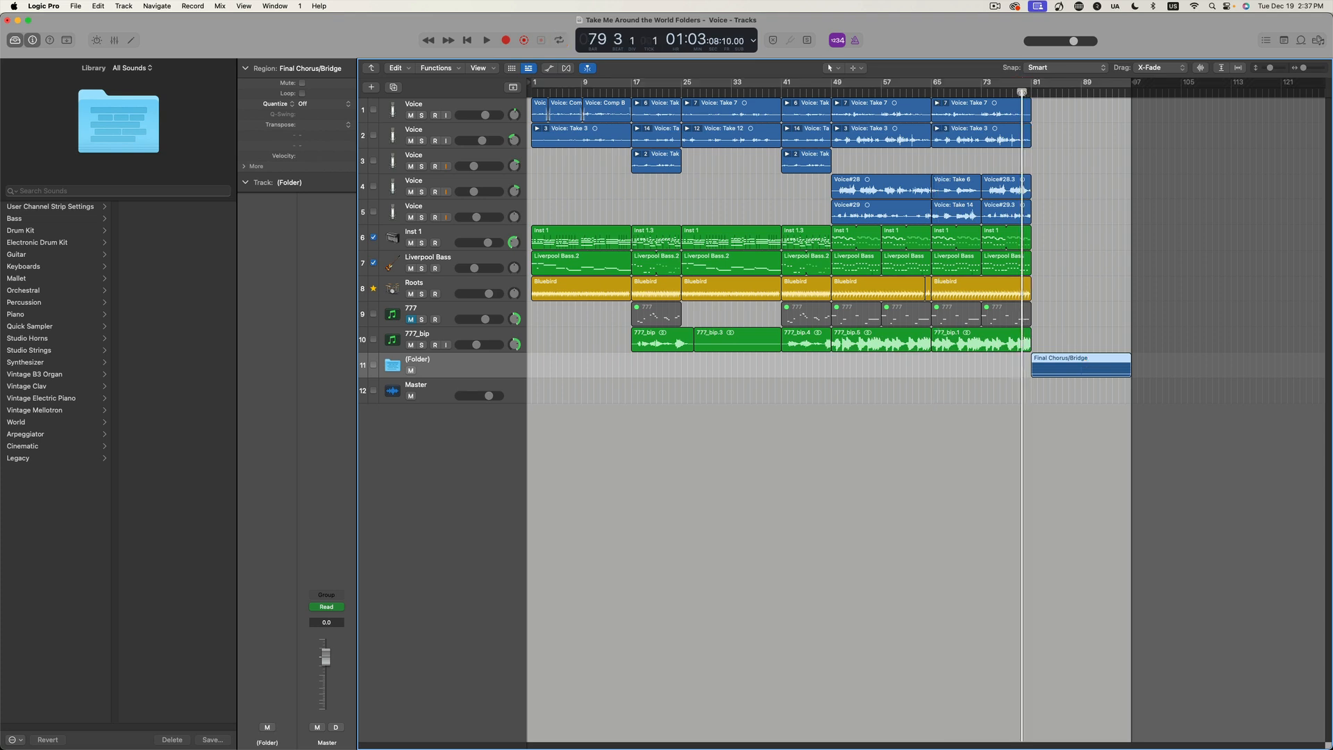
left_click(486, 41)
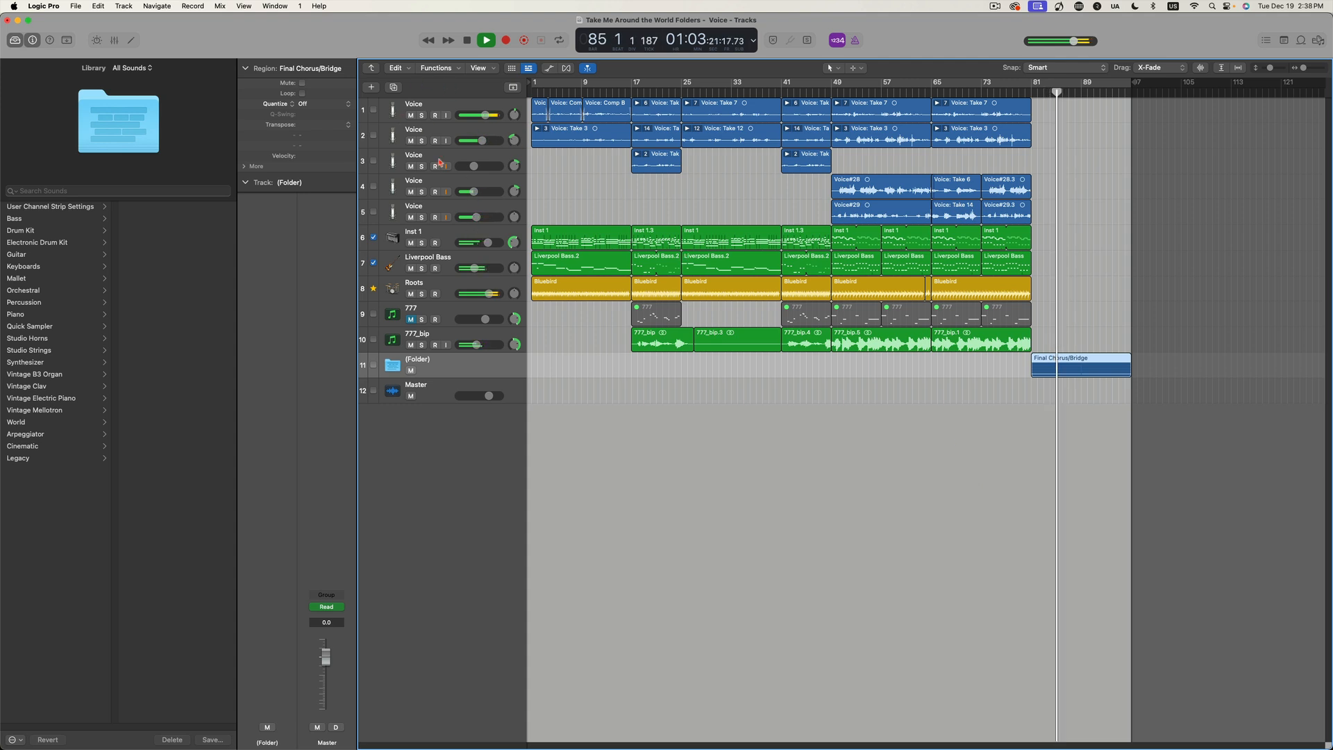
left_click(486, 40)
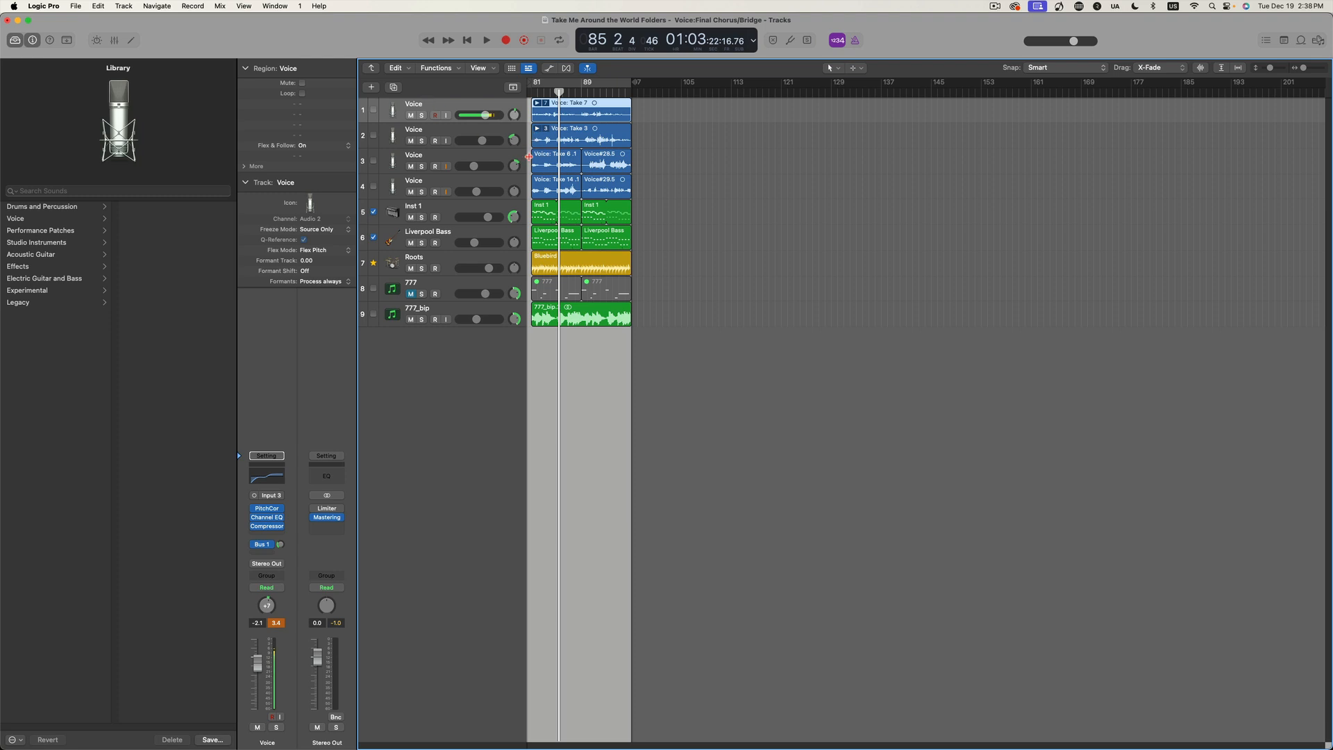
mouse_move(513, 137)
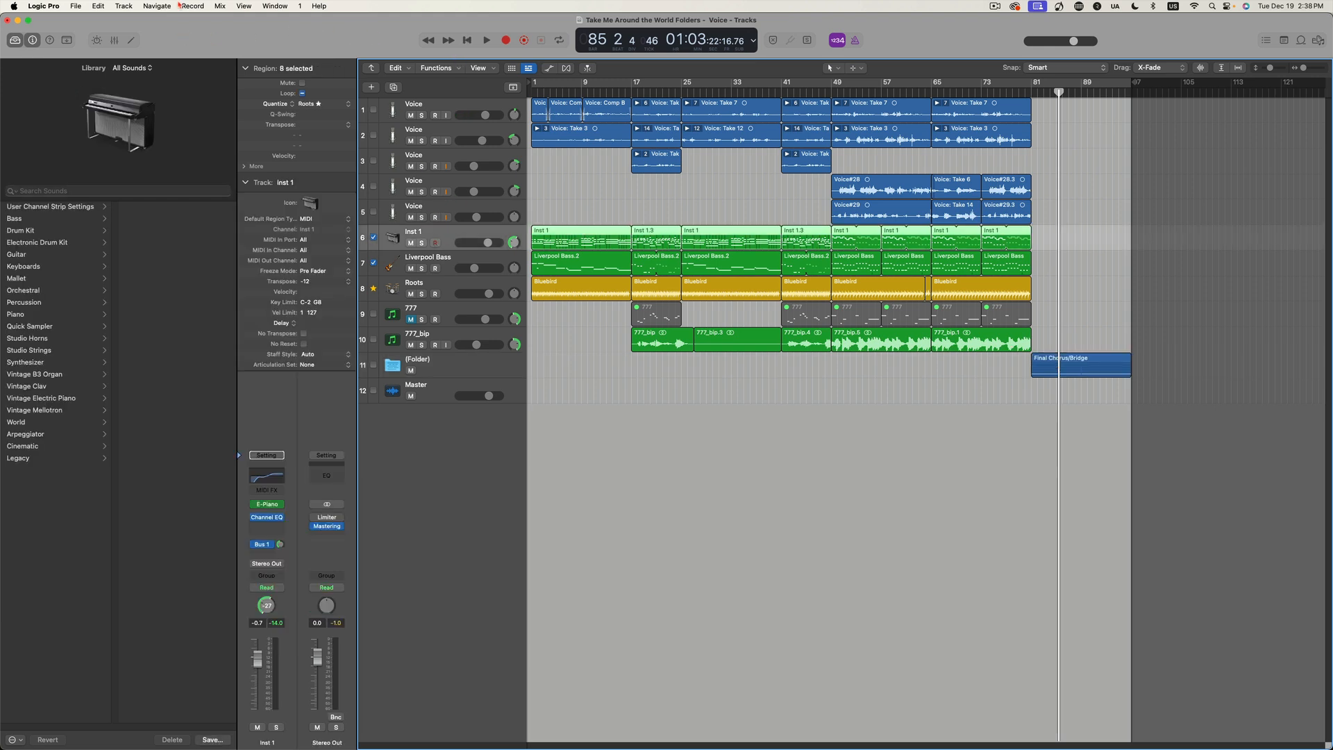
- Bring up the Track menu before entering the Final Chorus/Bridge folder
left_click(124, 5)
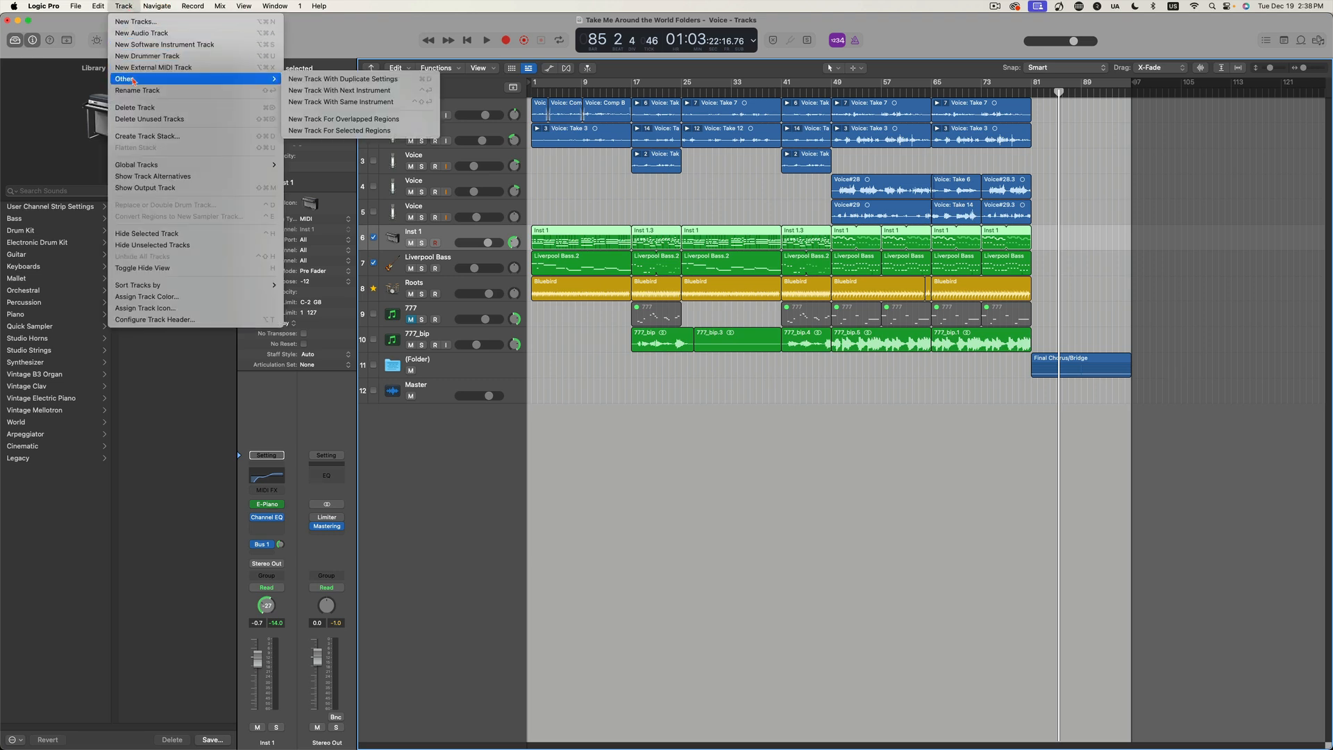
mouse_move(345, 78)
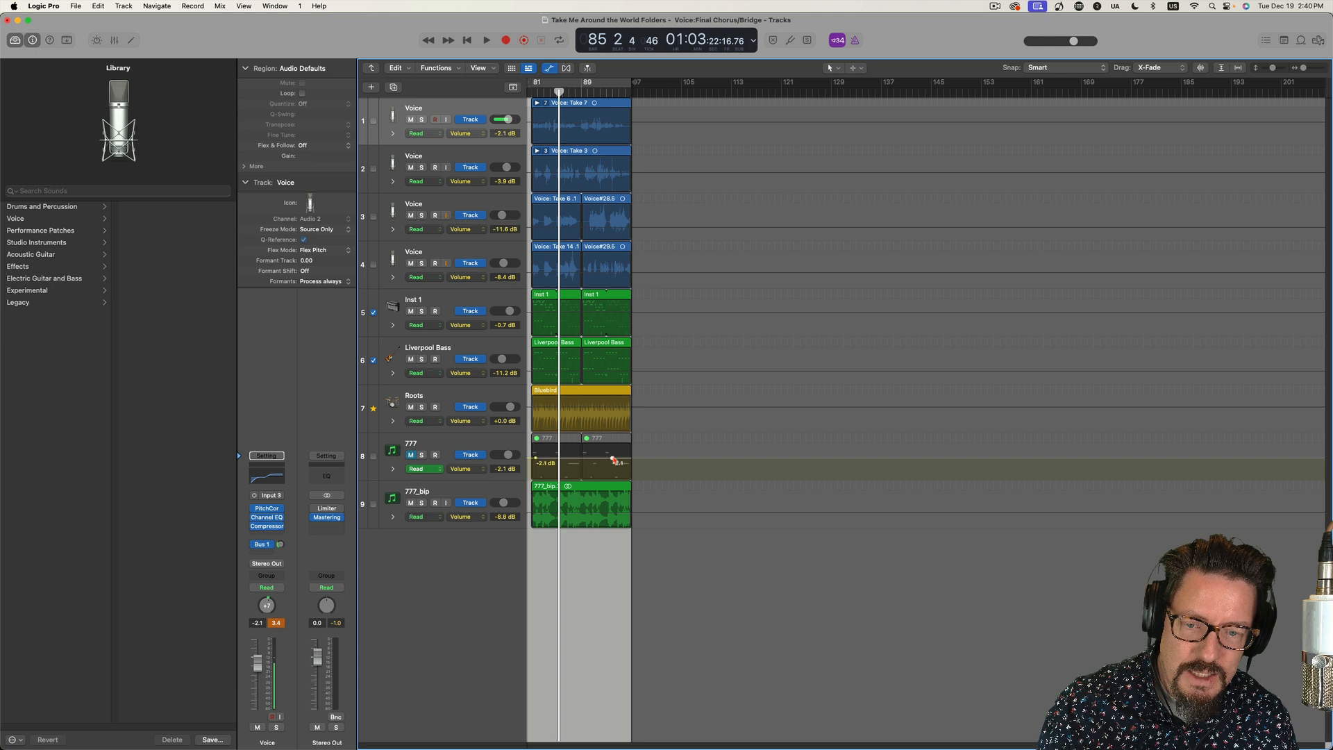
- Move the 777 track's volume automation point inside the folder
left_click_drag(583, 461, 612, 475)
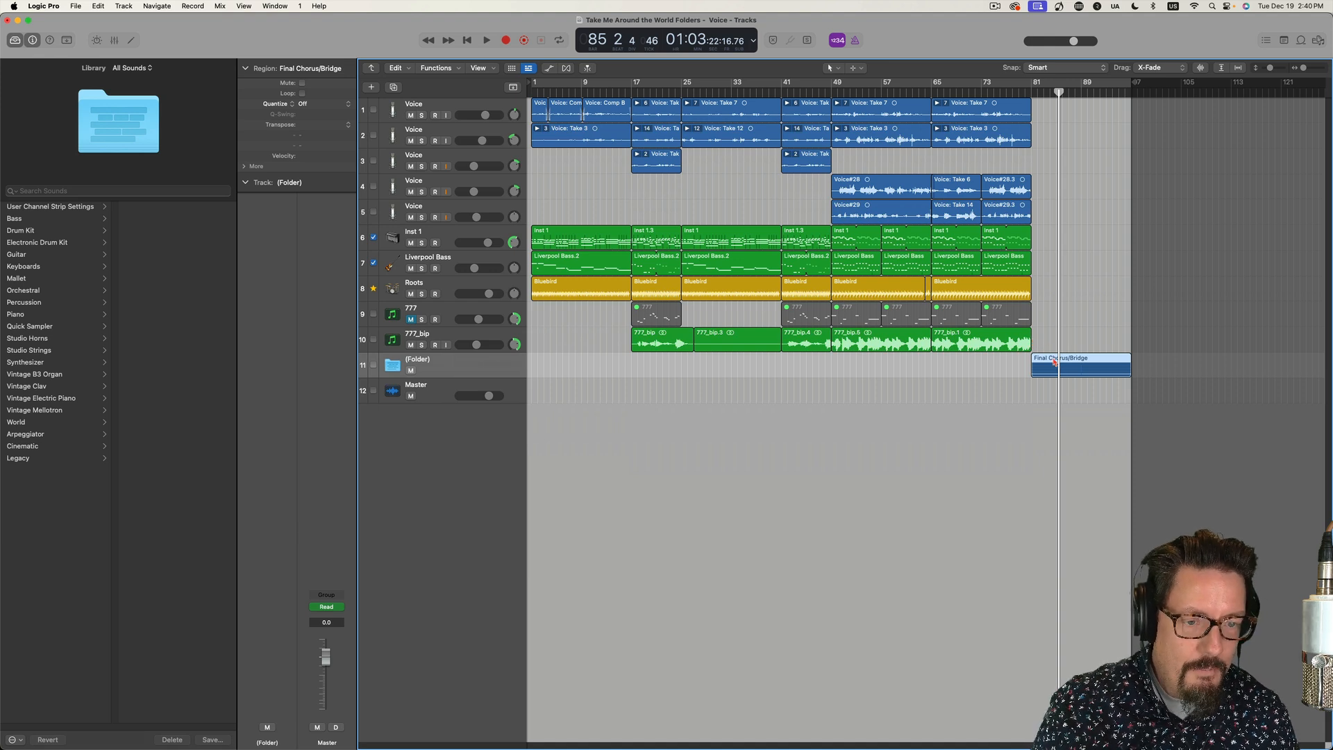
- Unpack the Final Chorus/Bridge folder onto new tracks via its context menu
right_click(1054, 362)
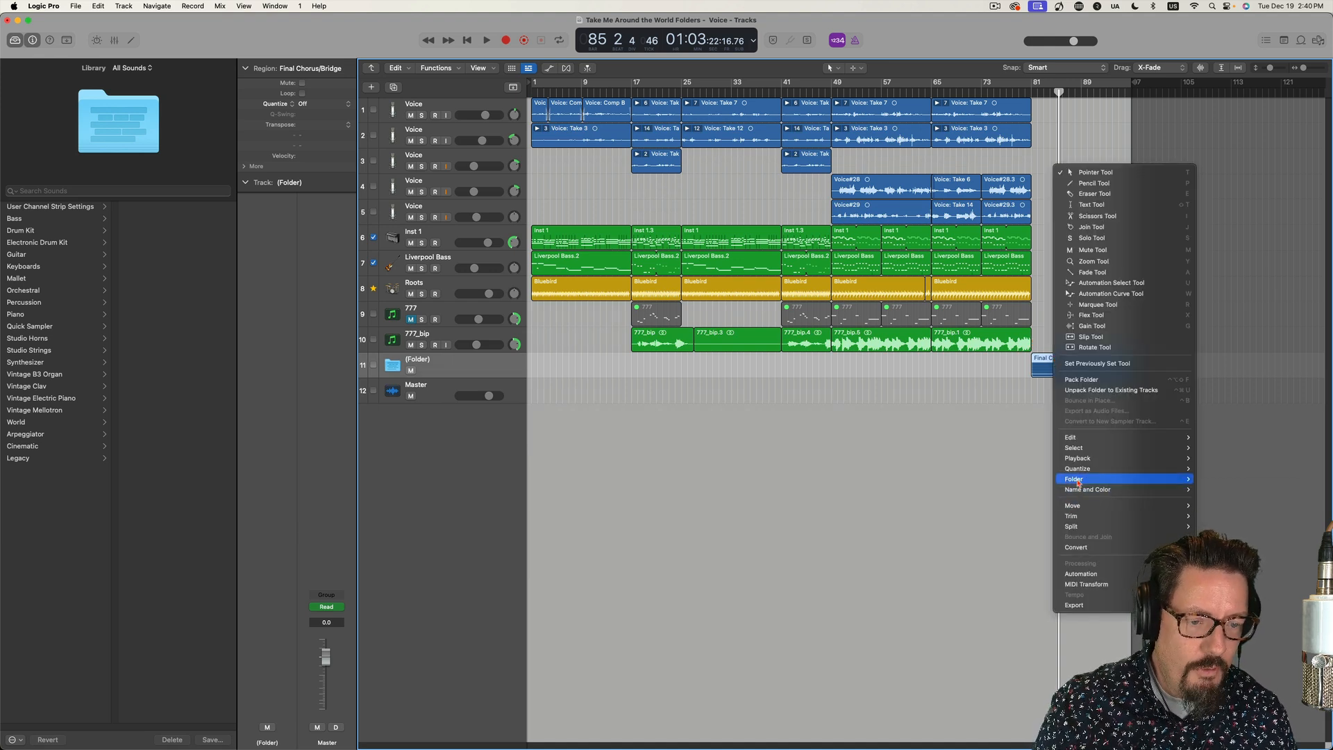
mouse_move(1074, 479)
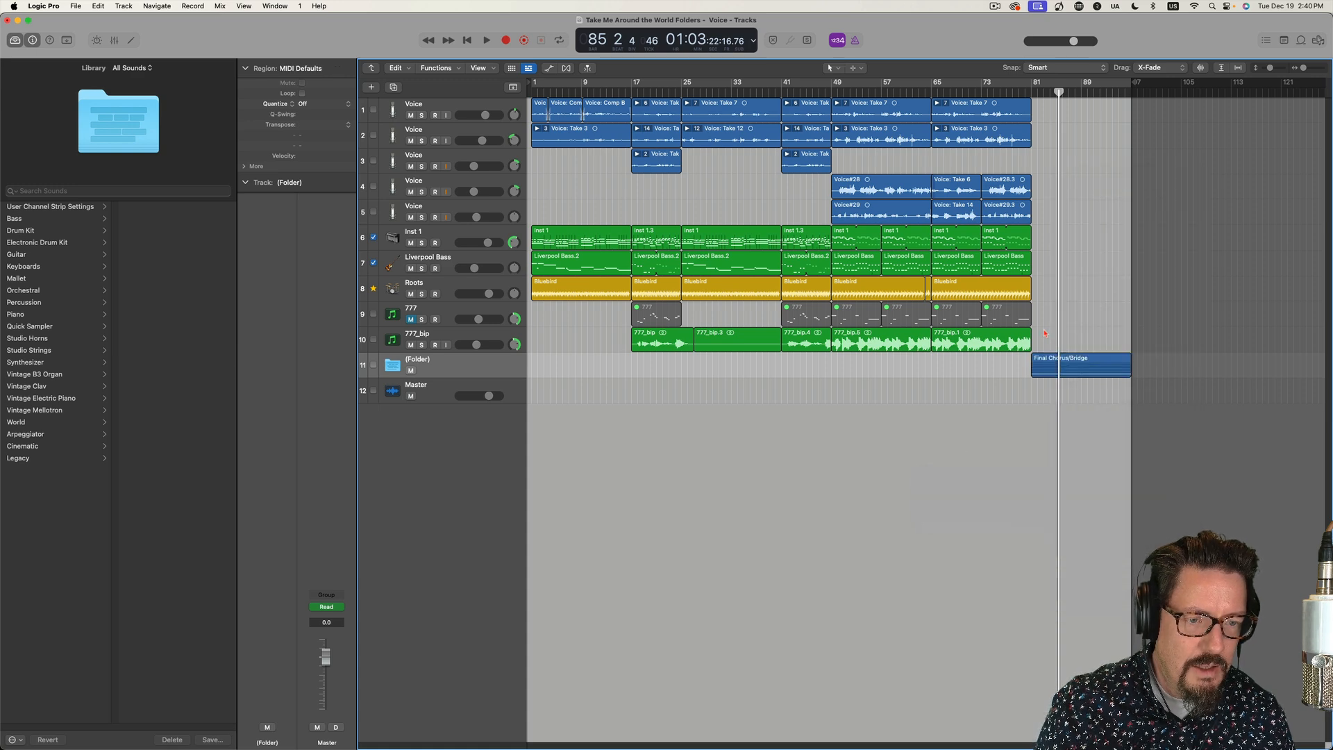
right_click(1058, 358)
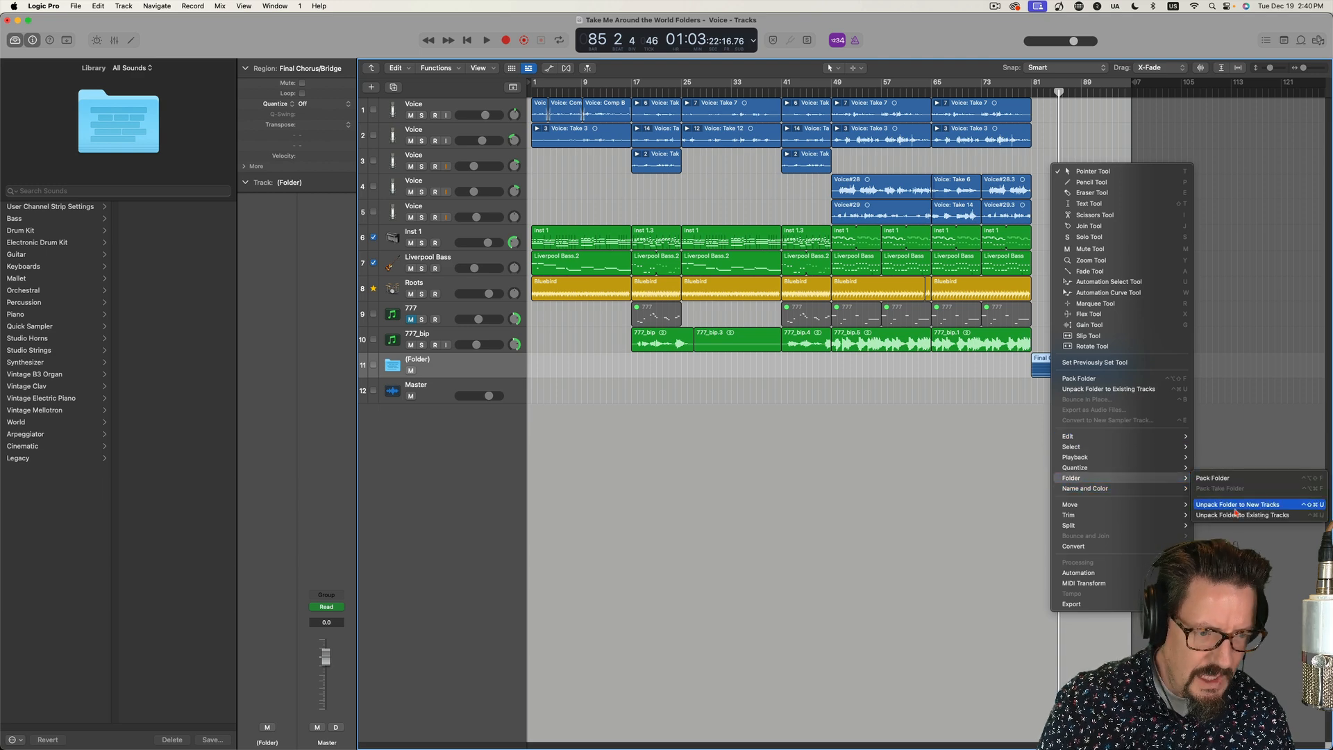
left_click(1237, 504)
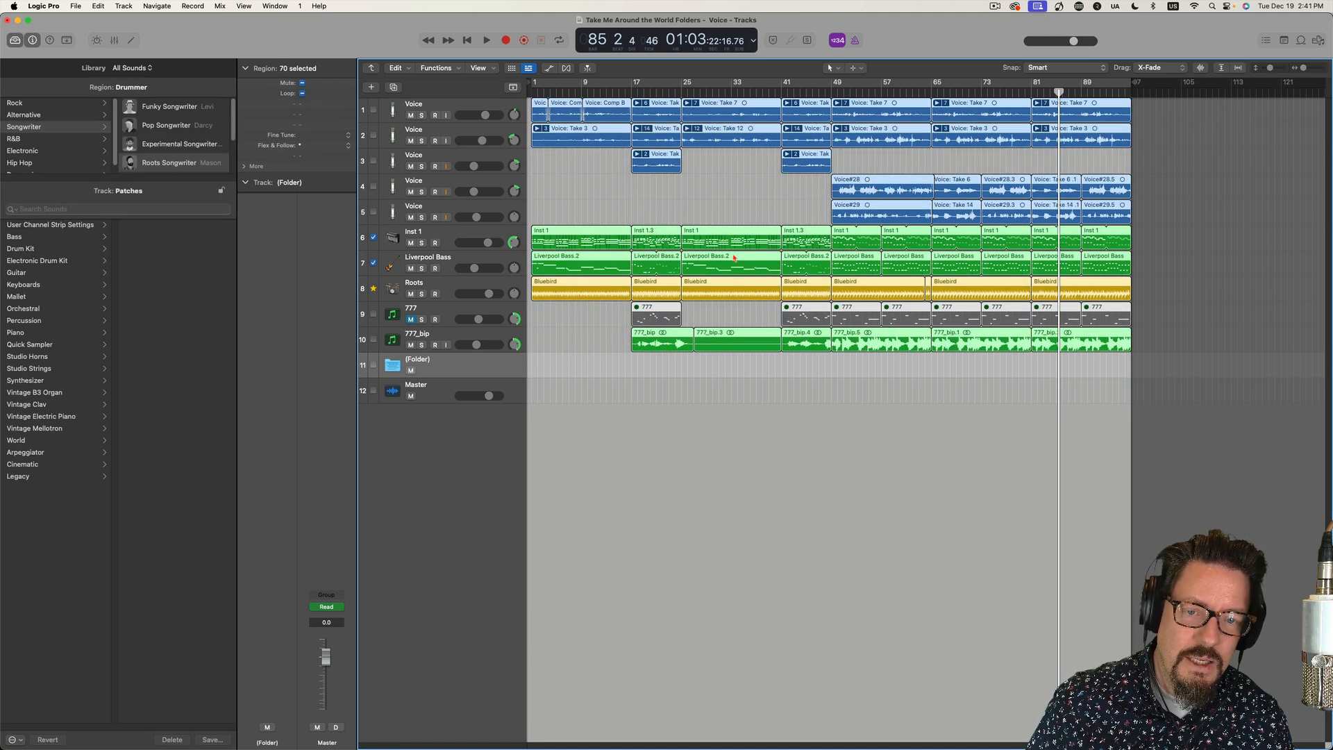
- Pack every selected region of the song into one whole-song folder region
right_click(765, 255)
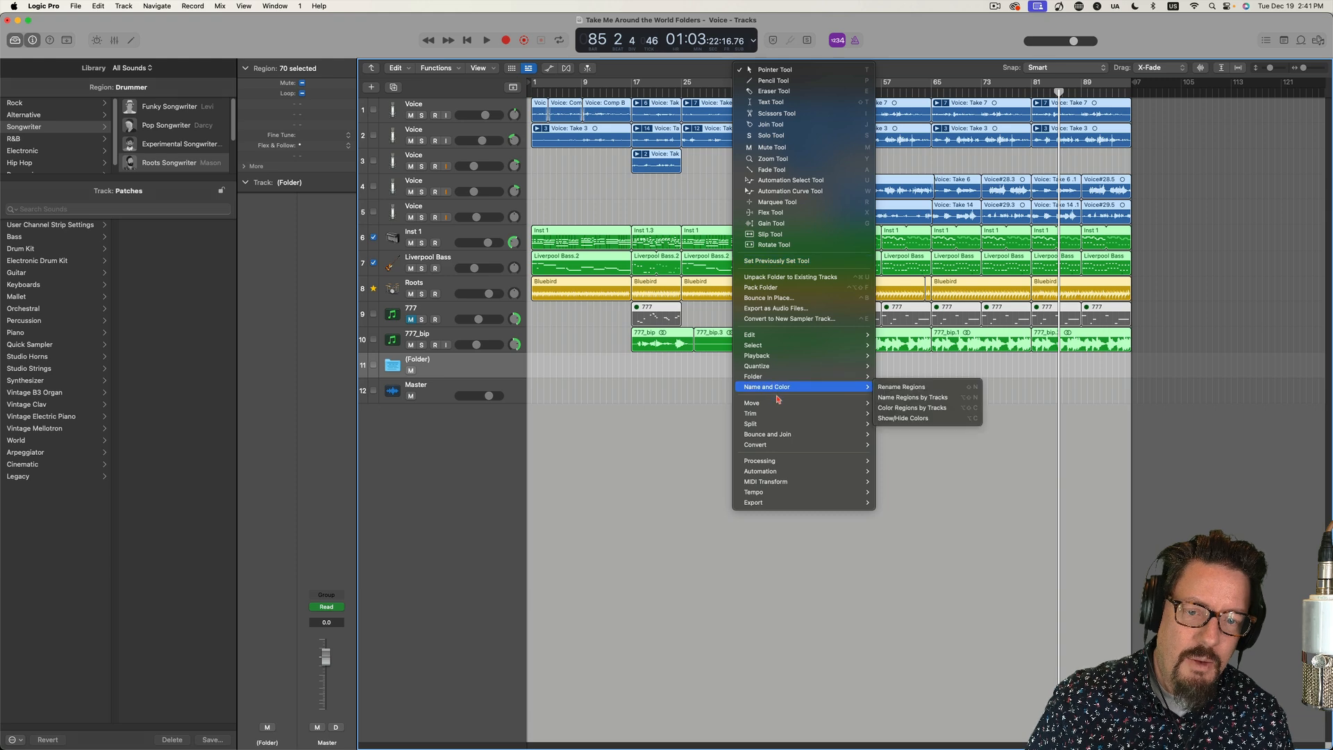
mouse_move(752, 377)
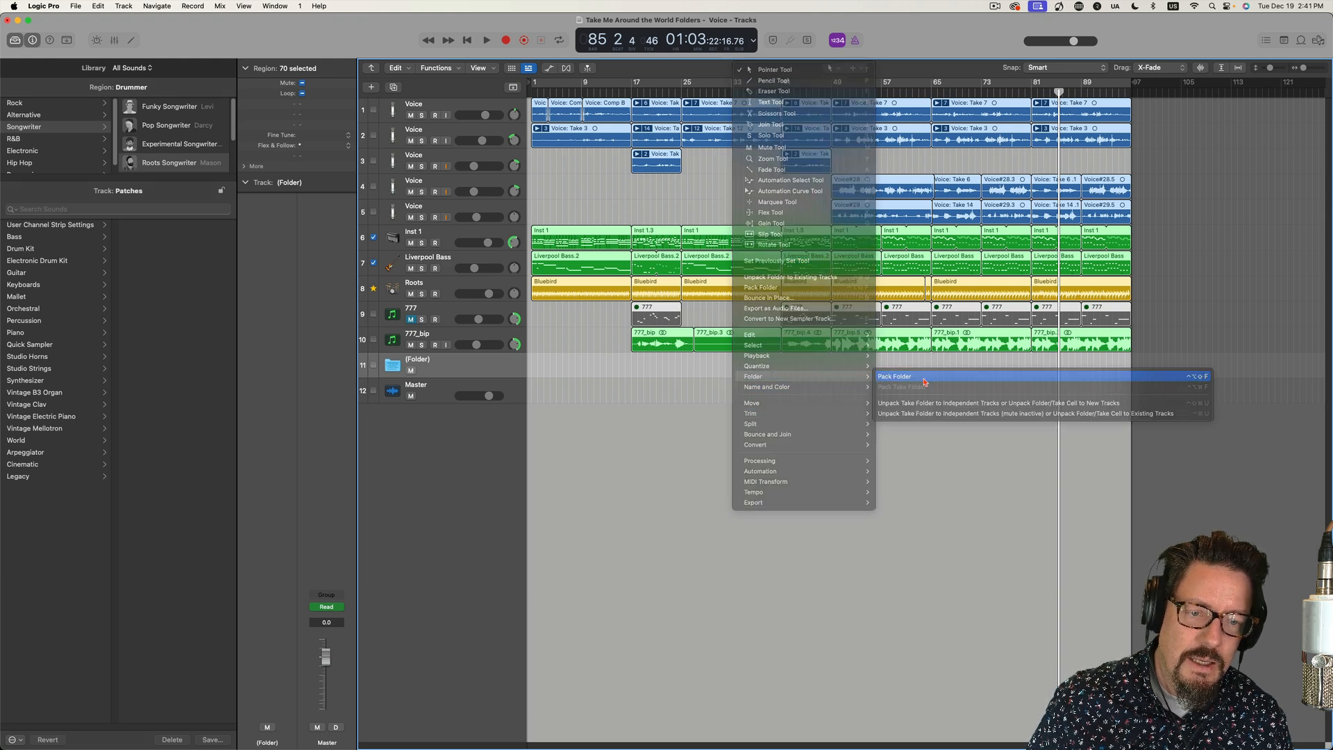
left_click(894, 376)
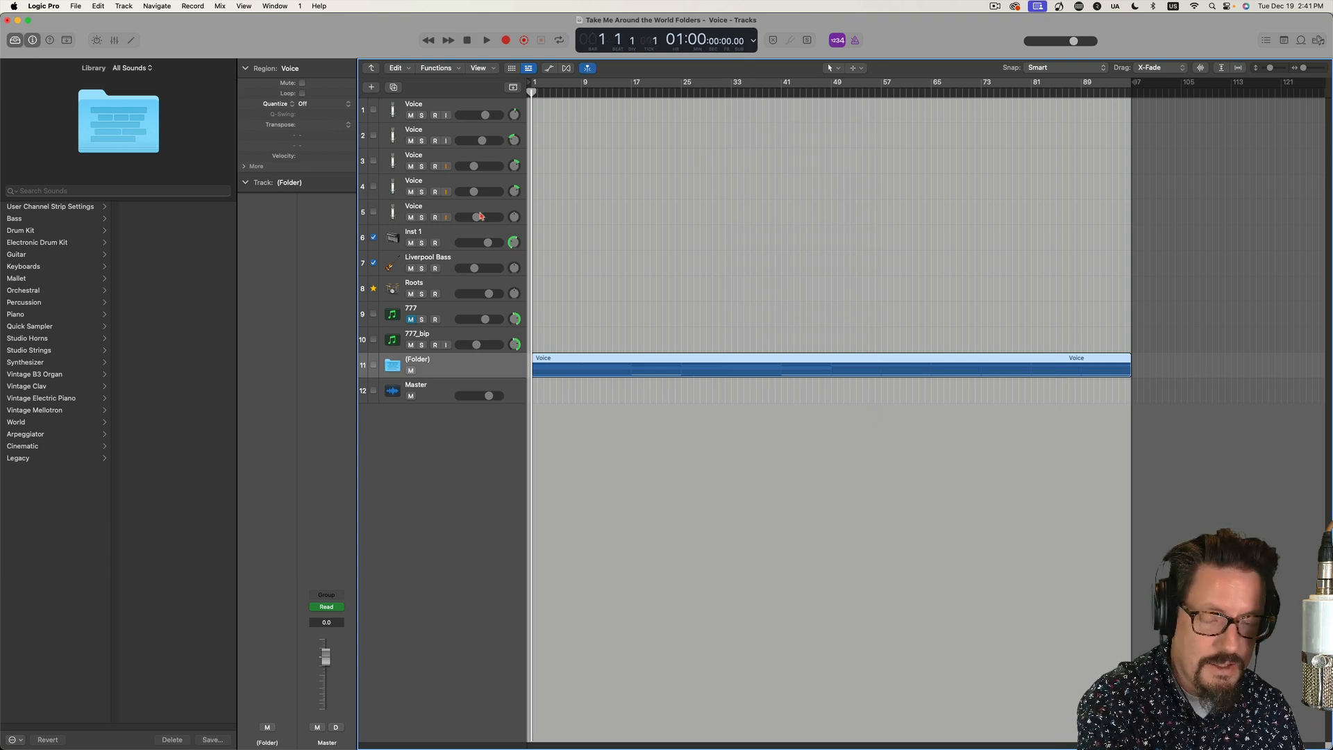
- Audition the packed folder, then hide the emptied tracks leaving only Folder and Master
left_click(486, 40)
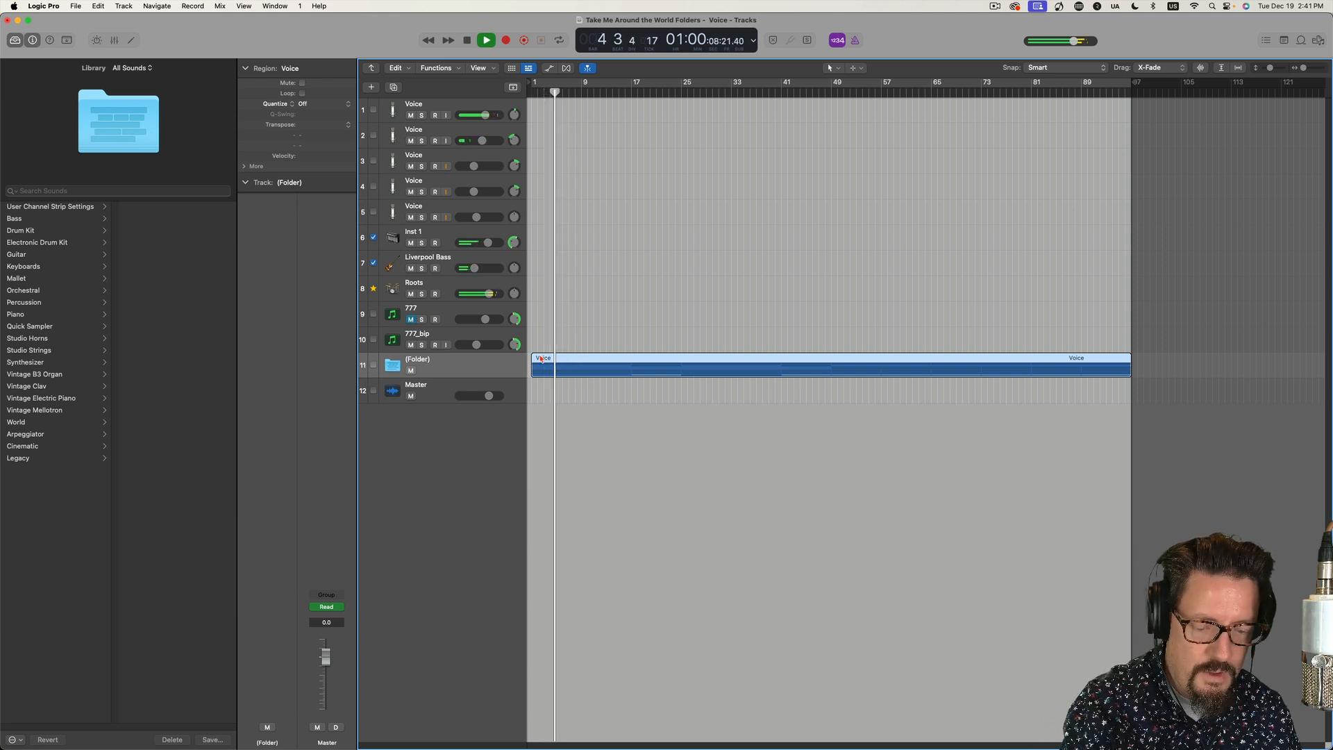
left_click(486, 40)
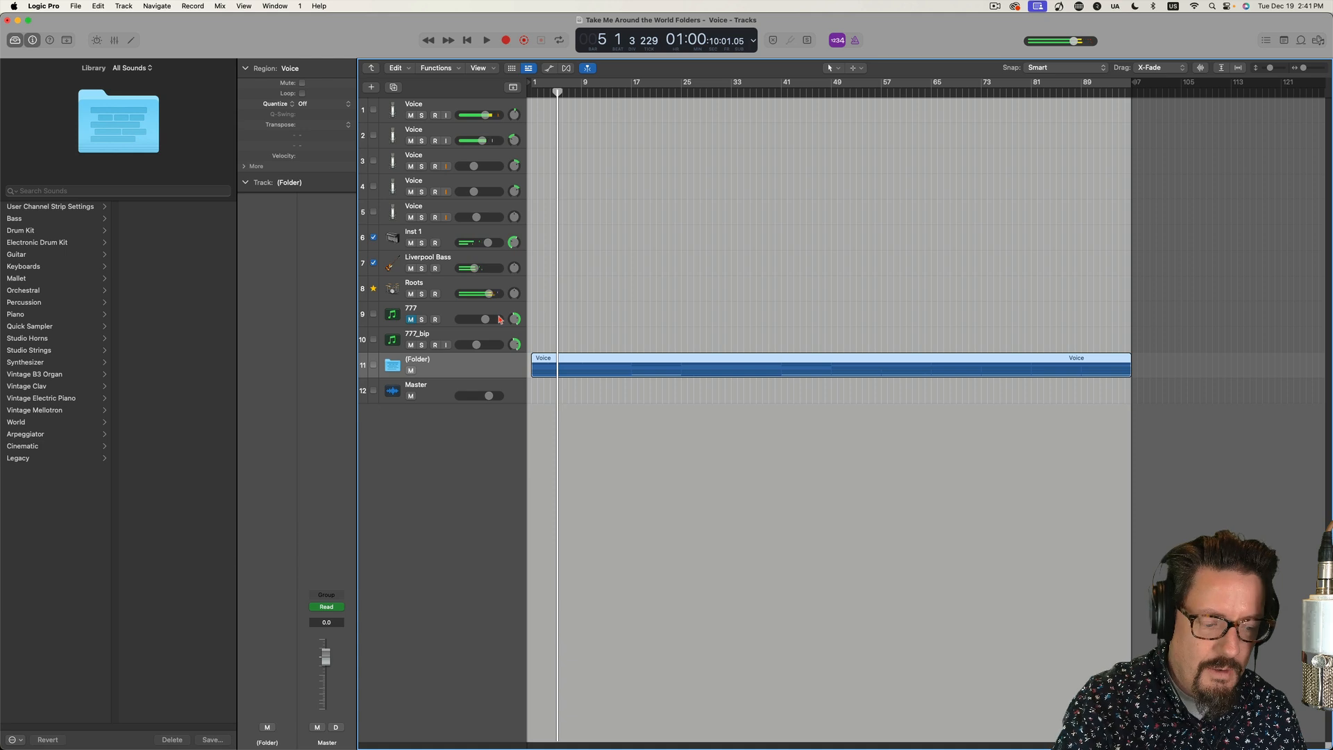
left_click(415, 86)
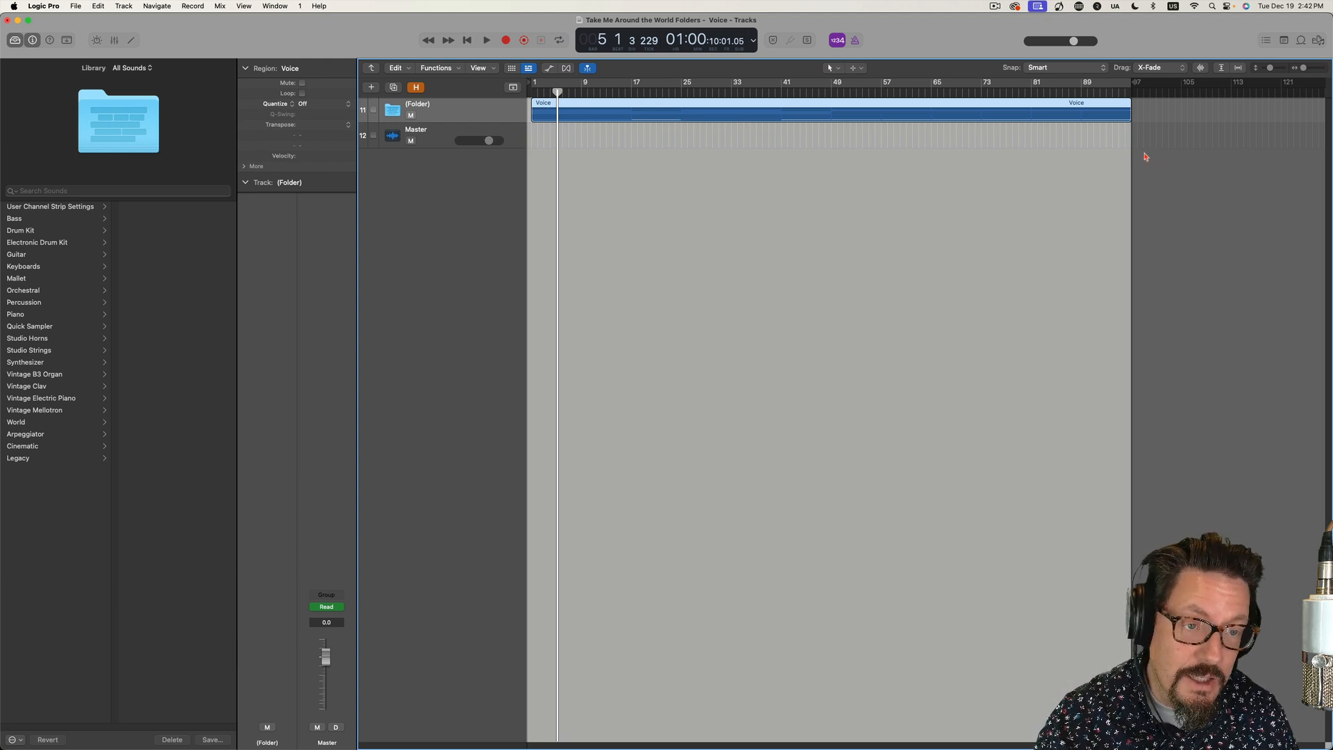
mouse_move(1138, 158)
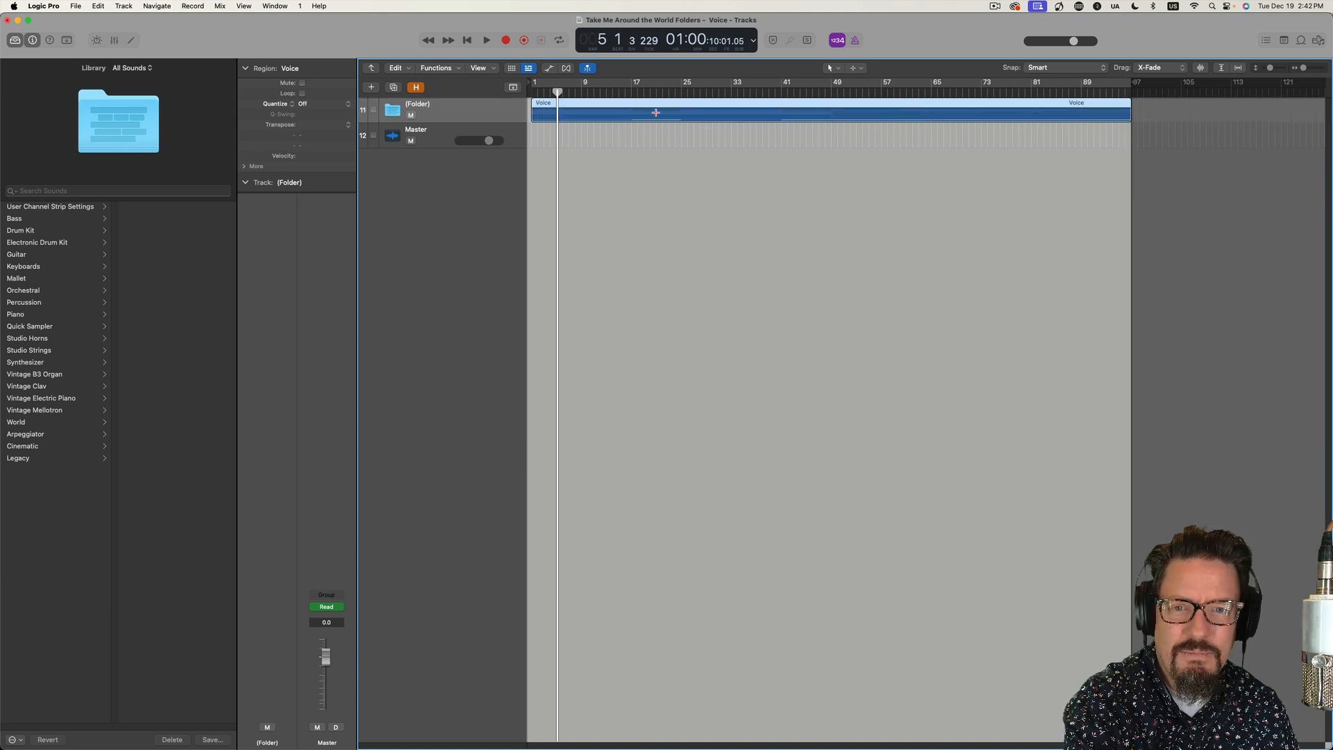
mouse_move(597, 104)
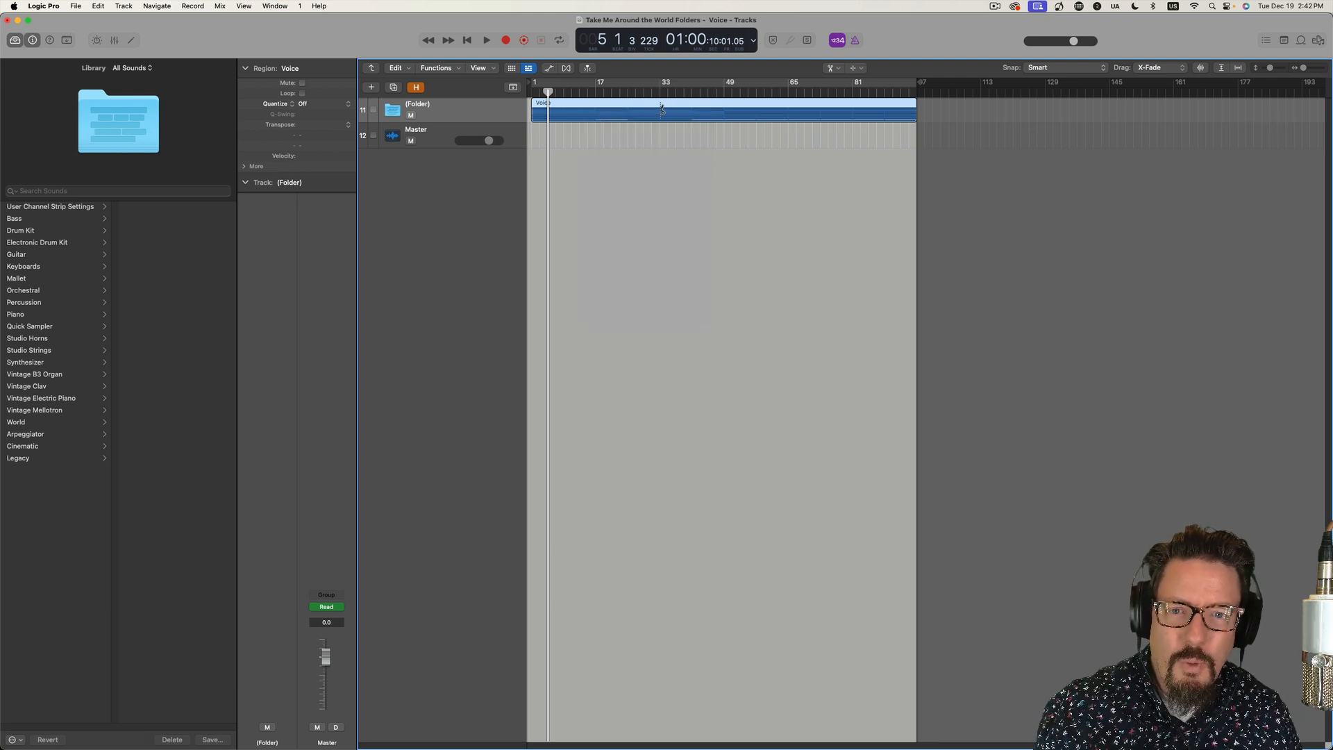
left_click(668, 116)
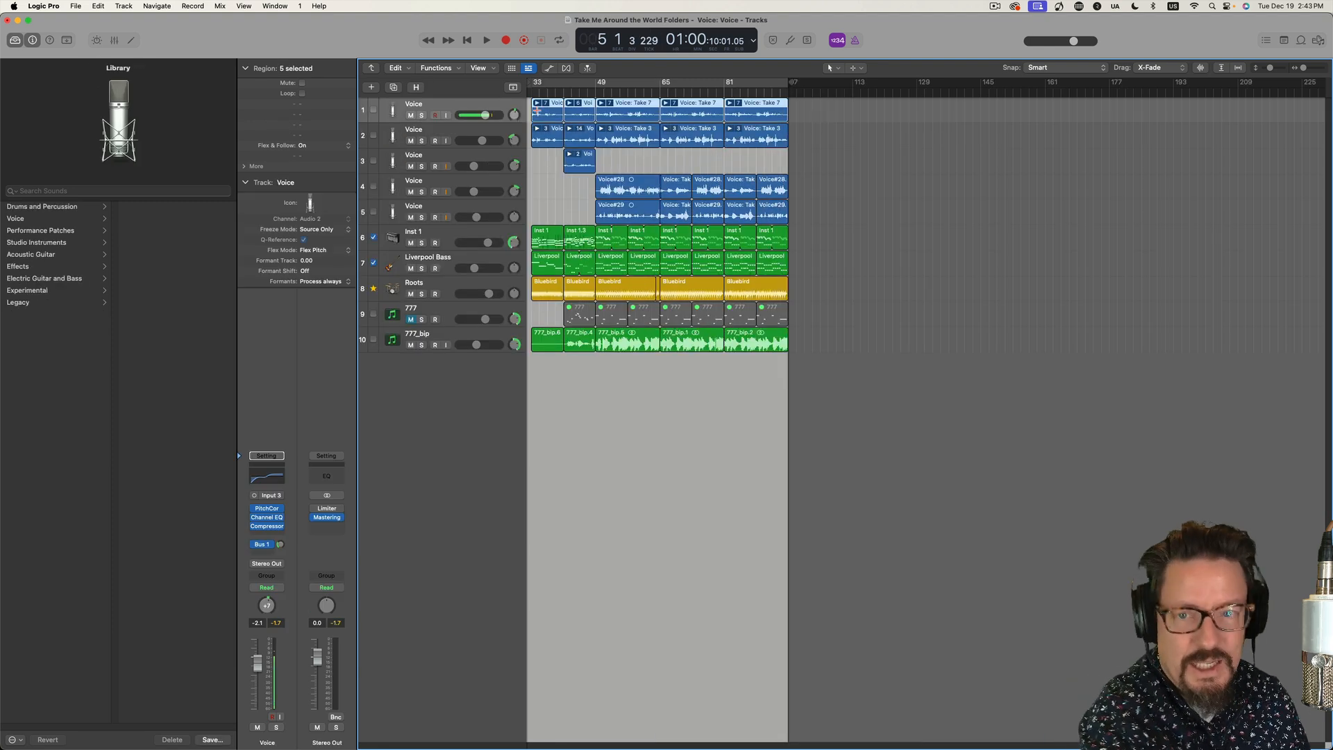
left_click(486, 40)
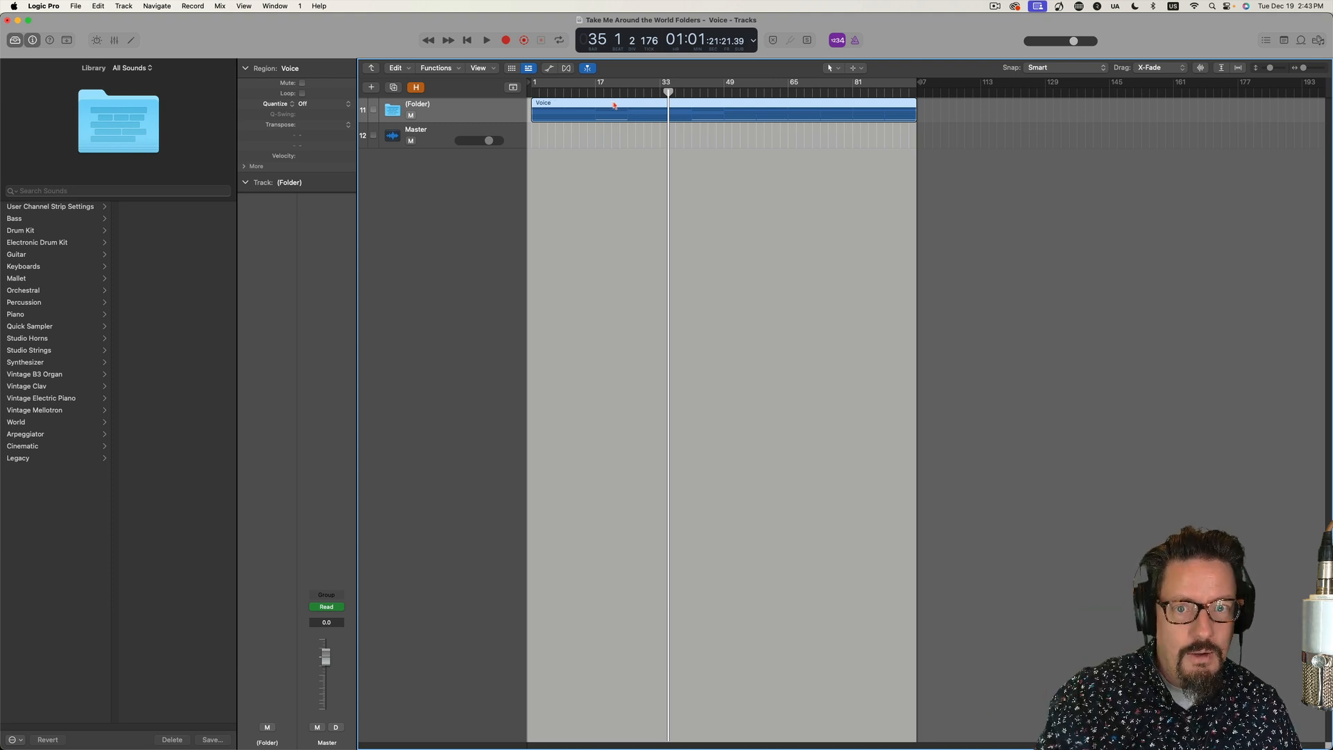
- Unpack the whole-song folder to new tracks, creating extra tracks for overlapping regions
right_click(612, 111)
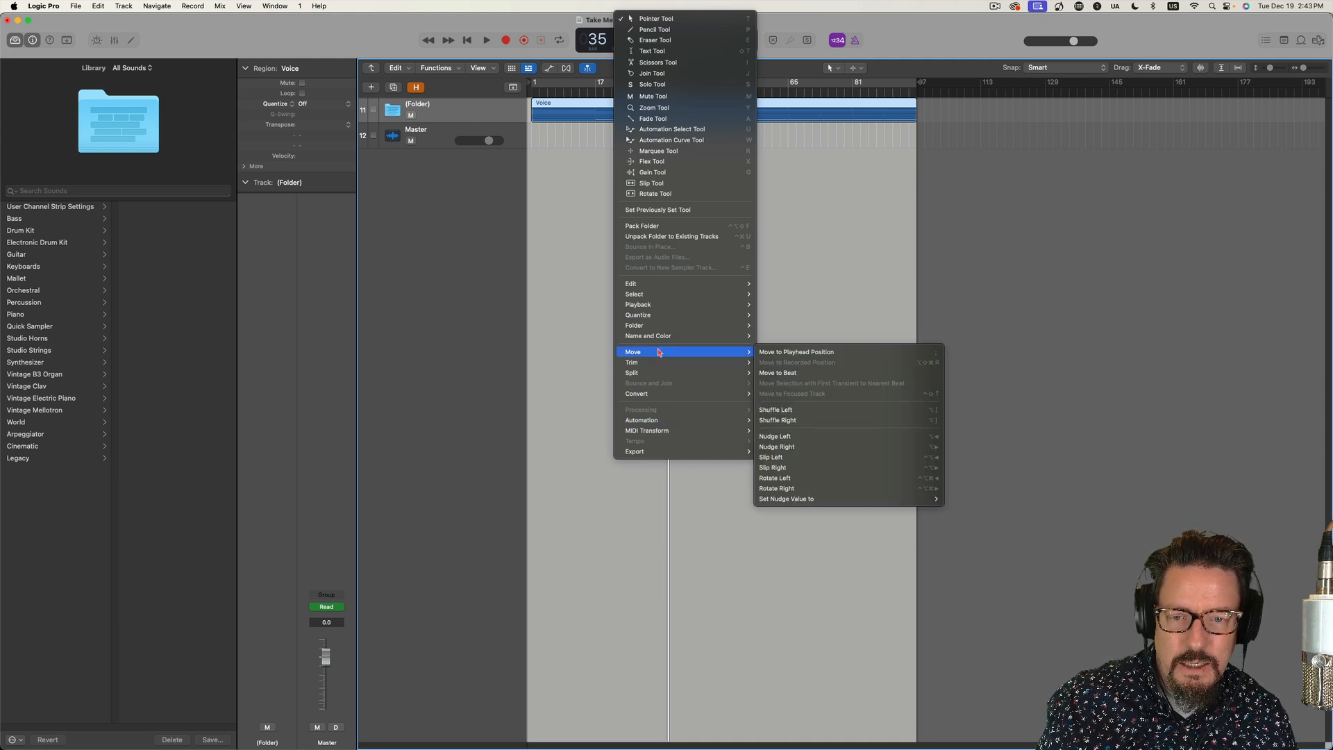
mouse_move(634, 325)
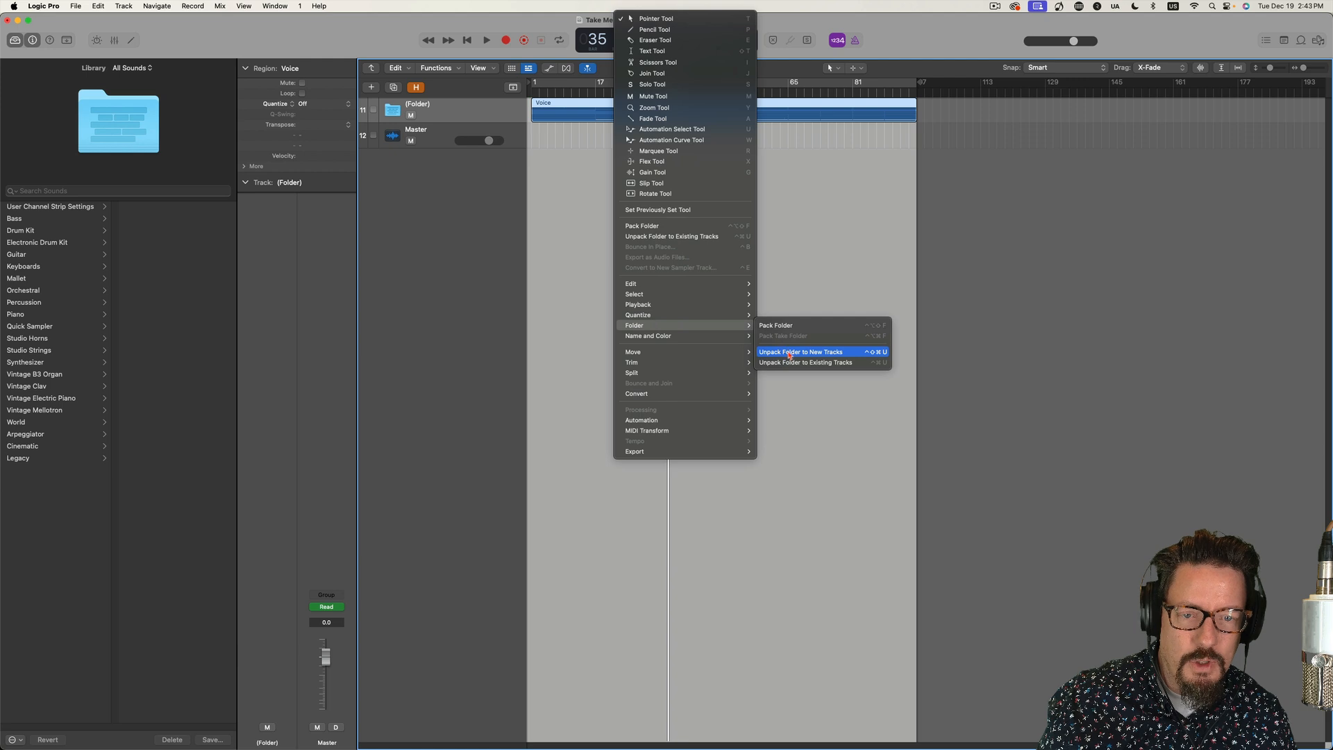
left_click(799, 351)
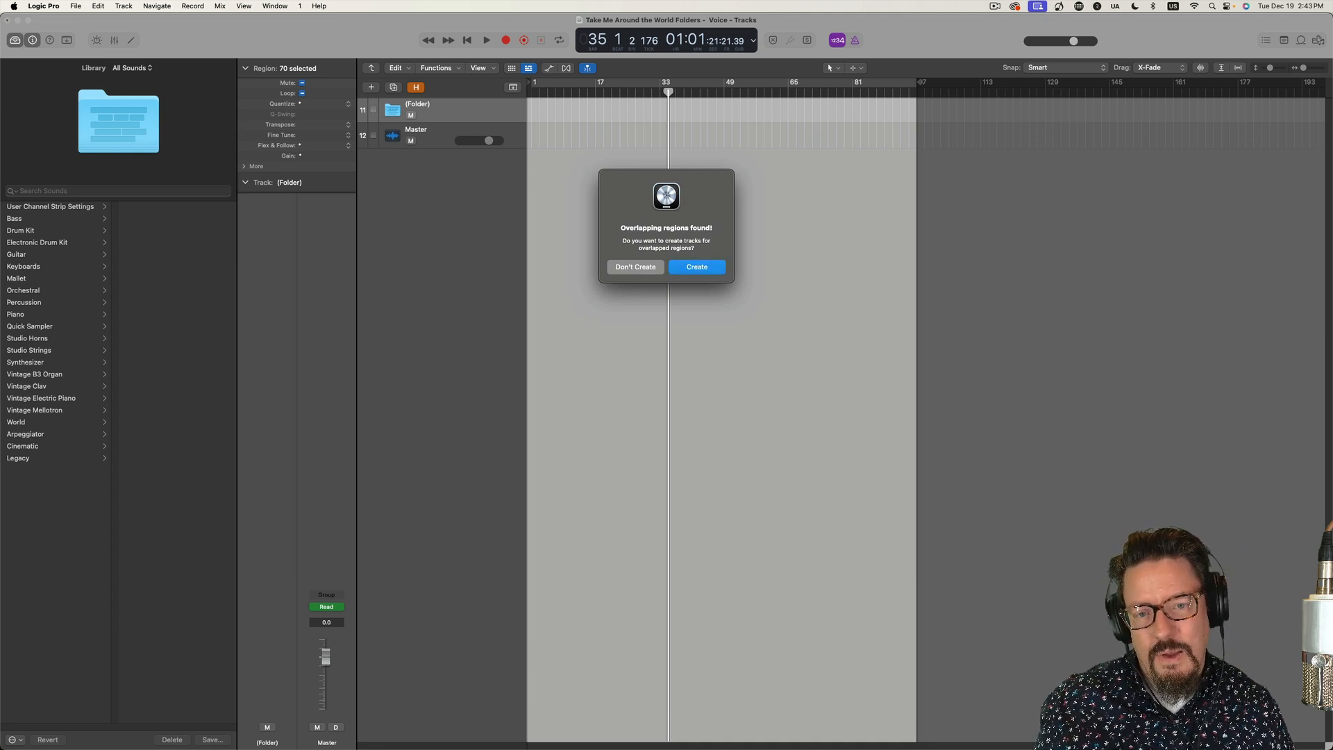
left_click(696, 267)
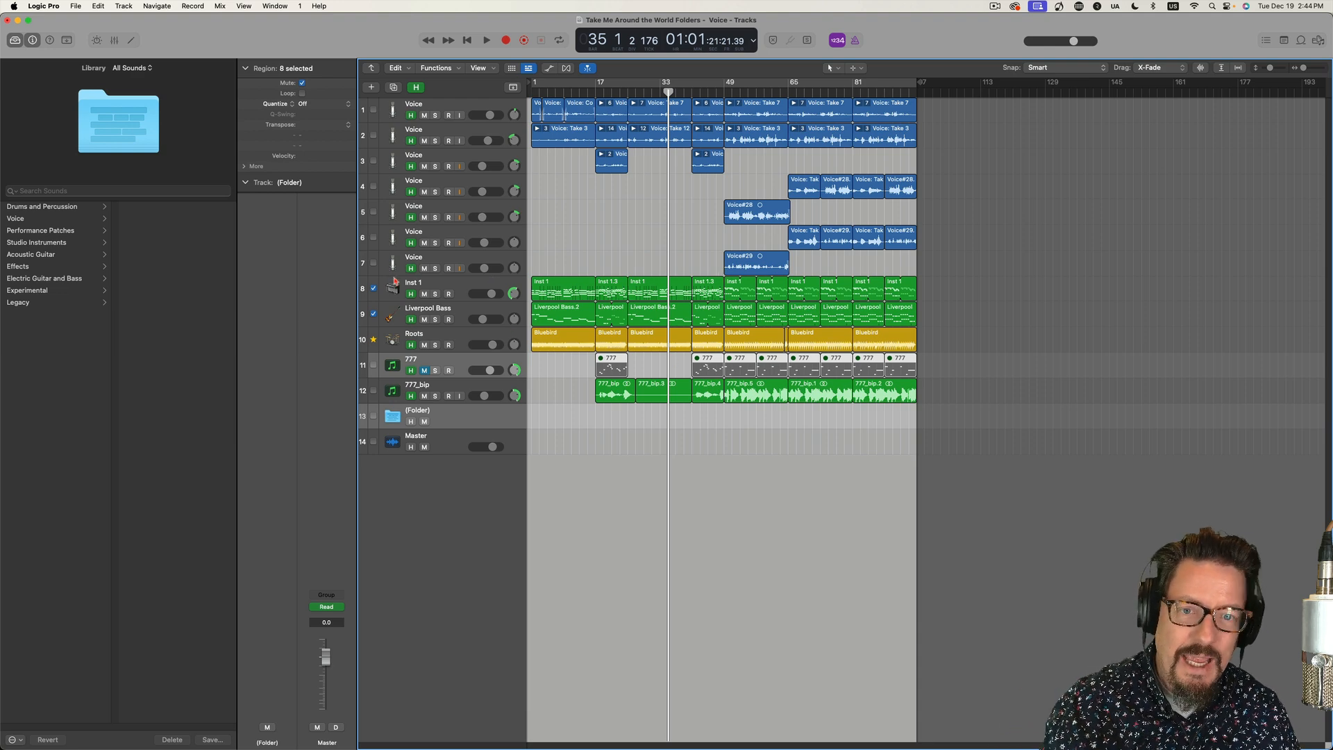
mouse_move(513, 267)
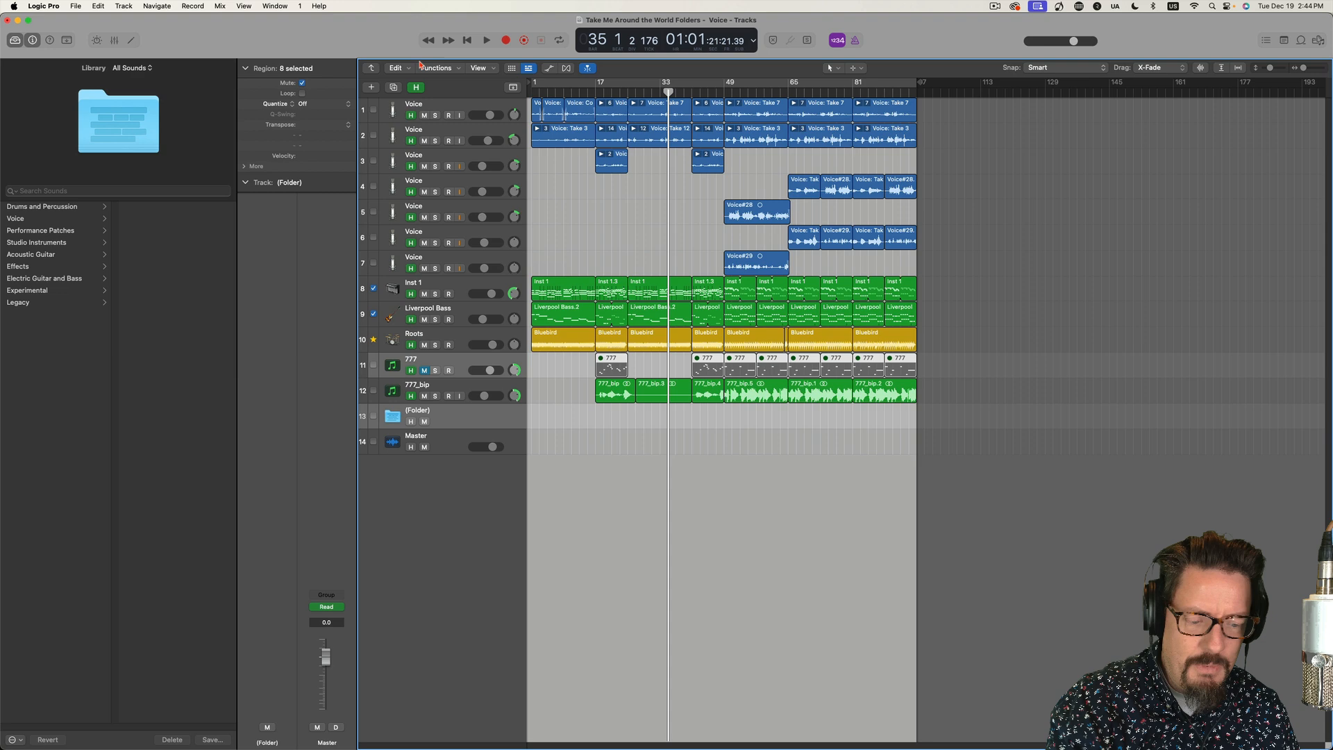
- Undo the Unpack Folder so only the whole-song folder remains
left_click(97, 6)
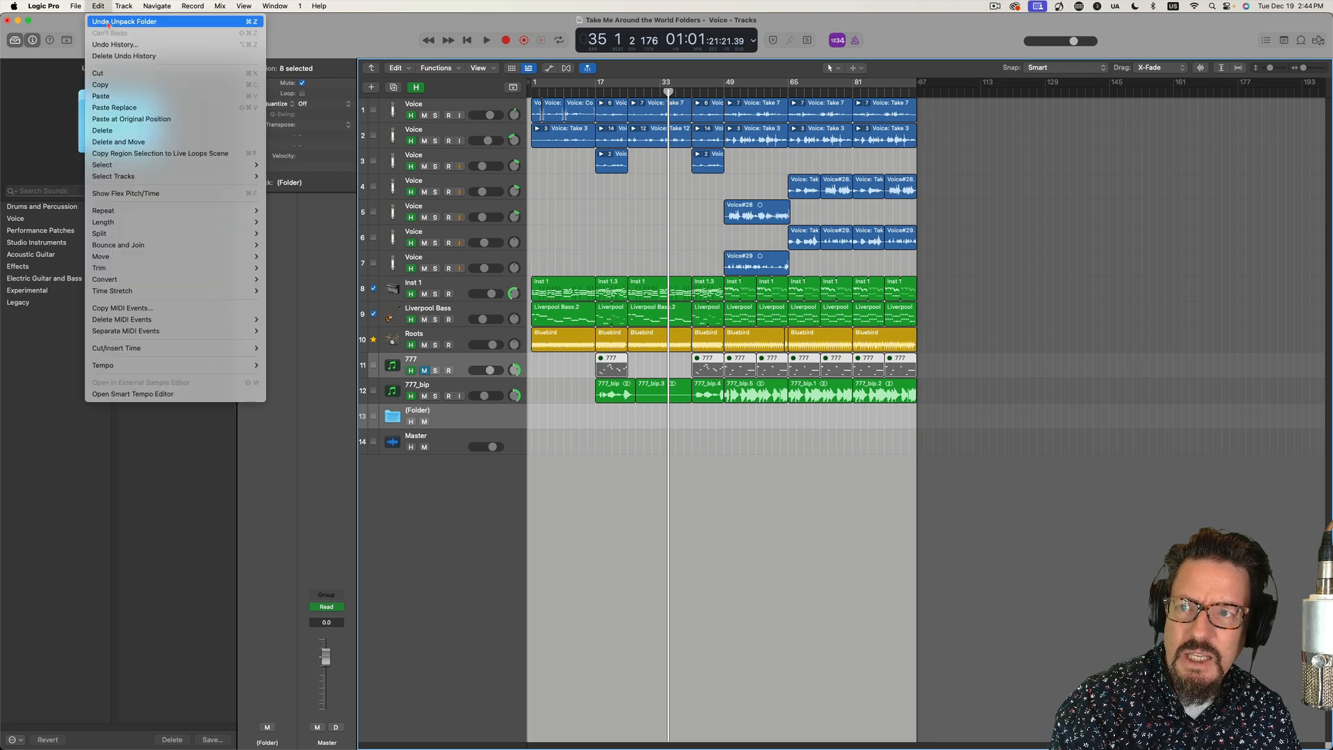
left_click(123, 21)
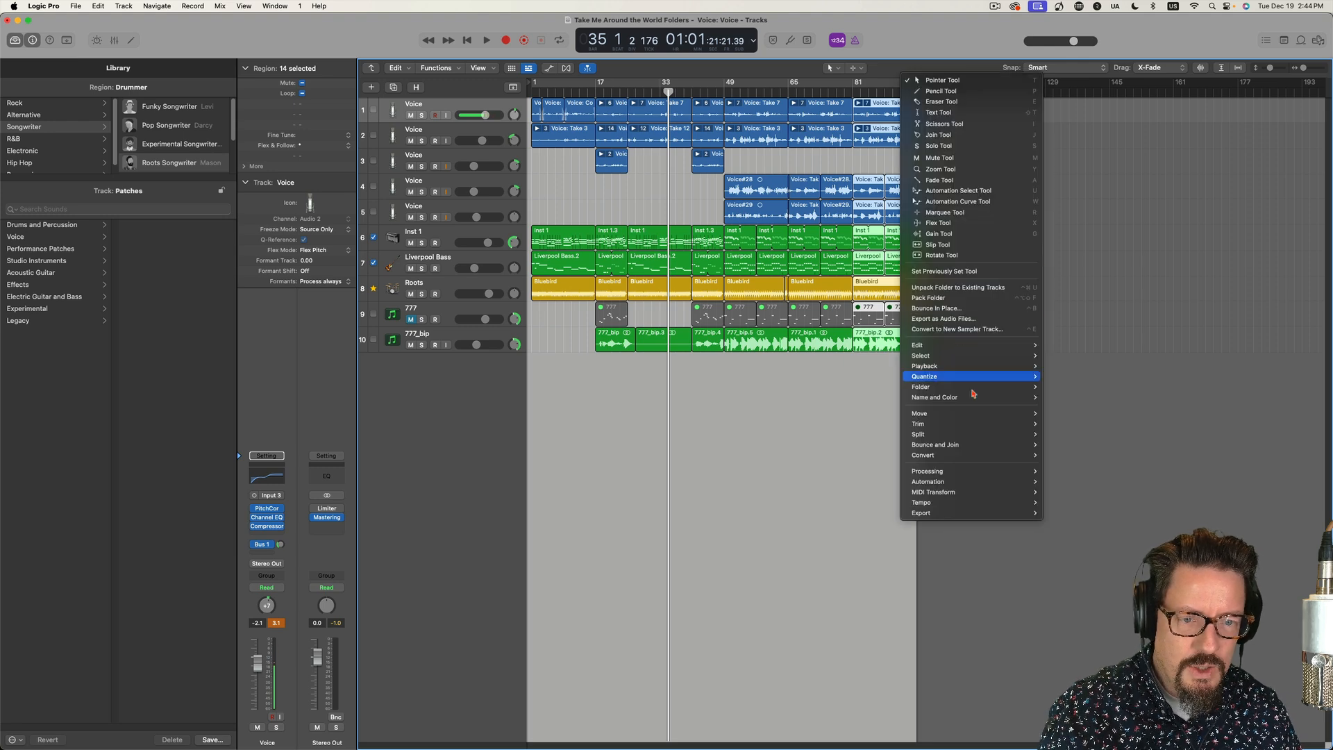
mouse_move(920, 387)
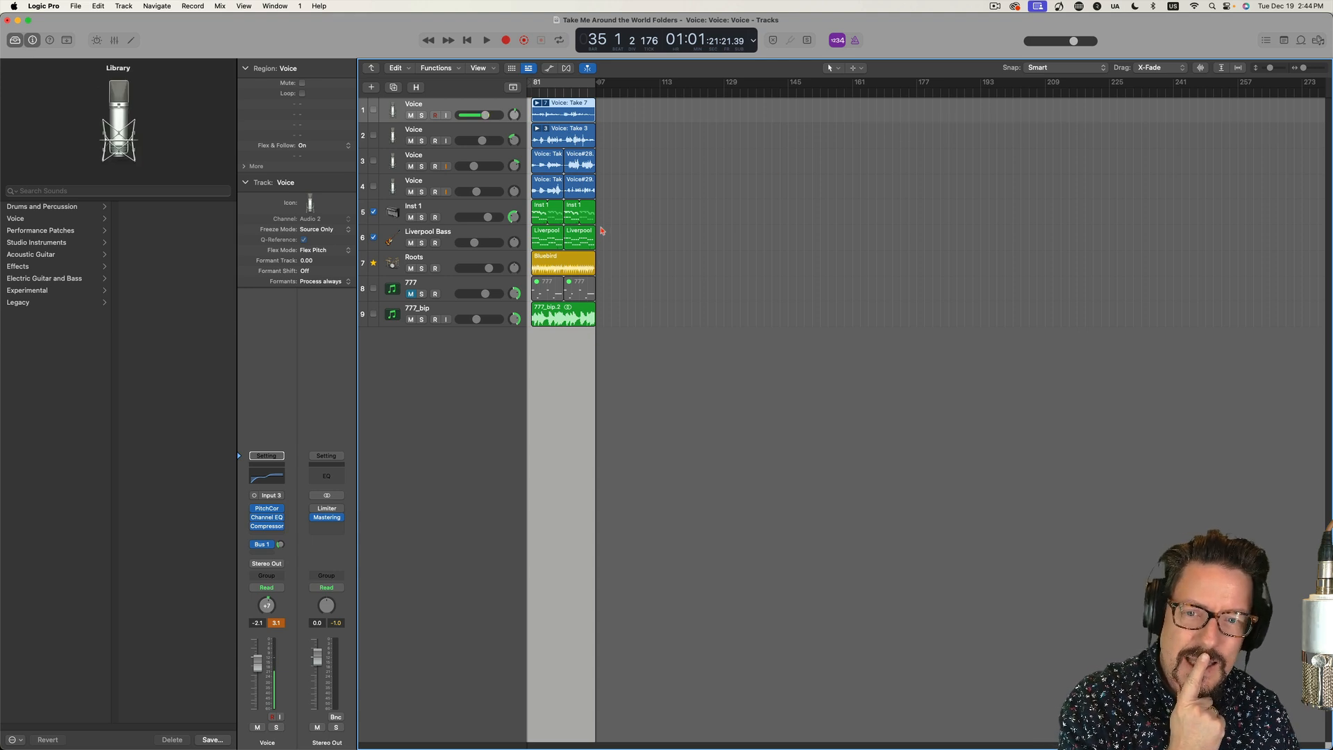
- Lasso the regions in the final bars and pack them into a nested folder
left_click_drag(533, 204, 596, 242)
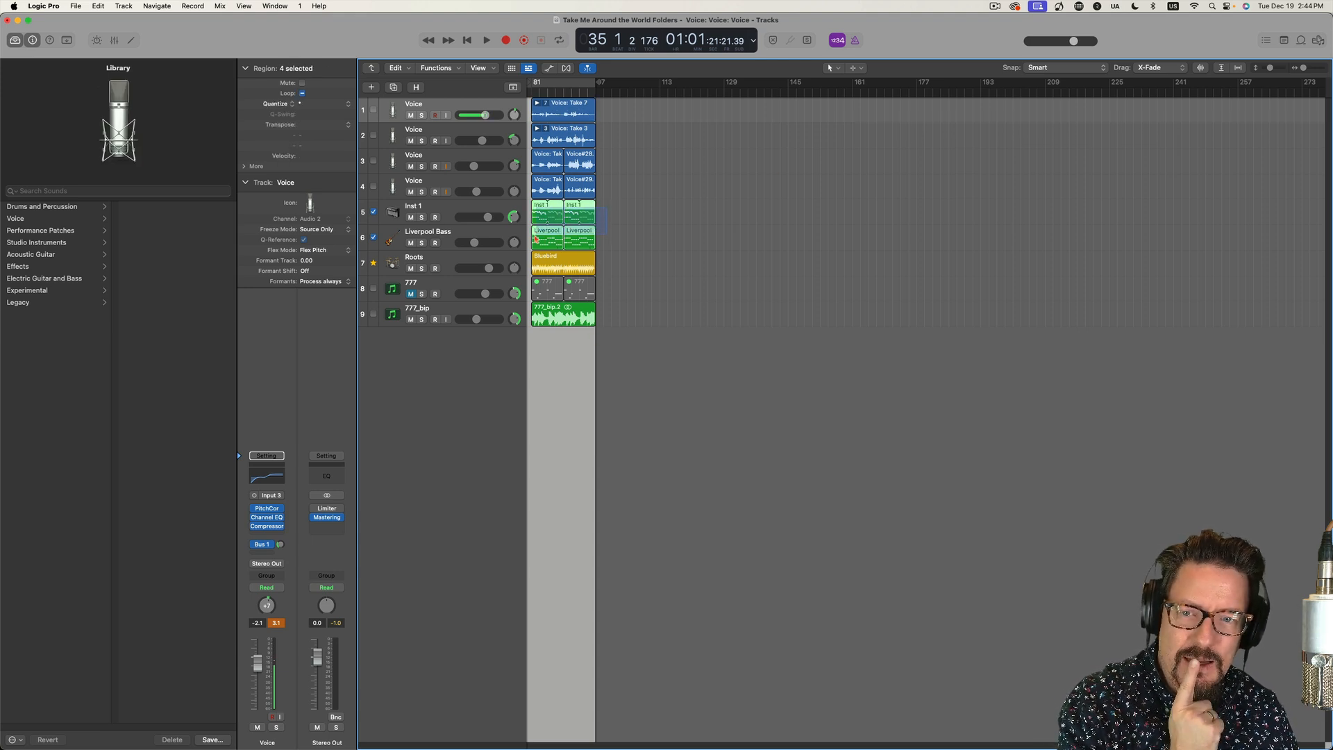
left_click(315, 103)
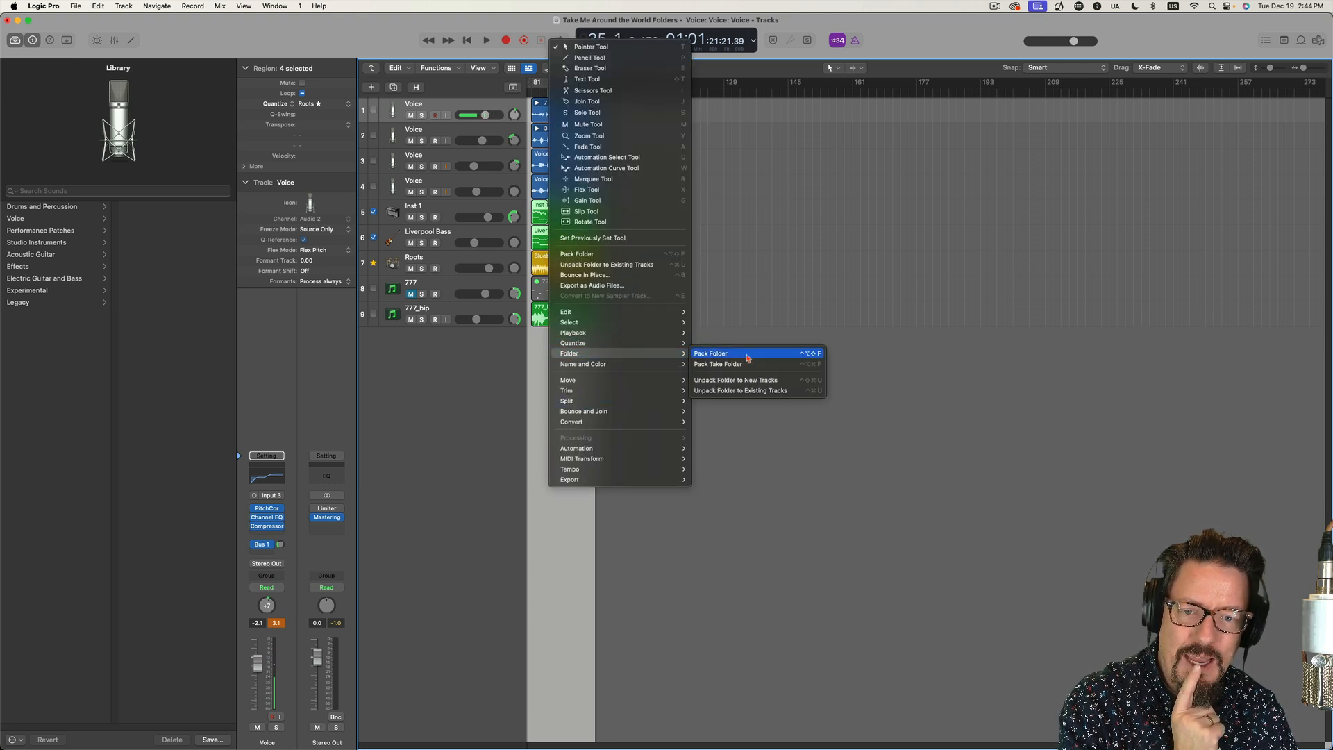
left_click(711, 353)
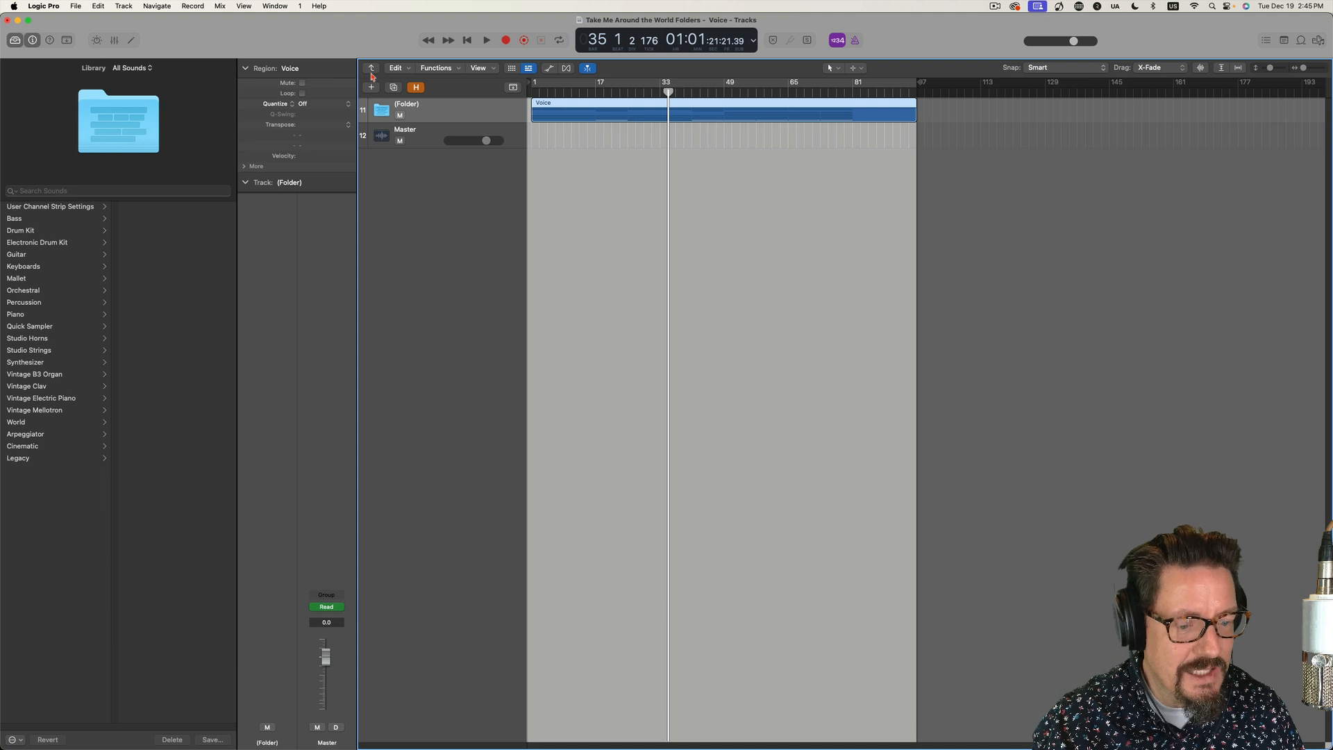
mouse_move(551, 416)
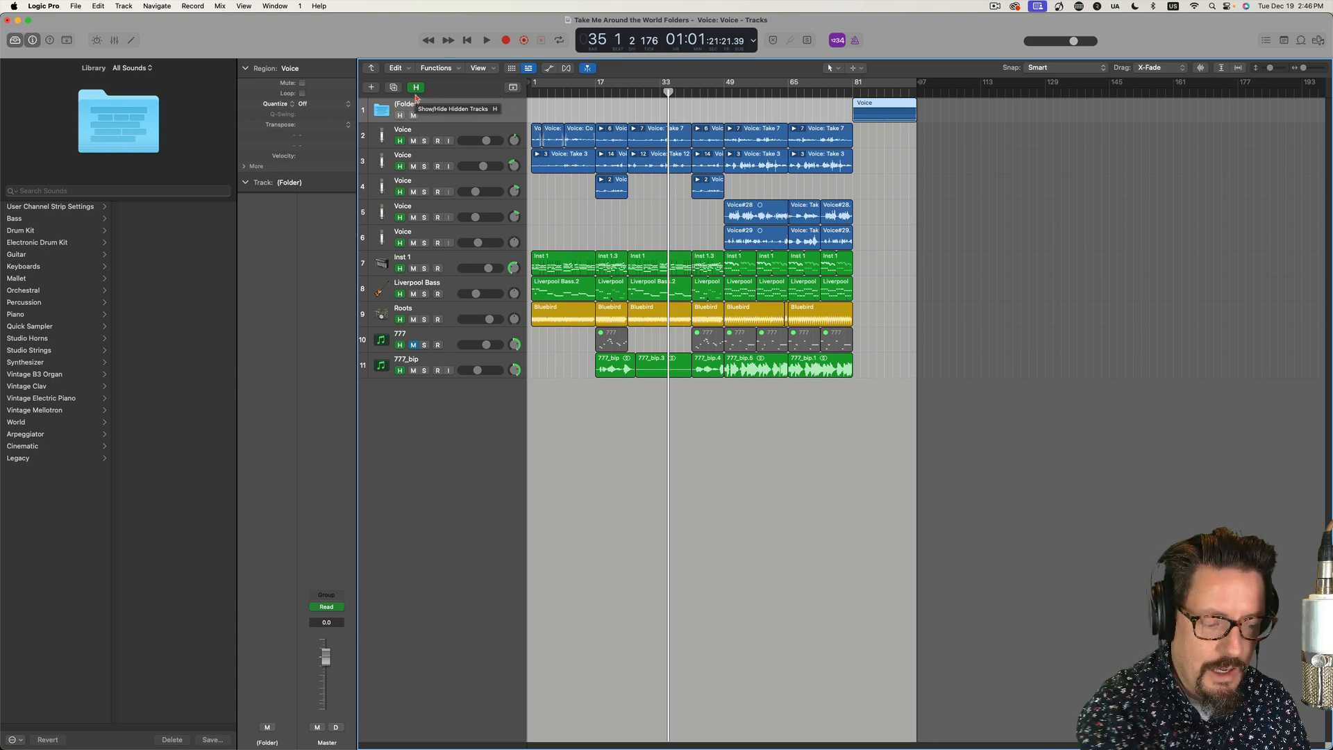
- Turn off Hide Tracks so the hidden original tracks reappear
left_click(415, 86)
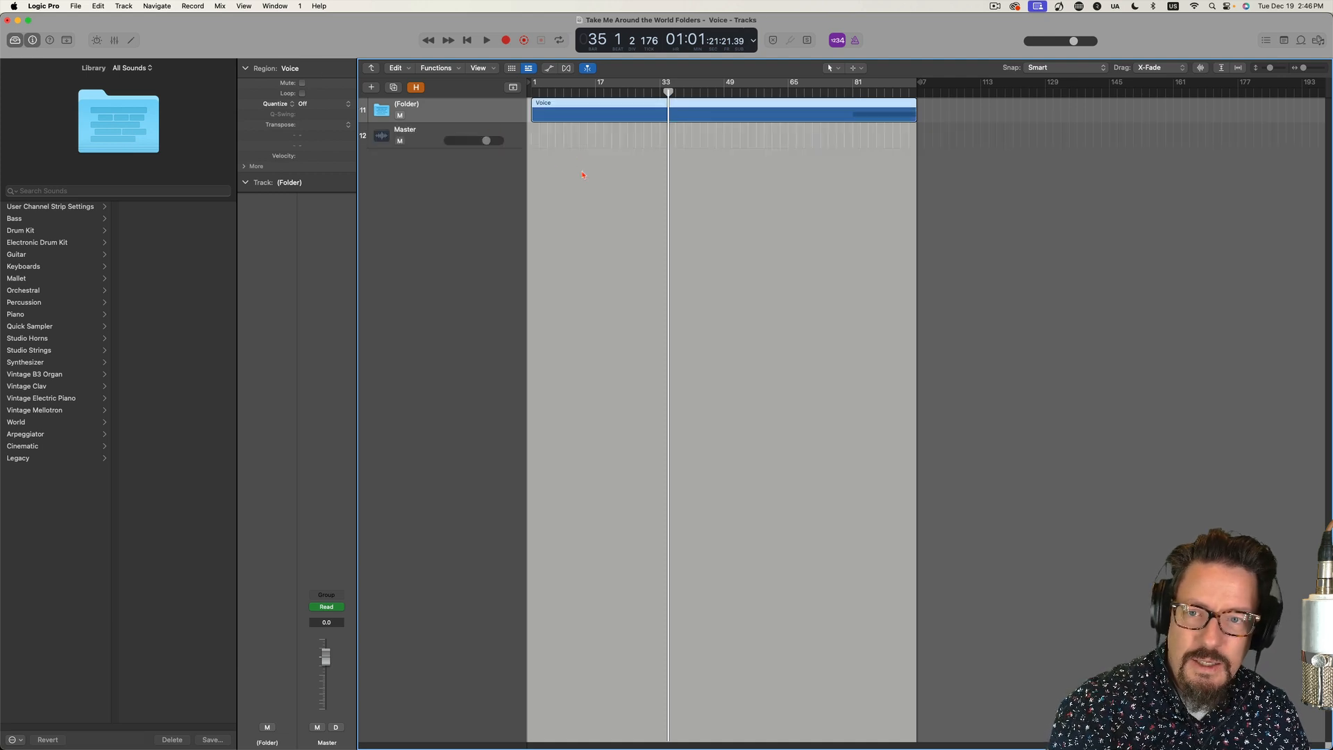
mouse_move(637, 102)
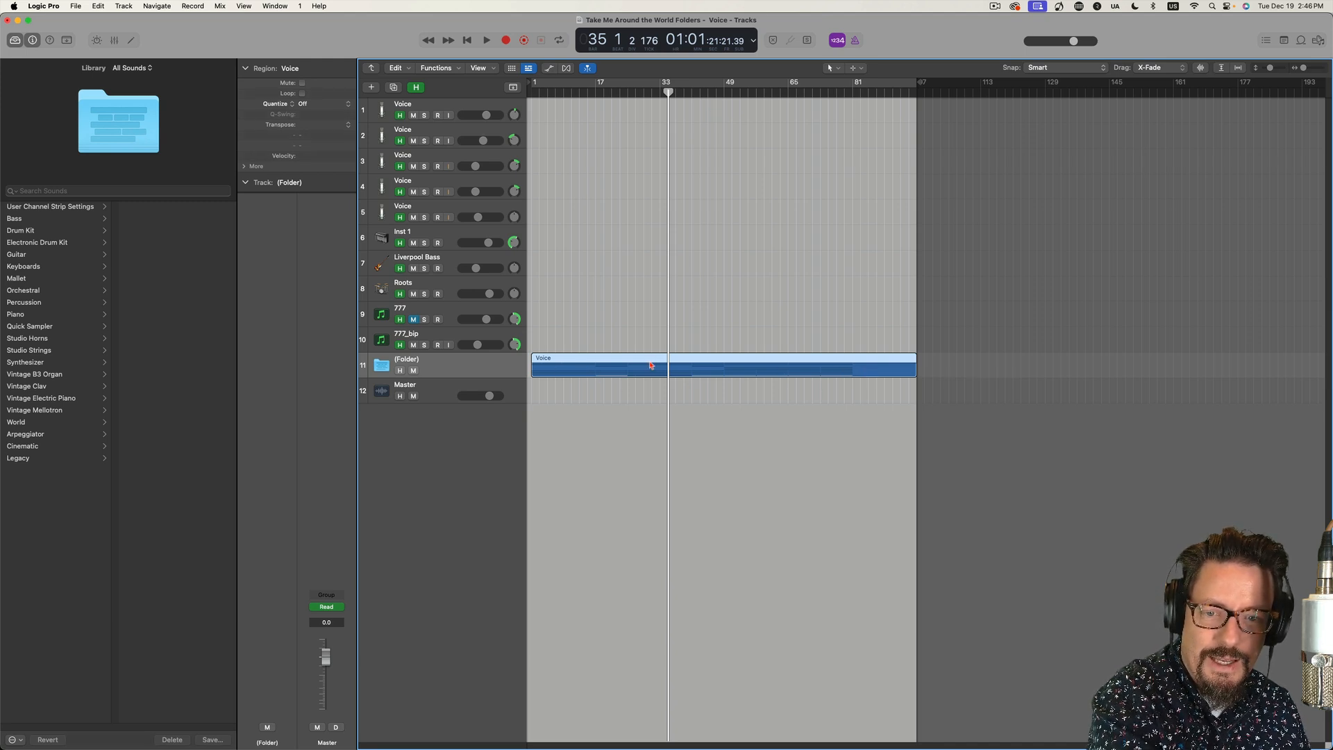
- Unpack the whole-song folder onto existing tracks, creating separate tracks for overlapping regions, then do the same for the nested final-bars folder
right_click(650, 365)
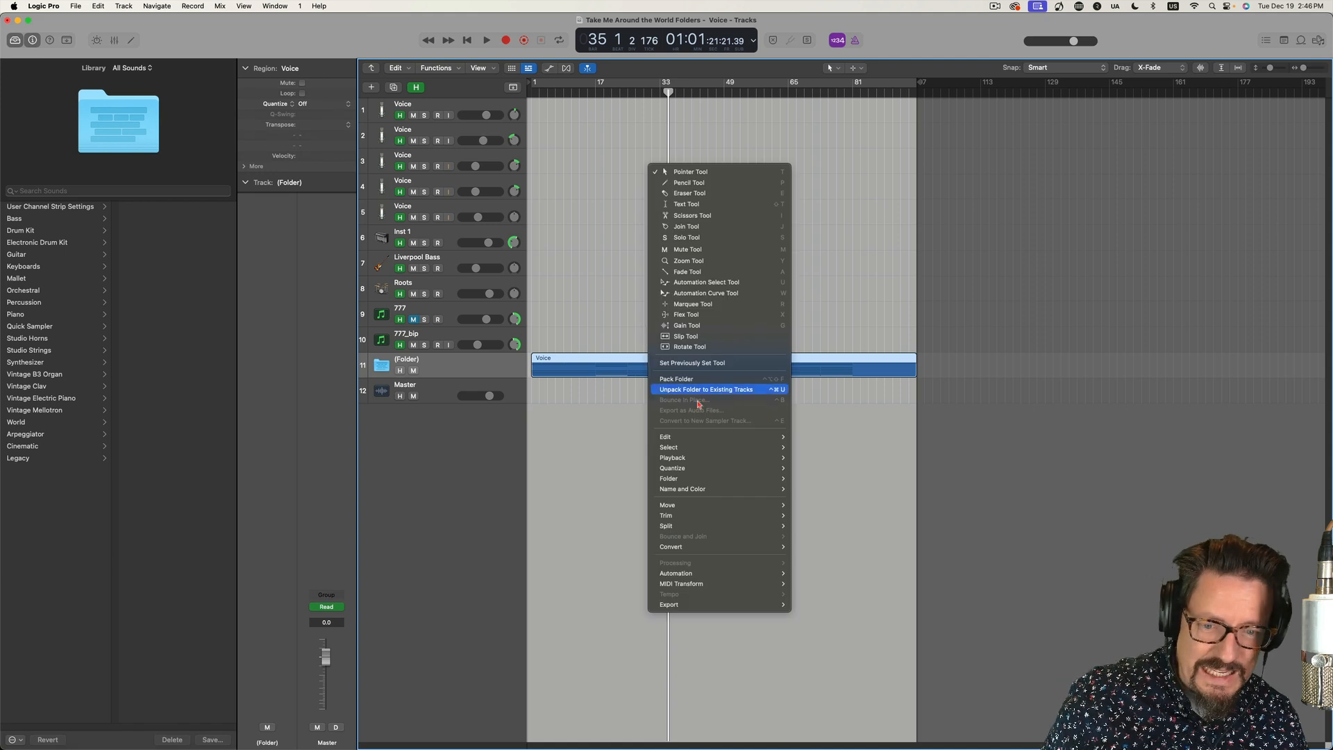
mouse_move(667, 477)
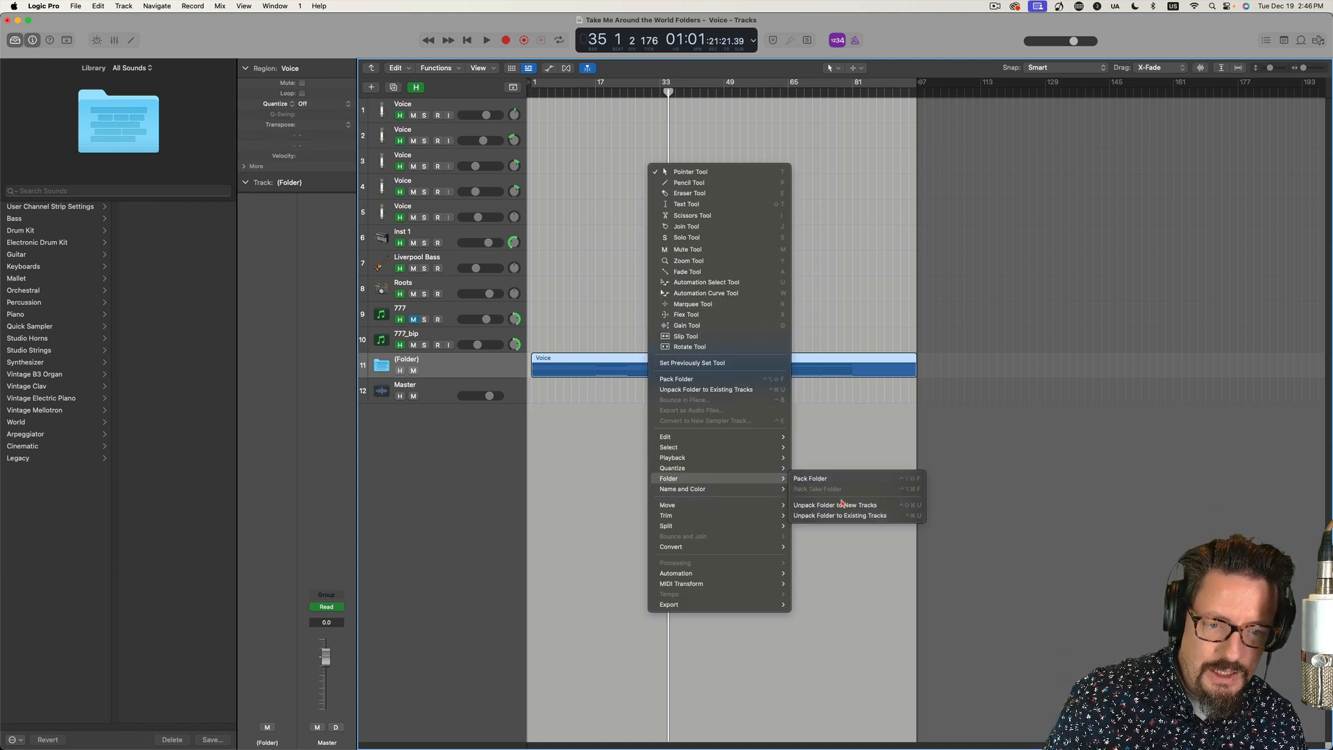
left_click(835, 503)
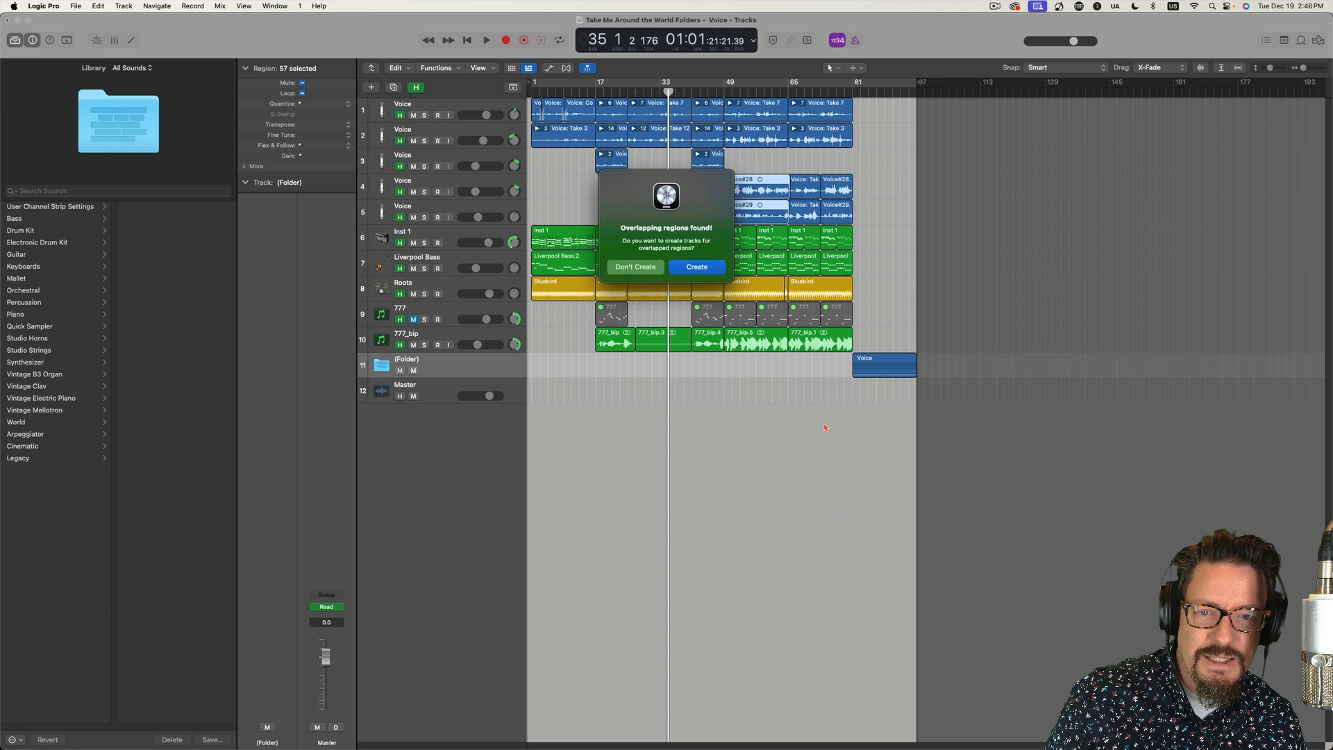
left_click(695, 267)
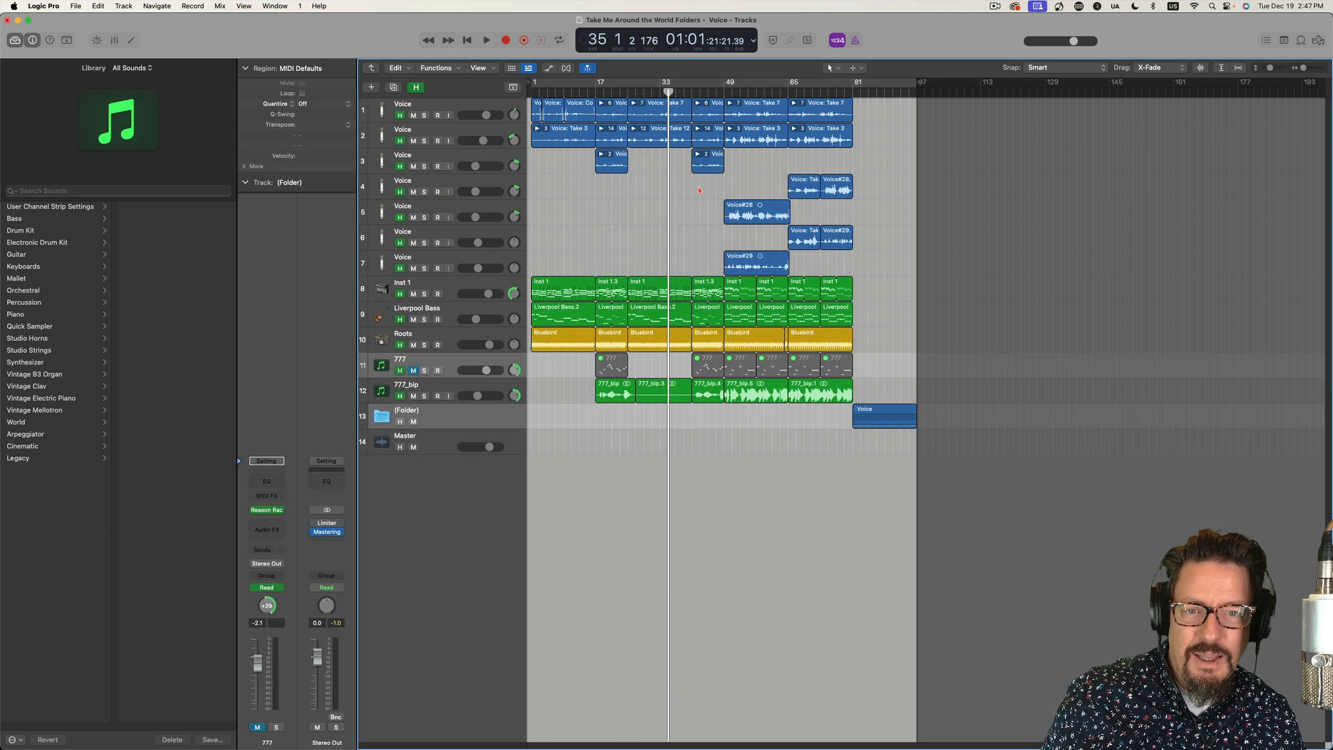
left_click(884, 415)
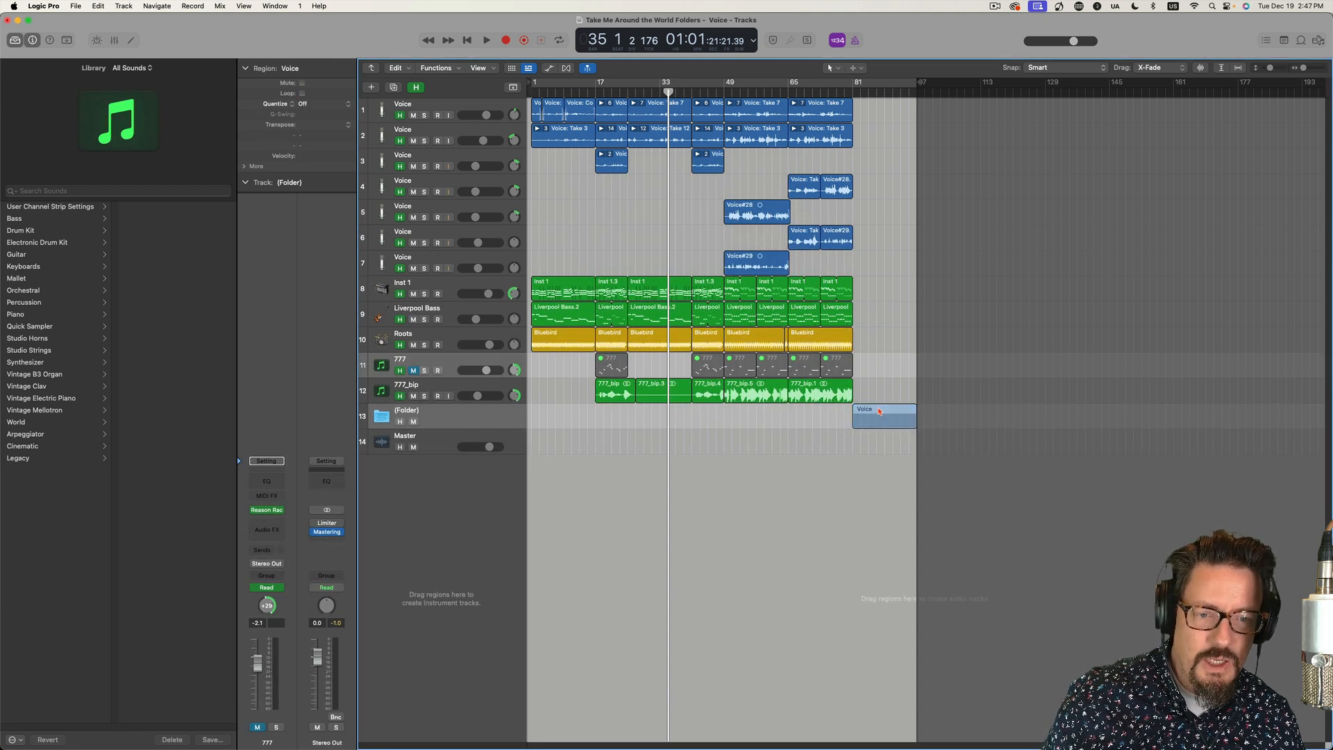
right_click(880, 411)
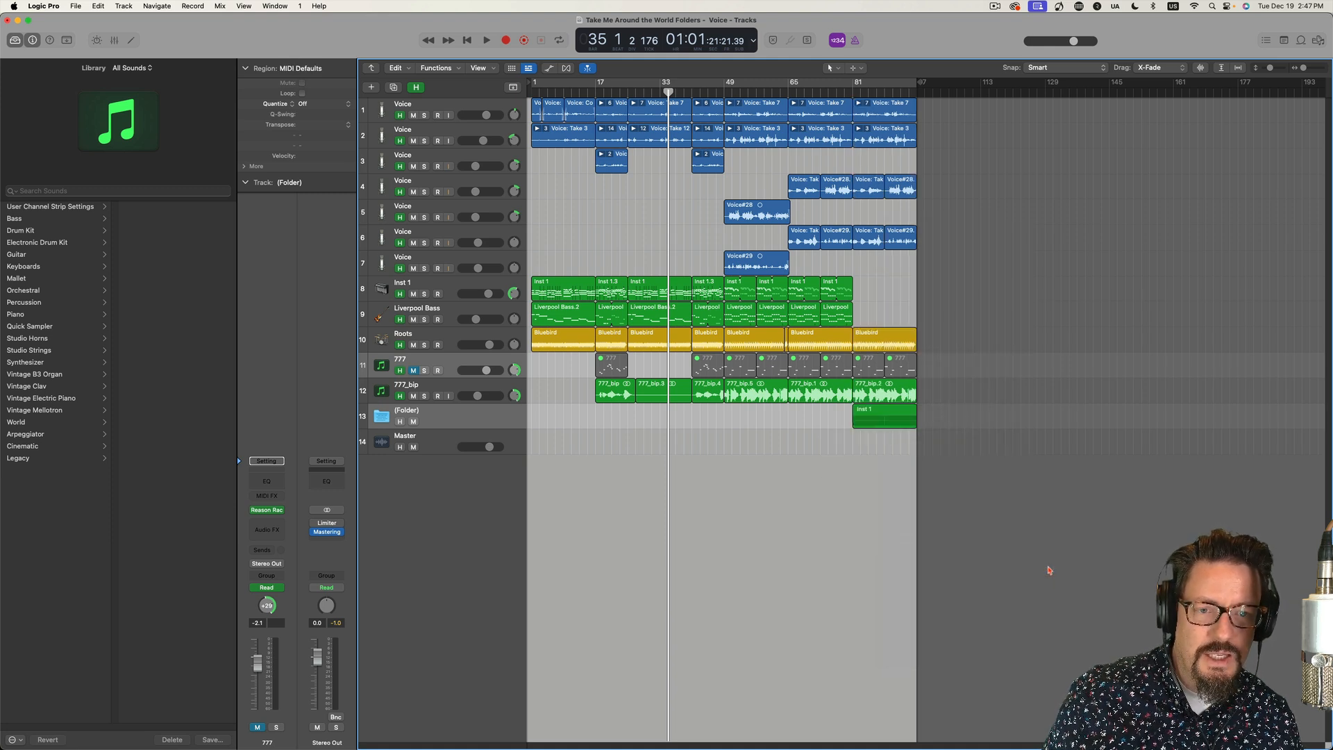
right_click(865, 412)
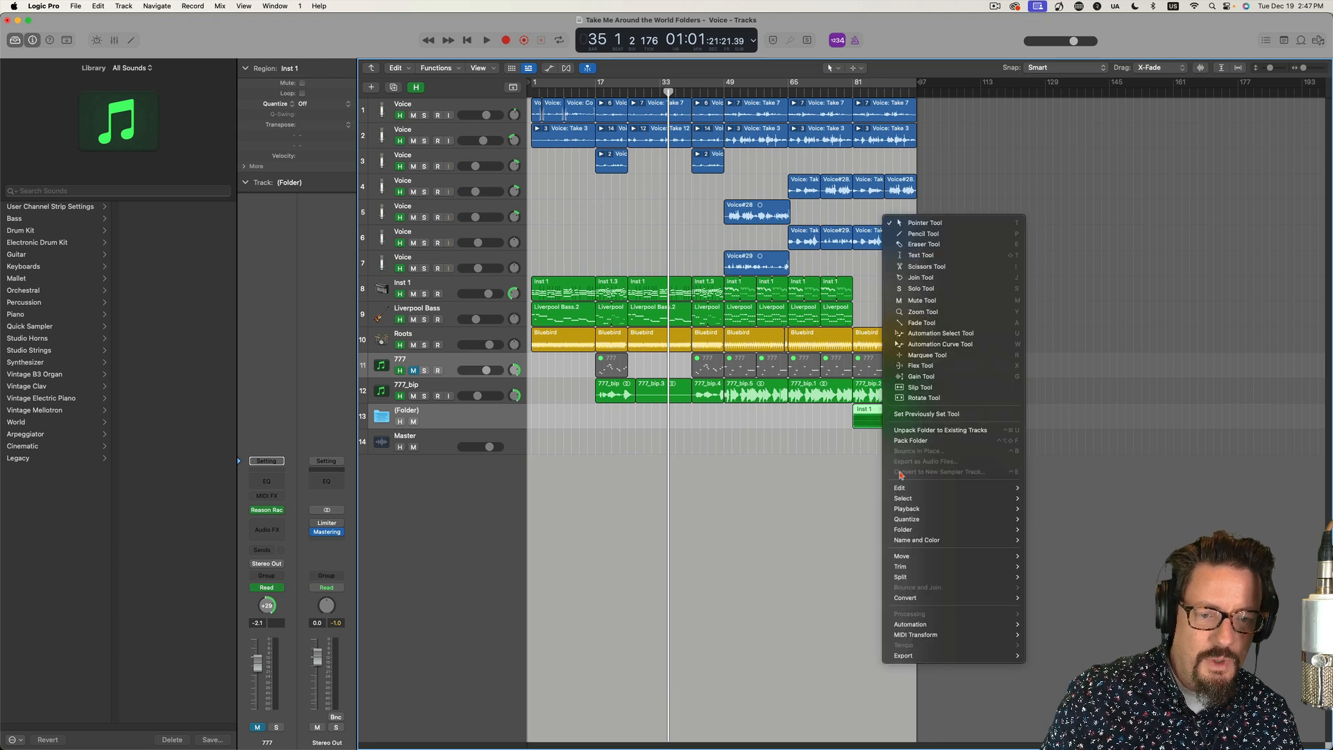
mouse_move(902, 529)
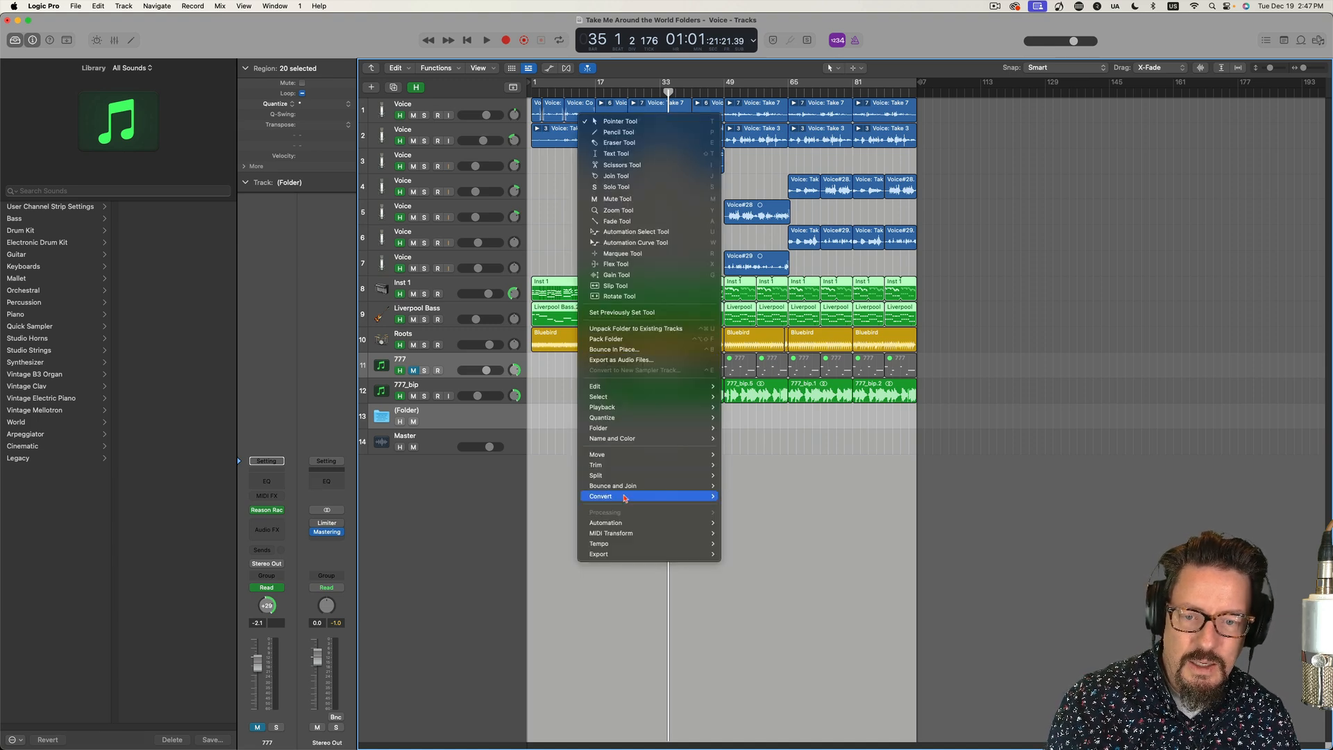
mouse_move(600, 427)
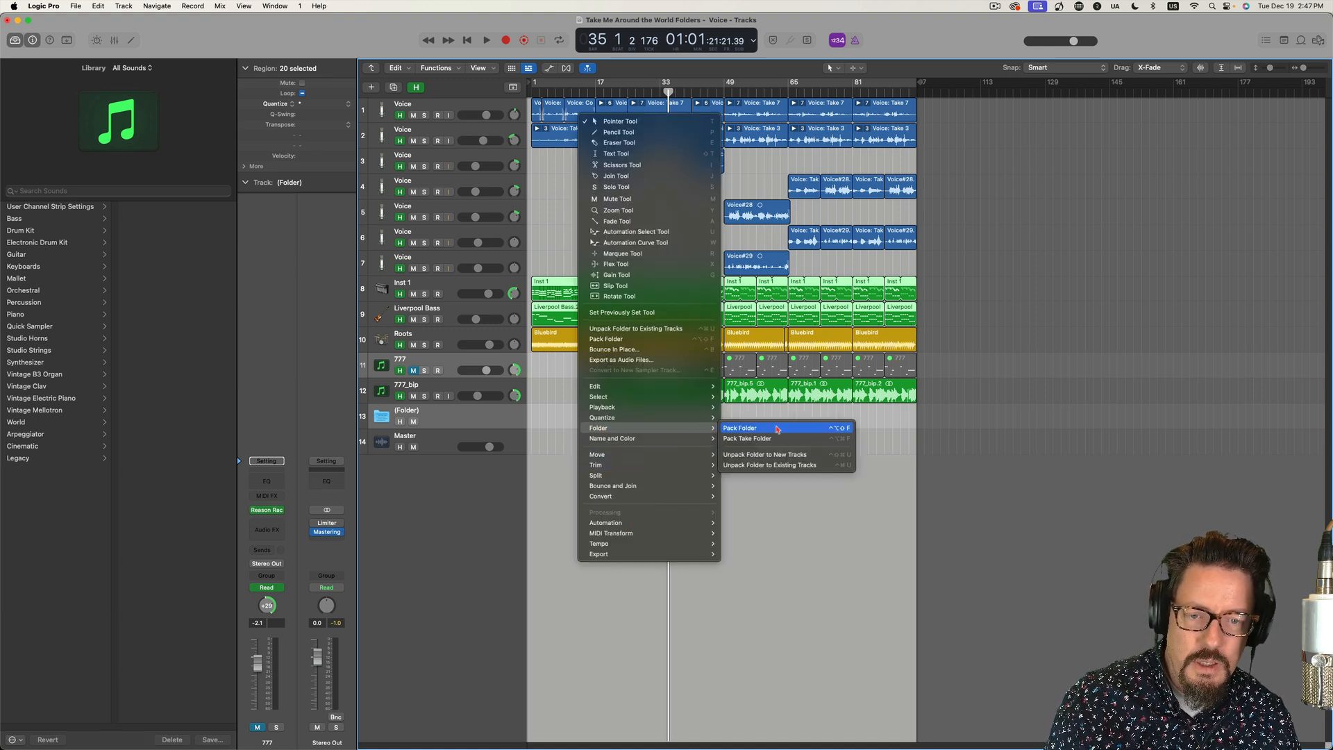
- Pack the selected Inst 1 and Liverpool Bass regions into a new folder region
left_click(739, 427)
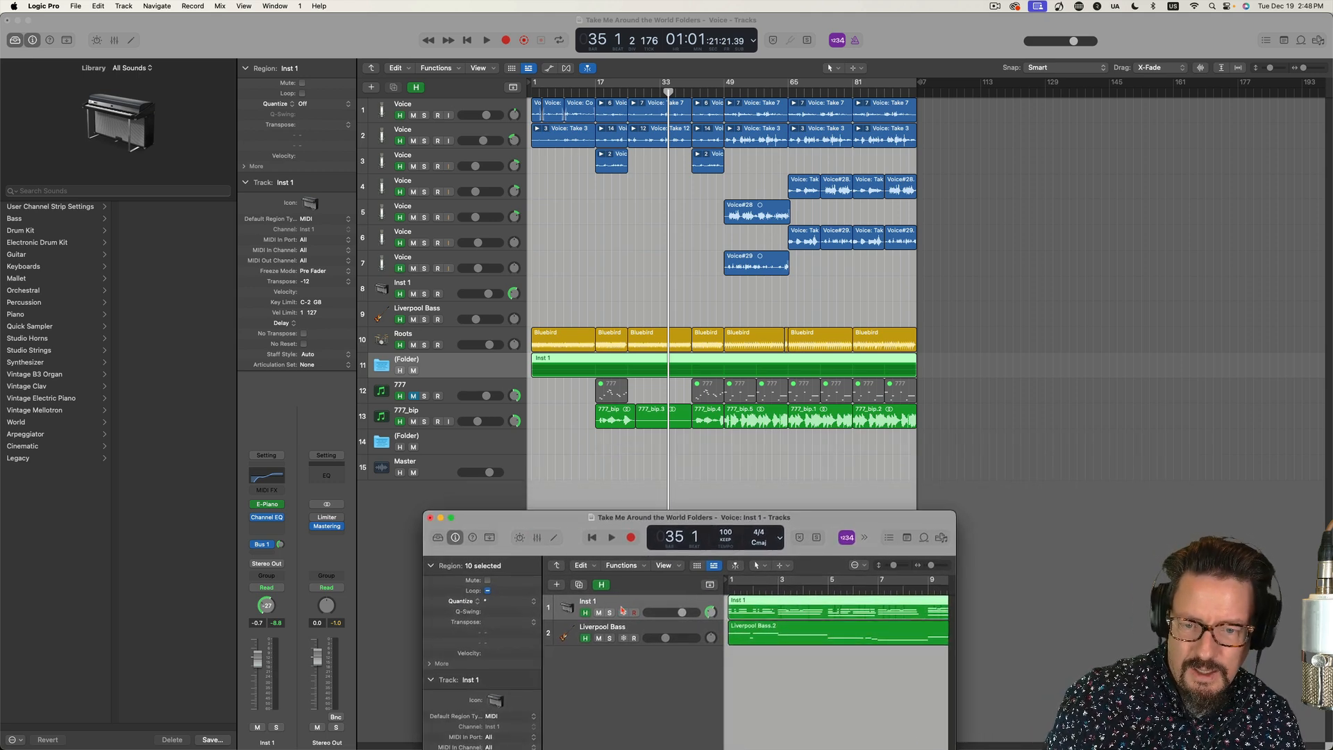
- Close the folder contents window and move the Liverpool Bass 2 region to bar 1 of the Liverpool Bass track
left_click(751, 630)
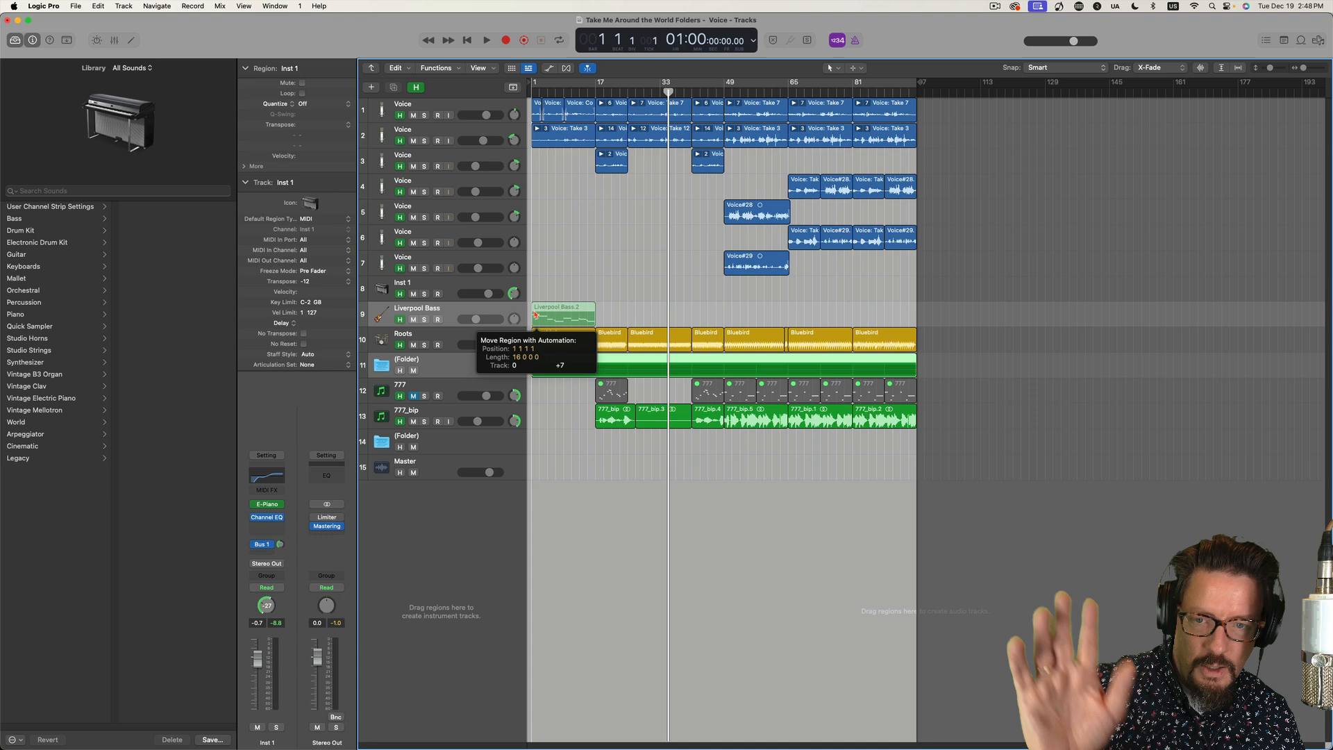
left_click_drag(557, 309, 557, 129)
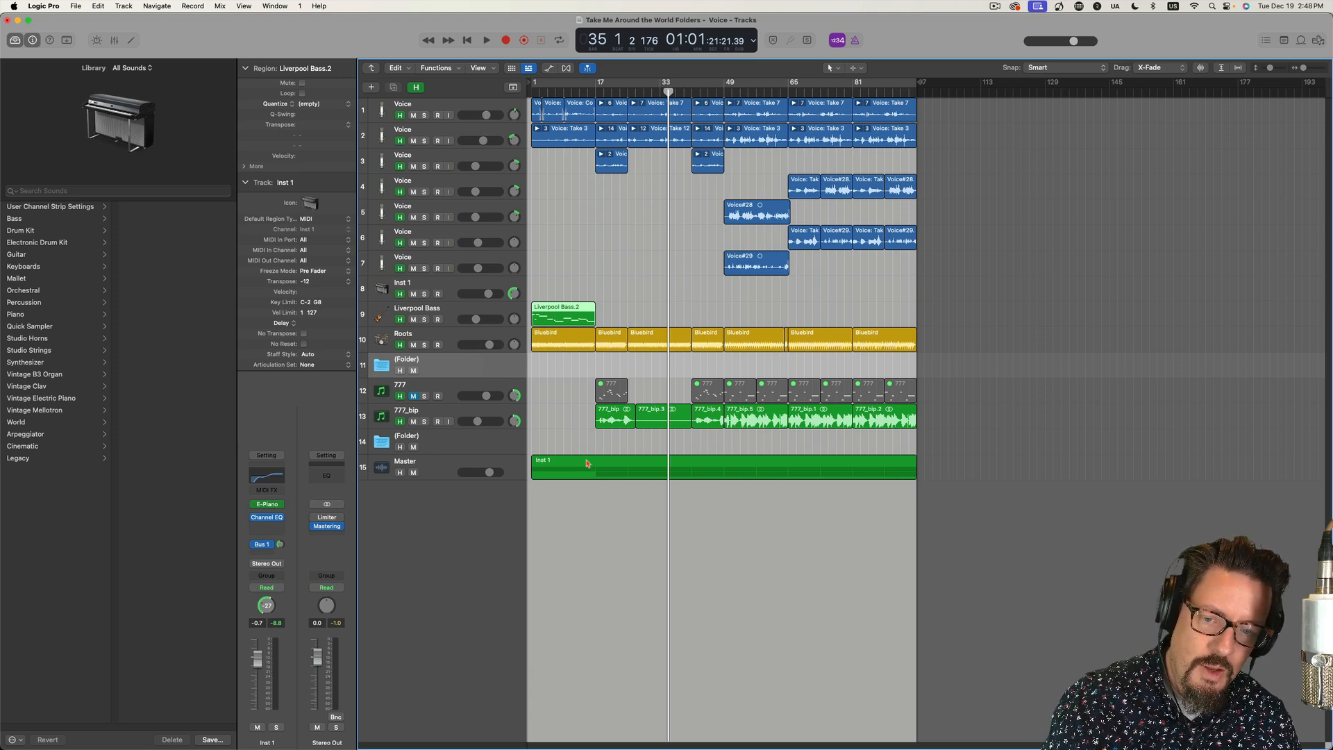
- Unpack the Inst 1 folder region so its regions return to the Inst 1 and Liverpool Bass tracks
right_click(586, 464)
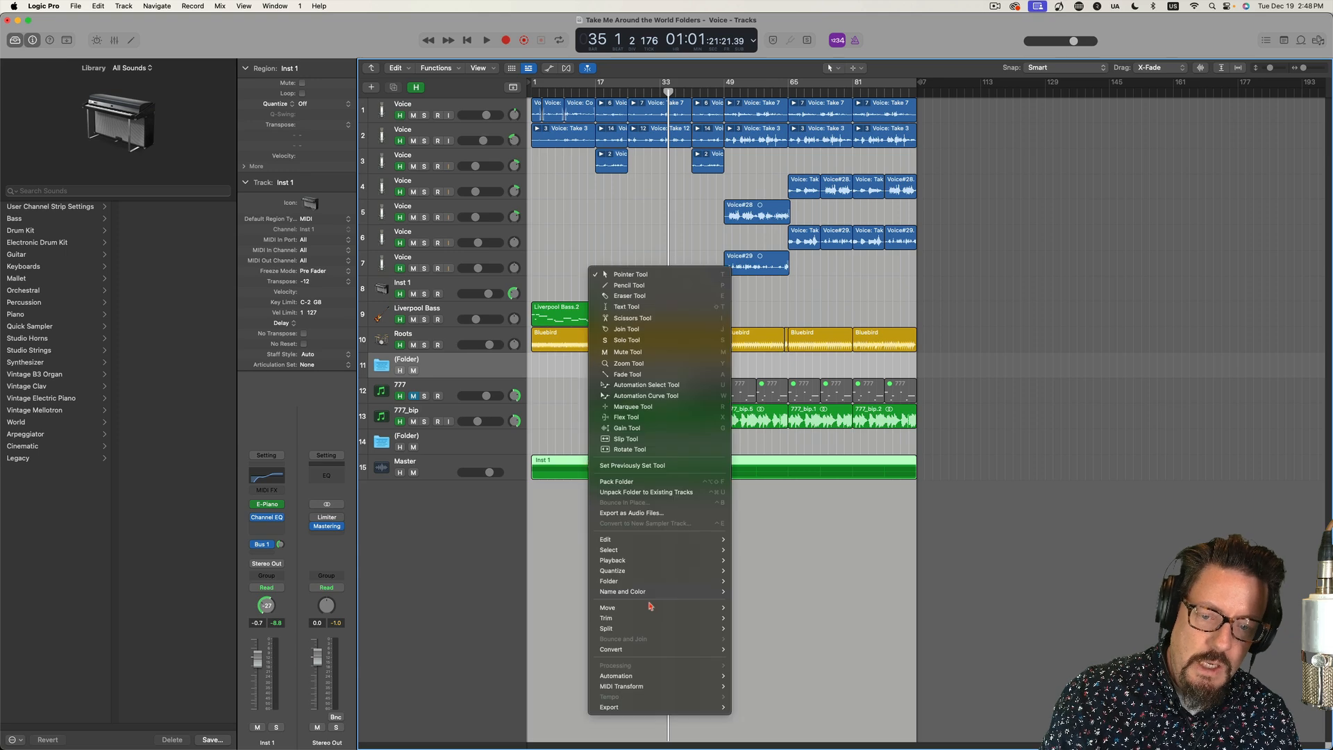
mouse_move(608, 581)
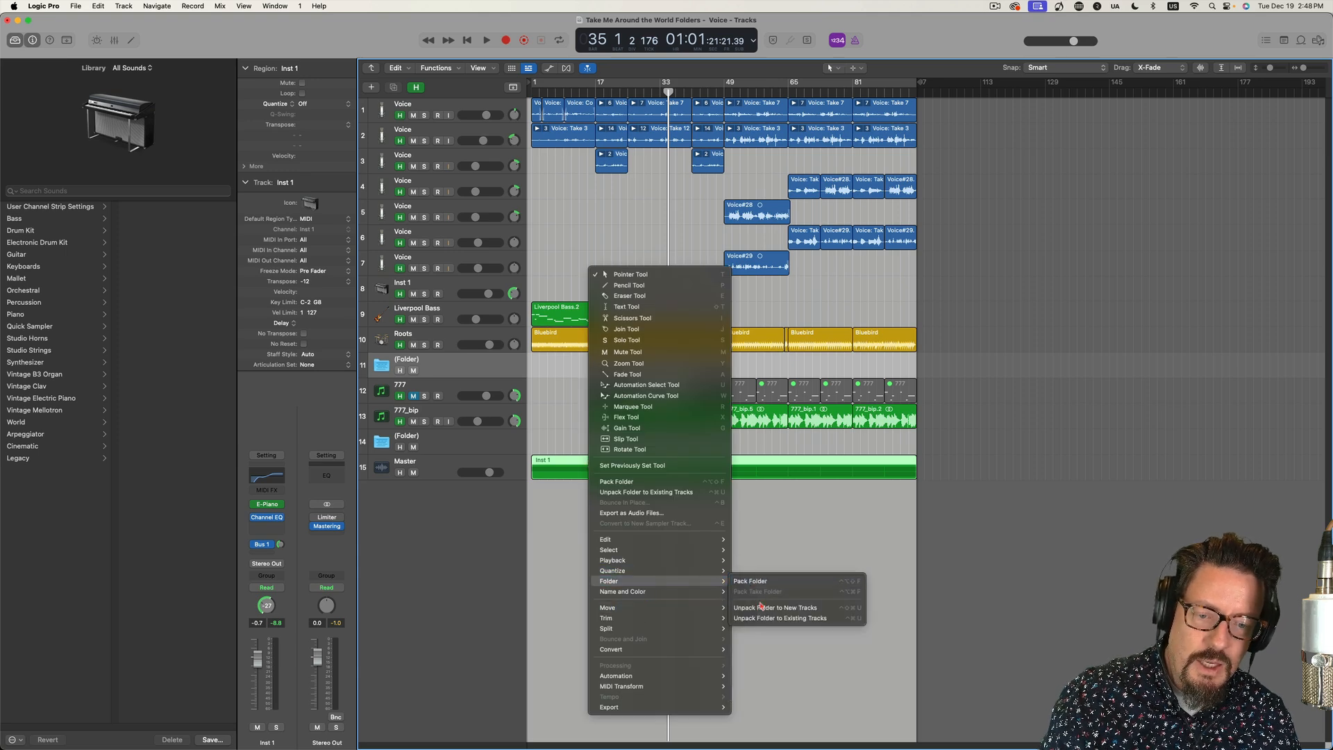
left_click(775, 606)
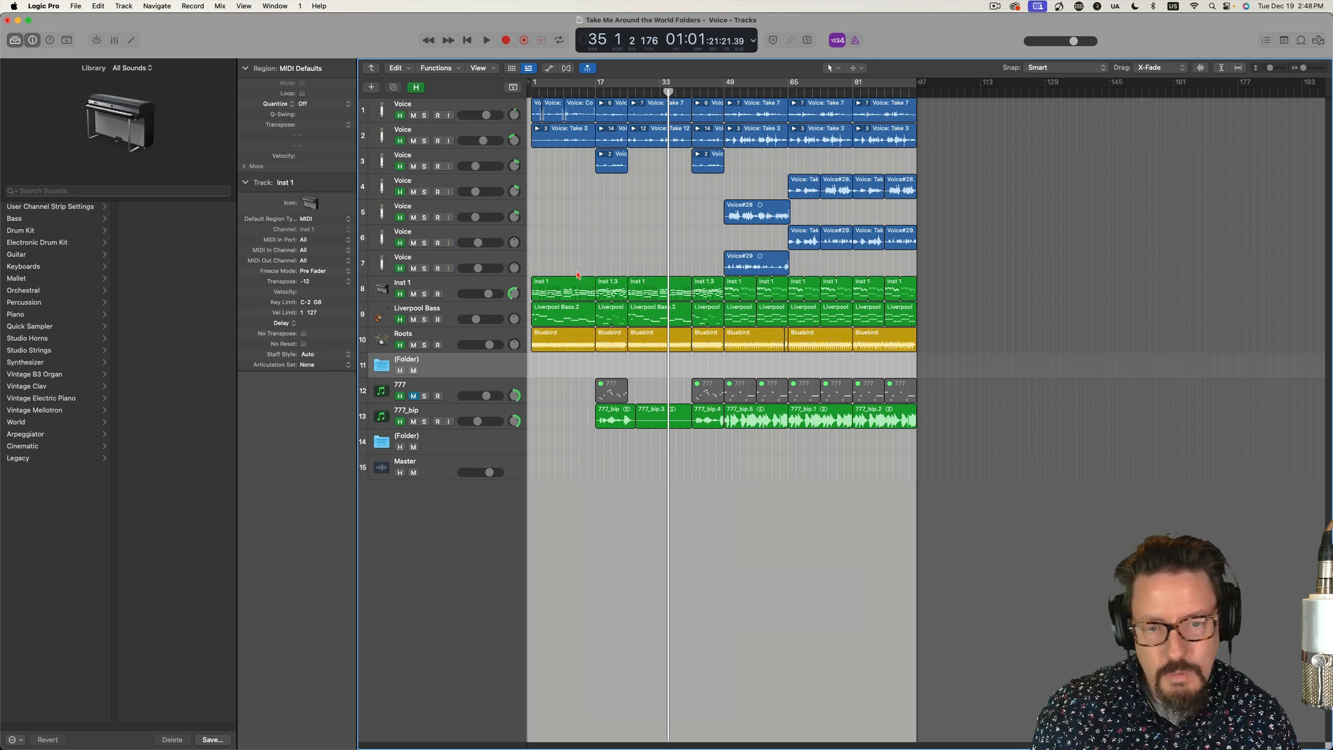
mouse_move(895, 80)
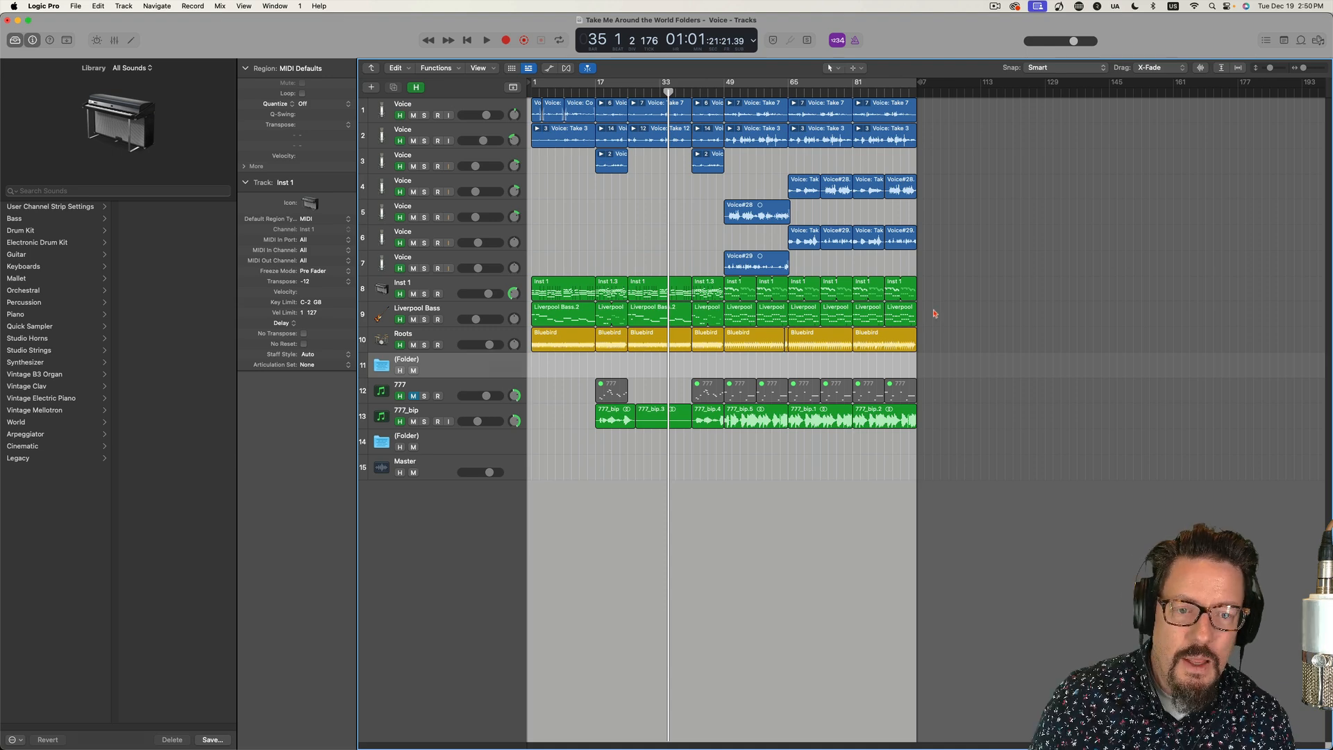
- Marquee-select all Inst 1 and Liverpool Bass regions, pack them into an Inst 1 folder and start playback
left_click(553, 287)
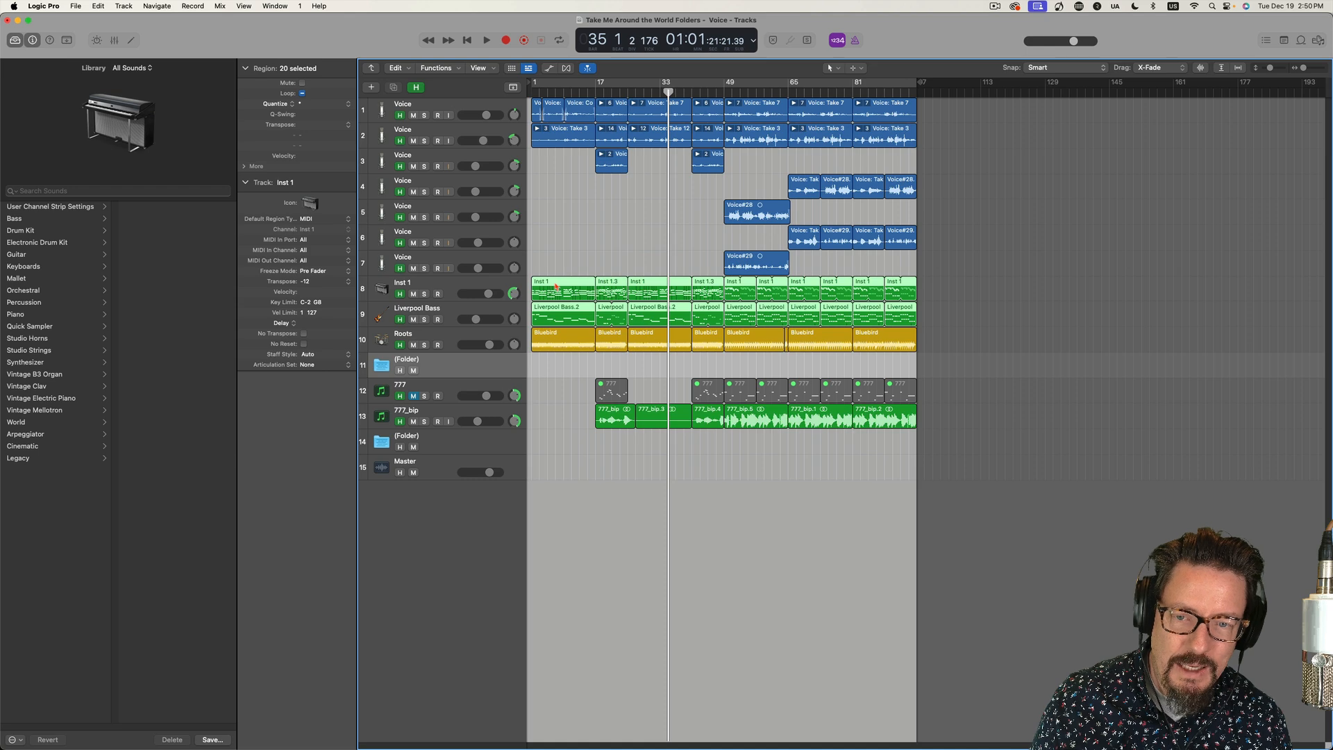
left_click_drag(560, 336, 561, 356)
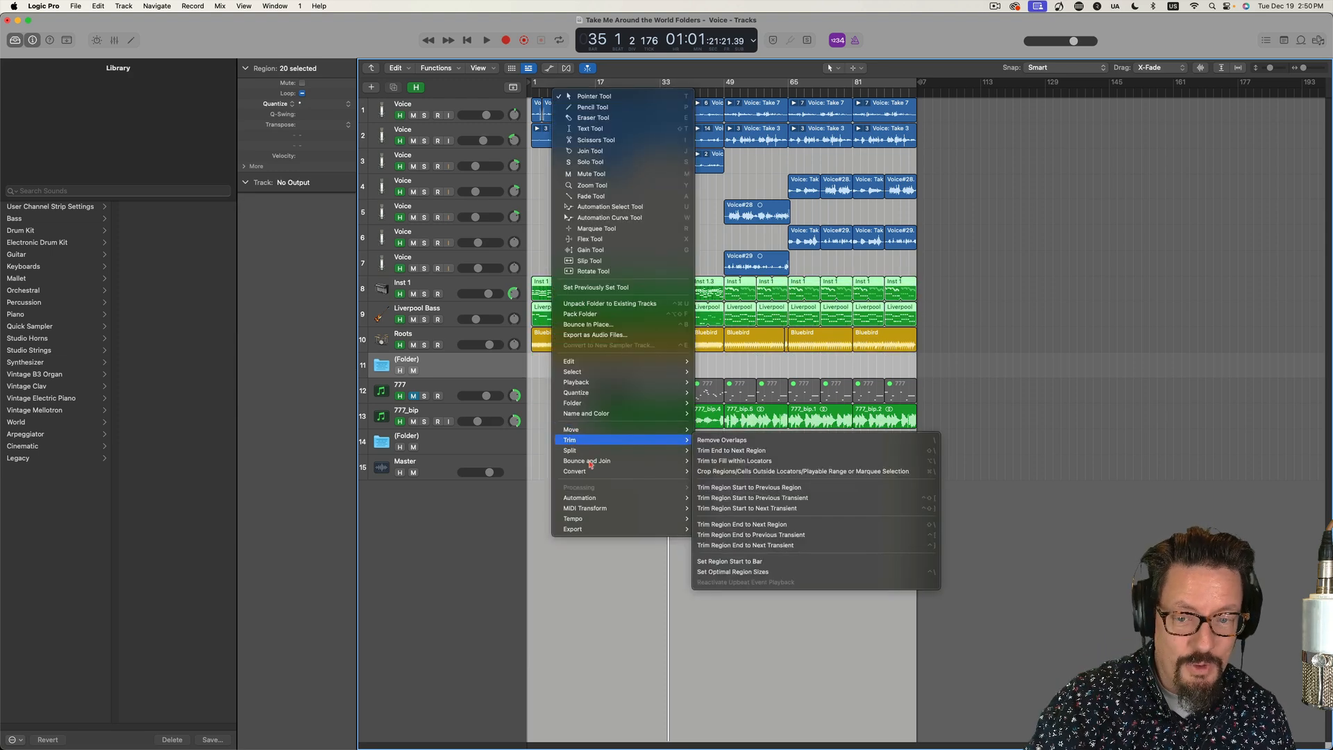
left_click(573, 402)
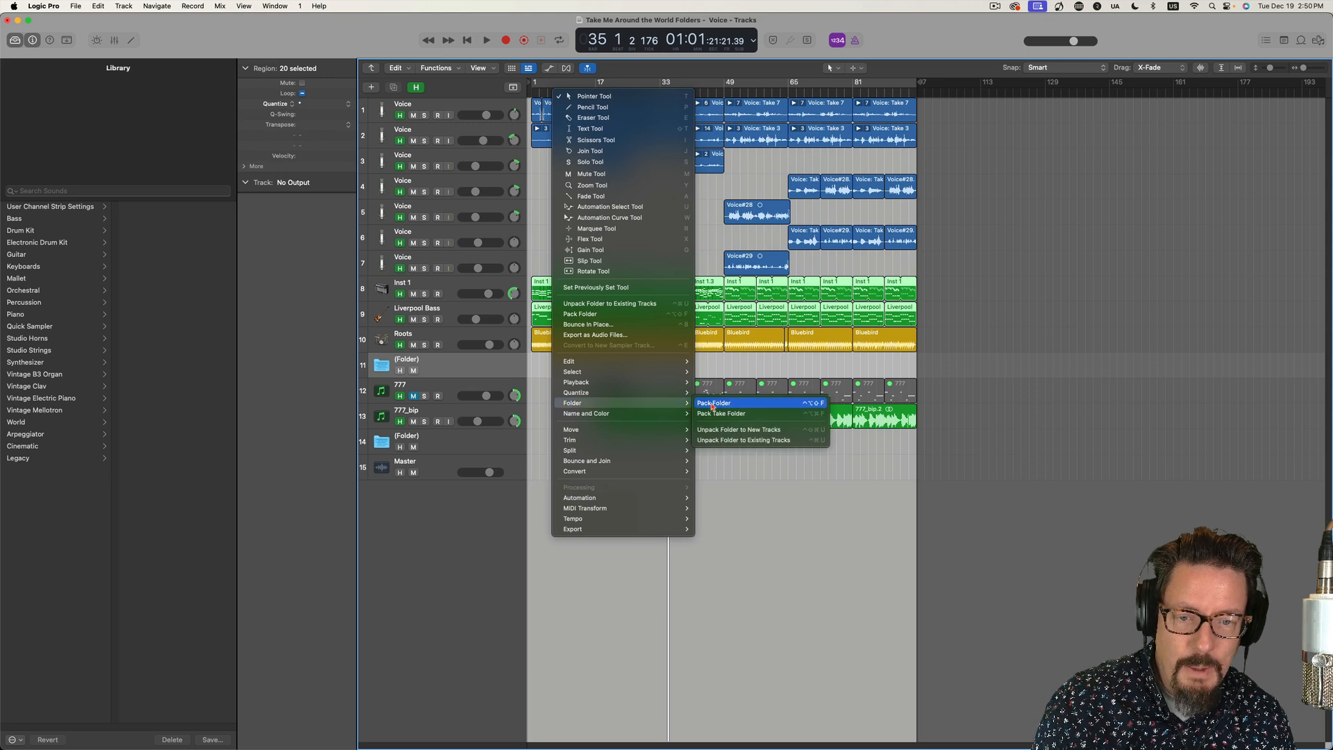
left_click(722, 414)
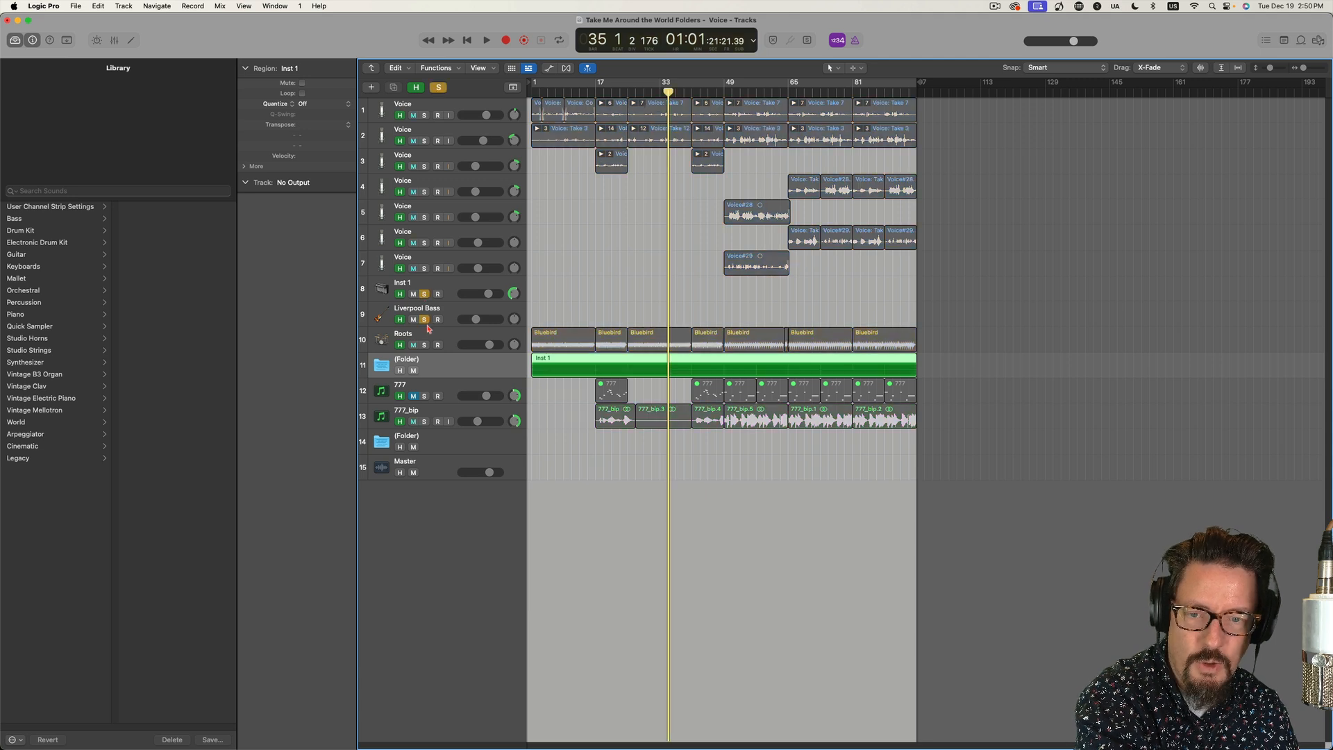
left_click(486, 41)
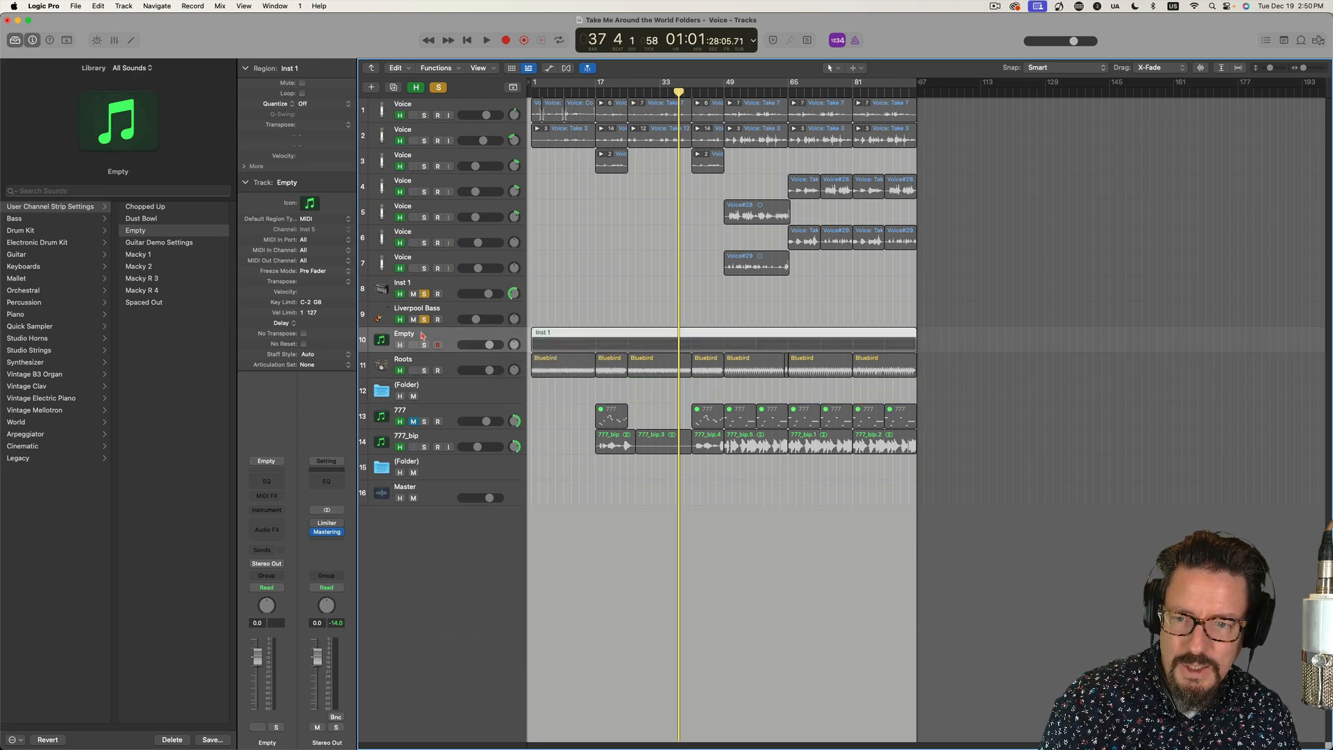
- Solo the new instrument track and choose Retro Synth from its Instrument slot
left_click(437, 345)
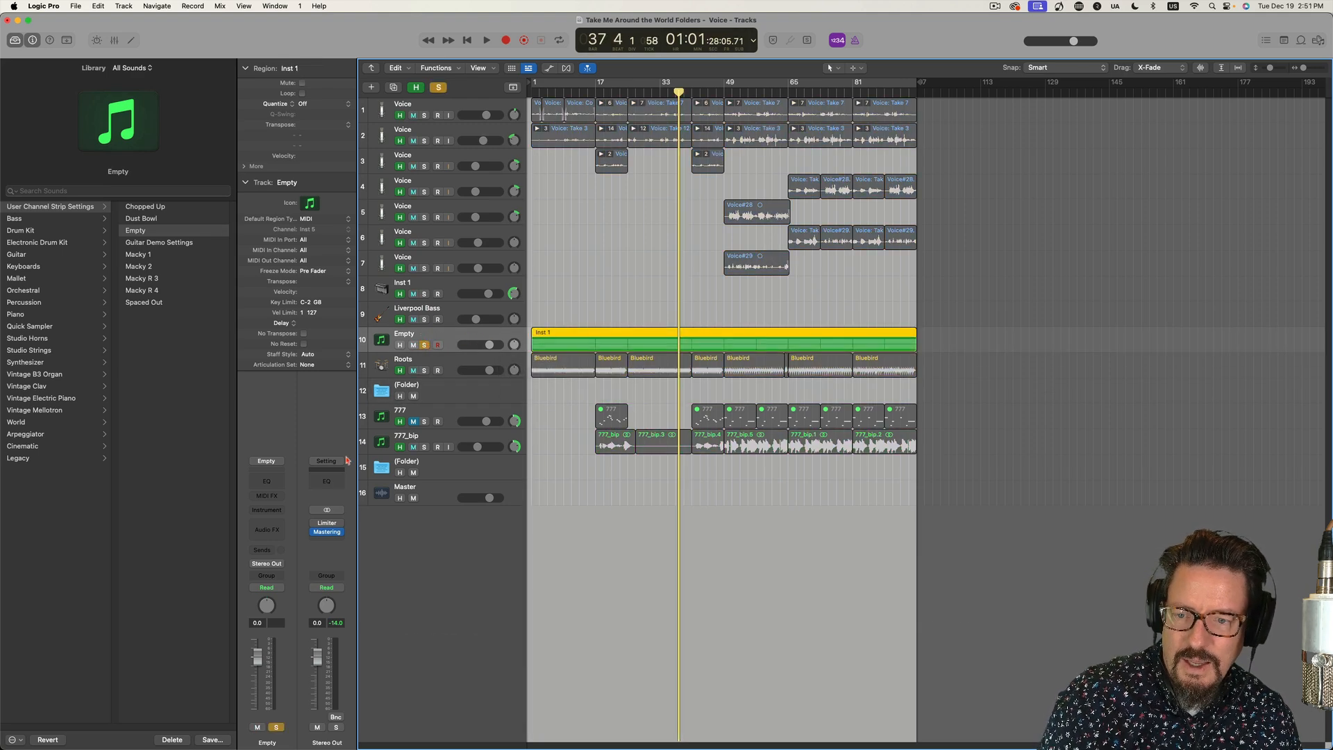
left_click(267, 509)
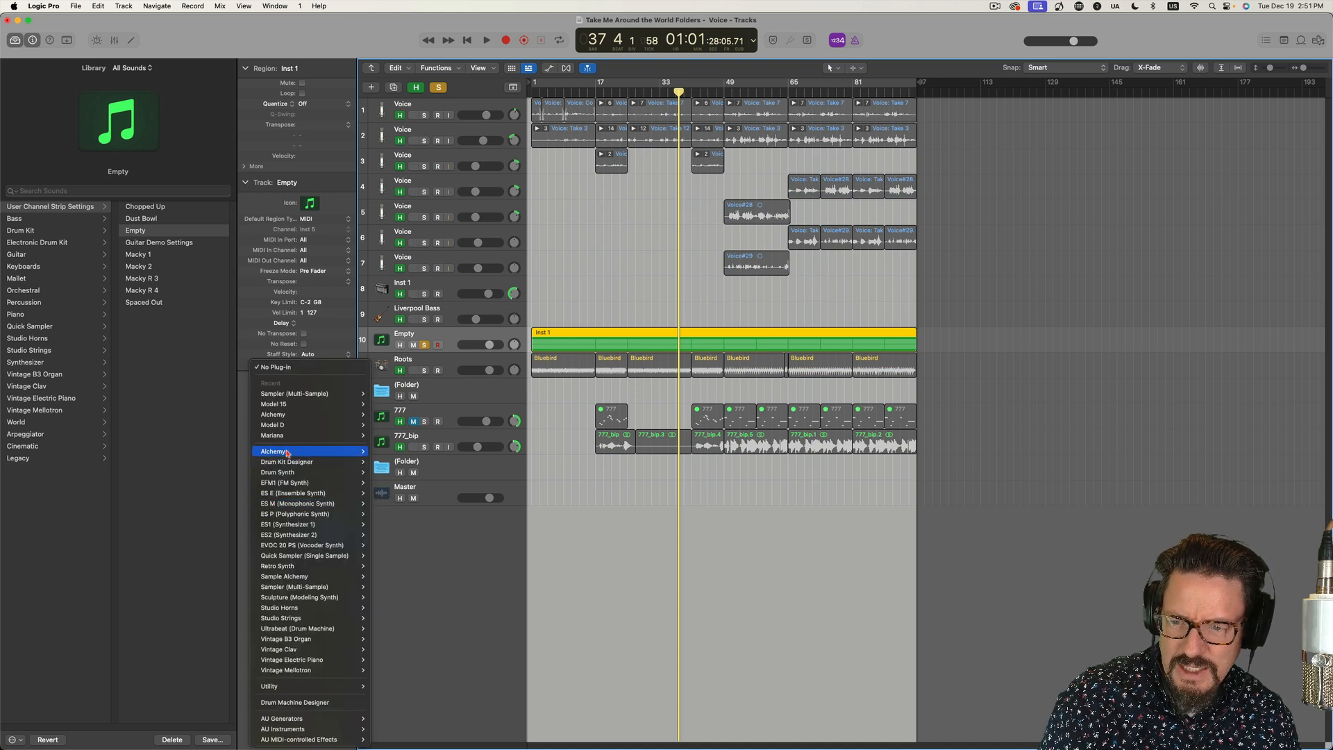
mouse_move(305, 514)
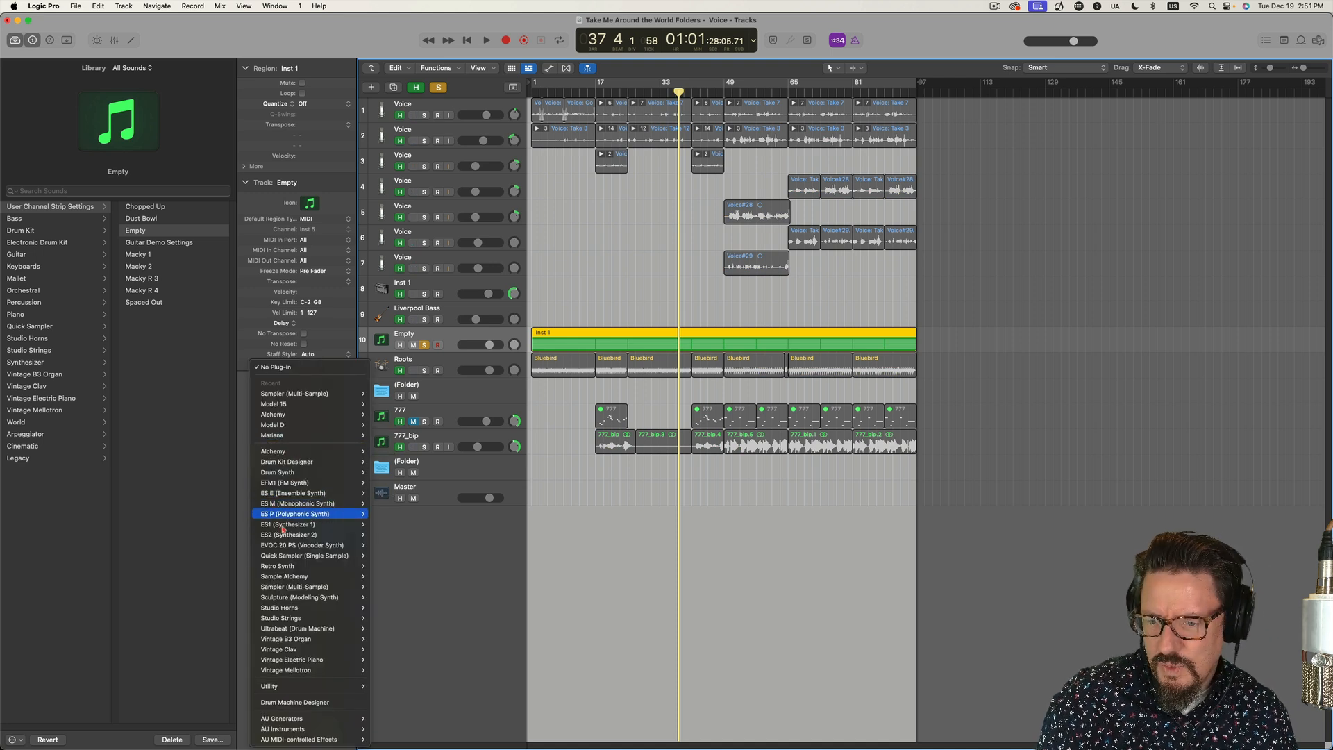
mouse_move(283, 575)
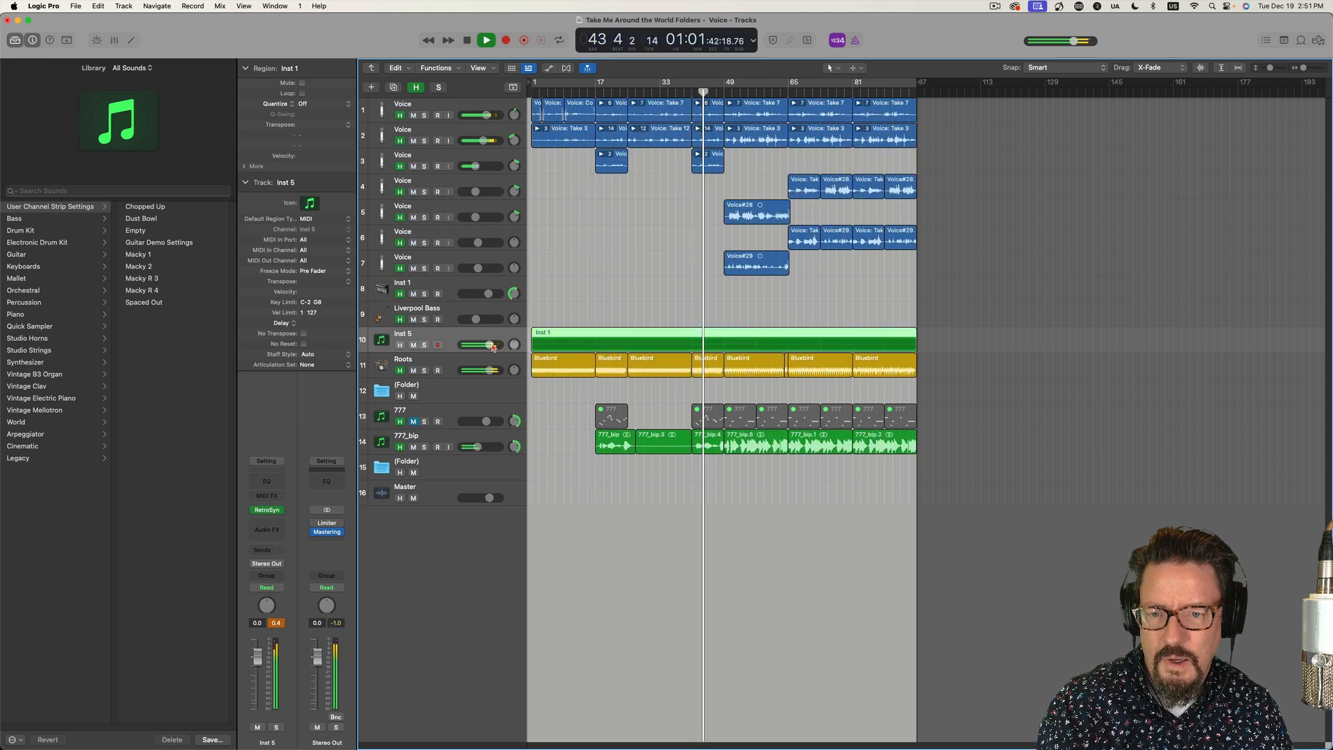
- Lower the Retro Synth track's volume slider to about -10.8 dB and stop playback
left_click_drag(489, 344, 481, 344)
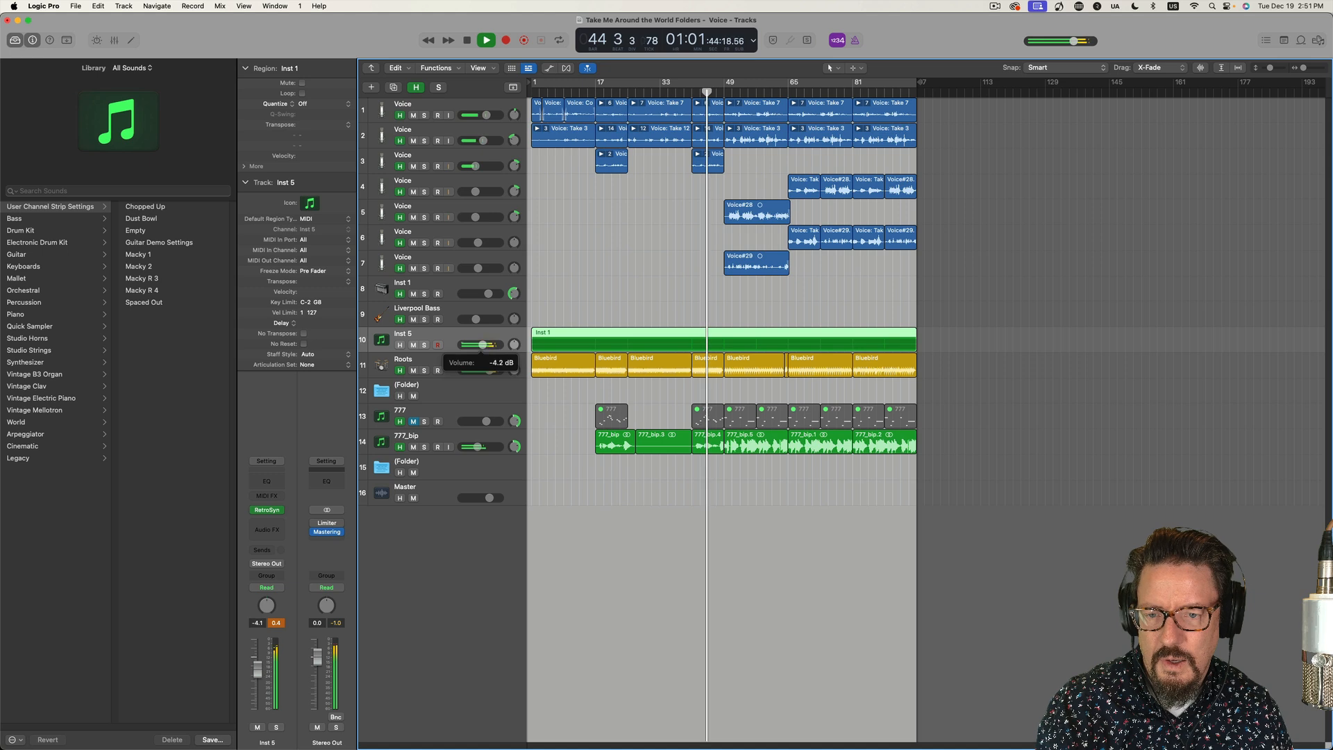
left_click_drag(485, 344, 460, 344)
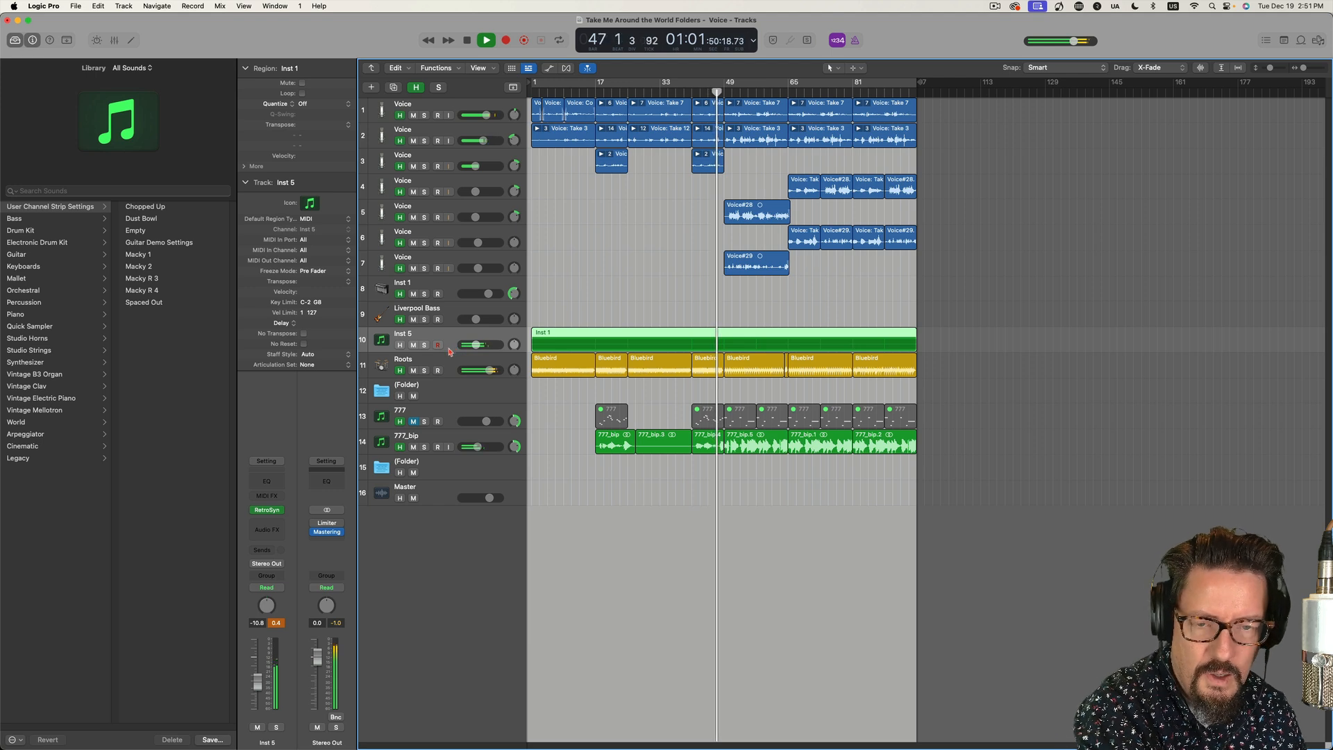
left_click(486, 41)
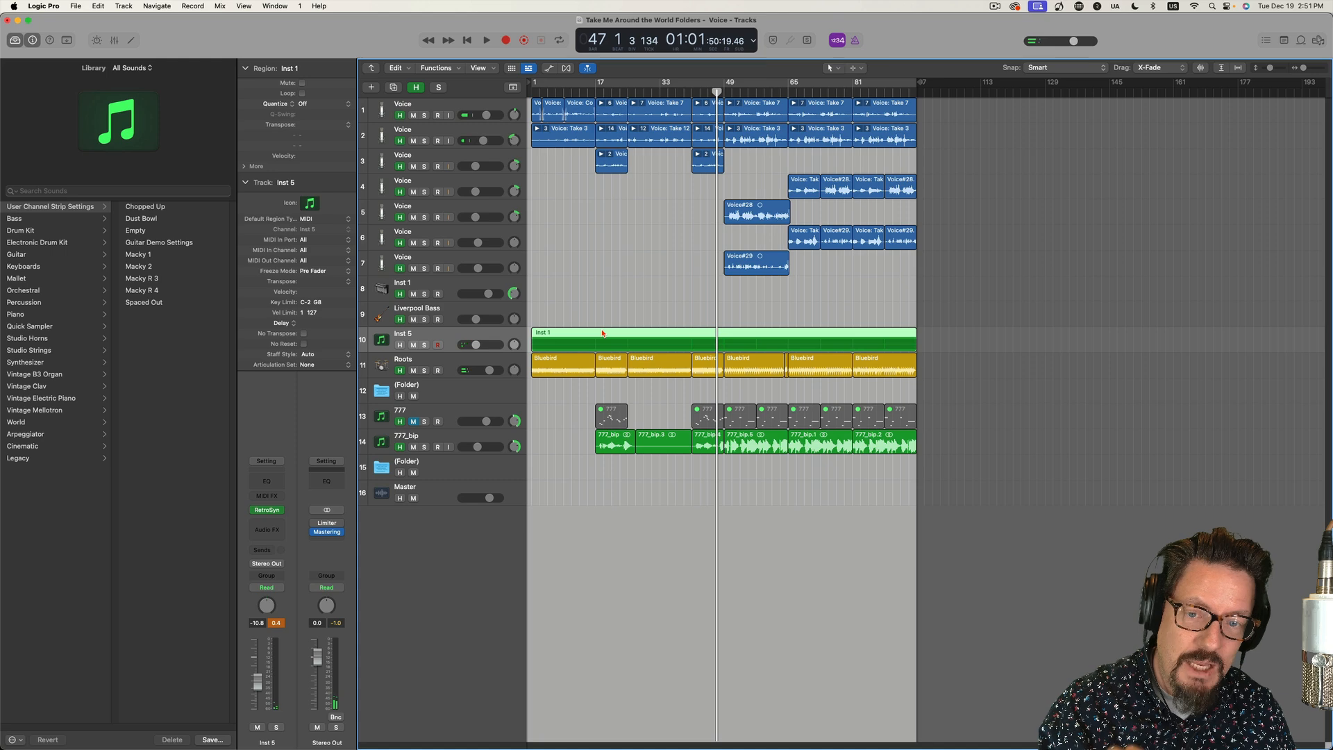
left_click_drag(623, 332, 586, 393)
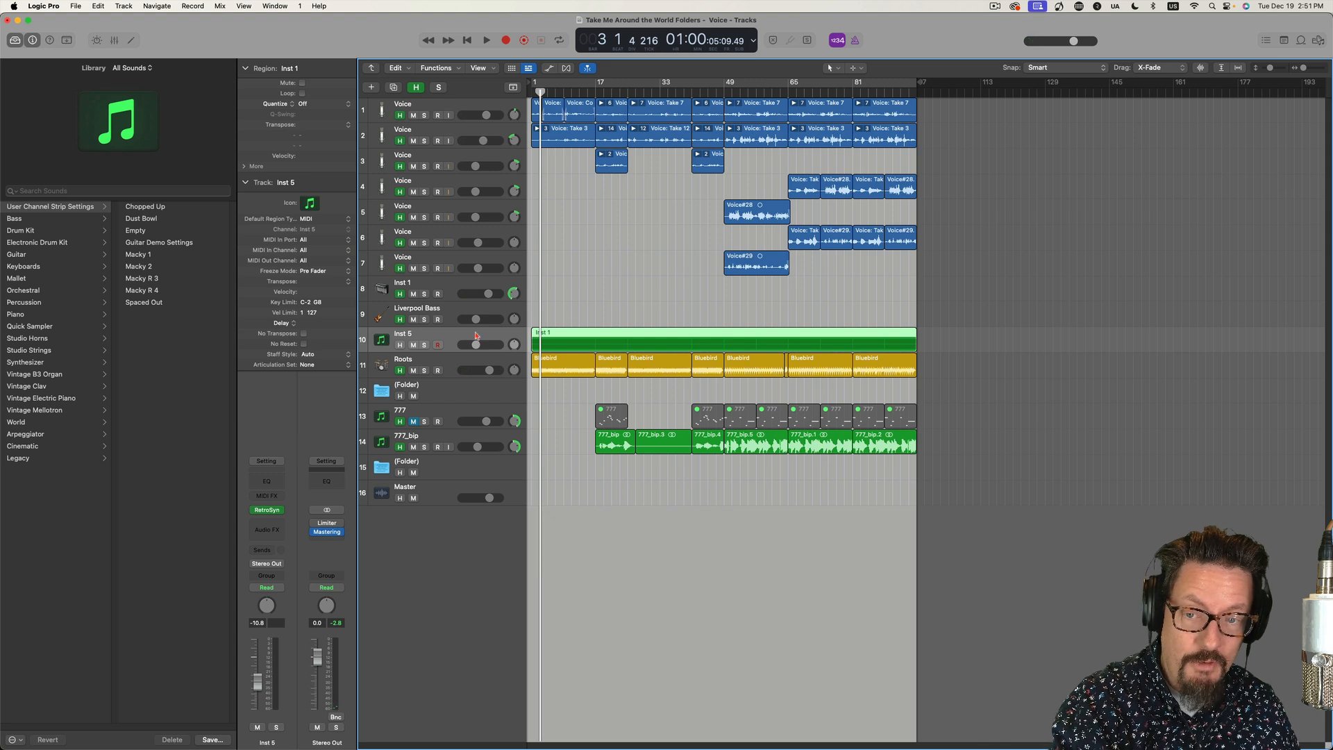
mouse_move(442, 339)
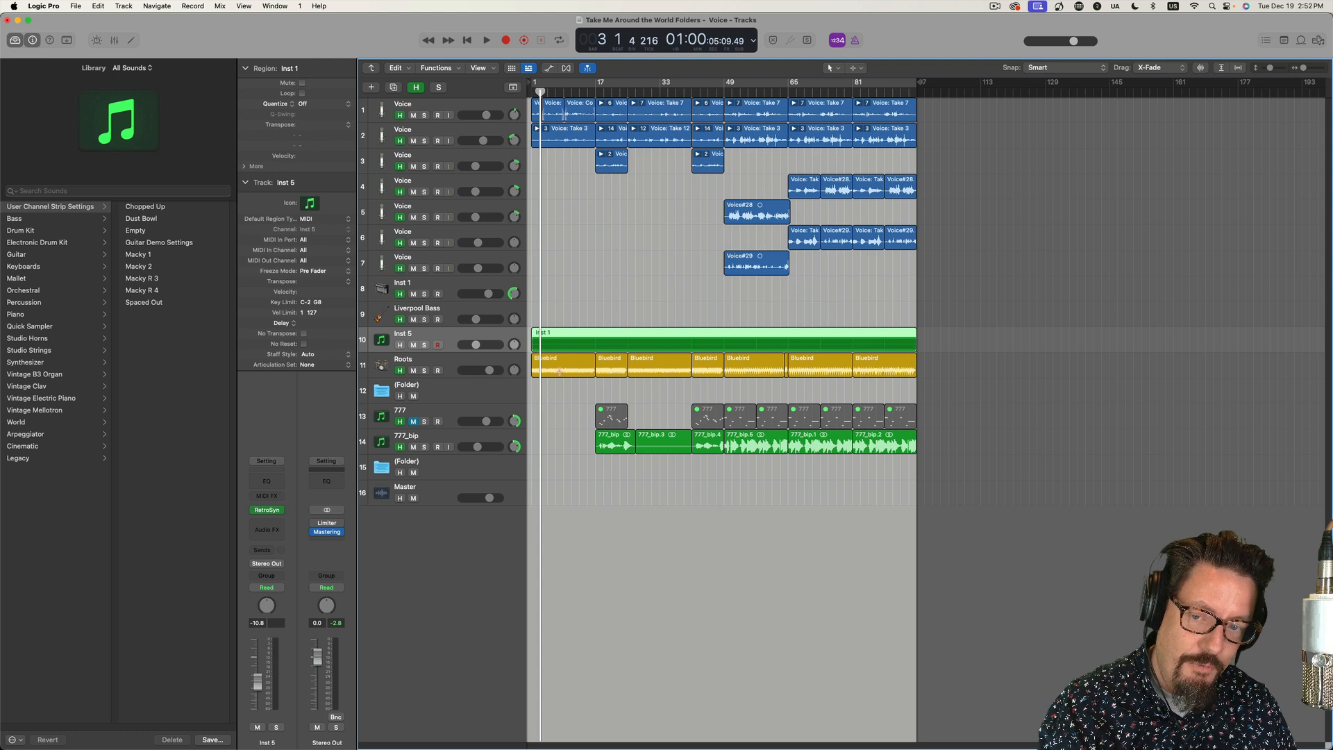
mouse_move(550, 339)
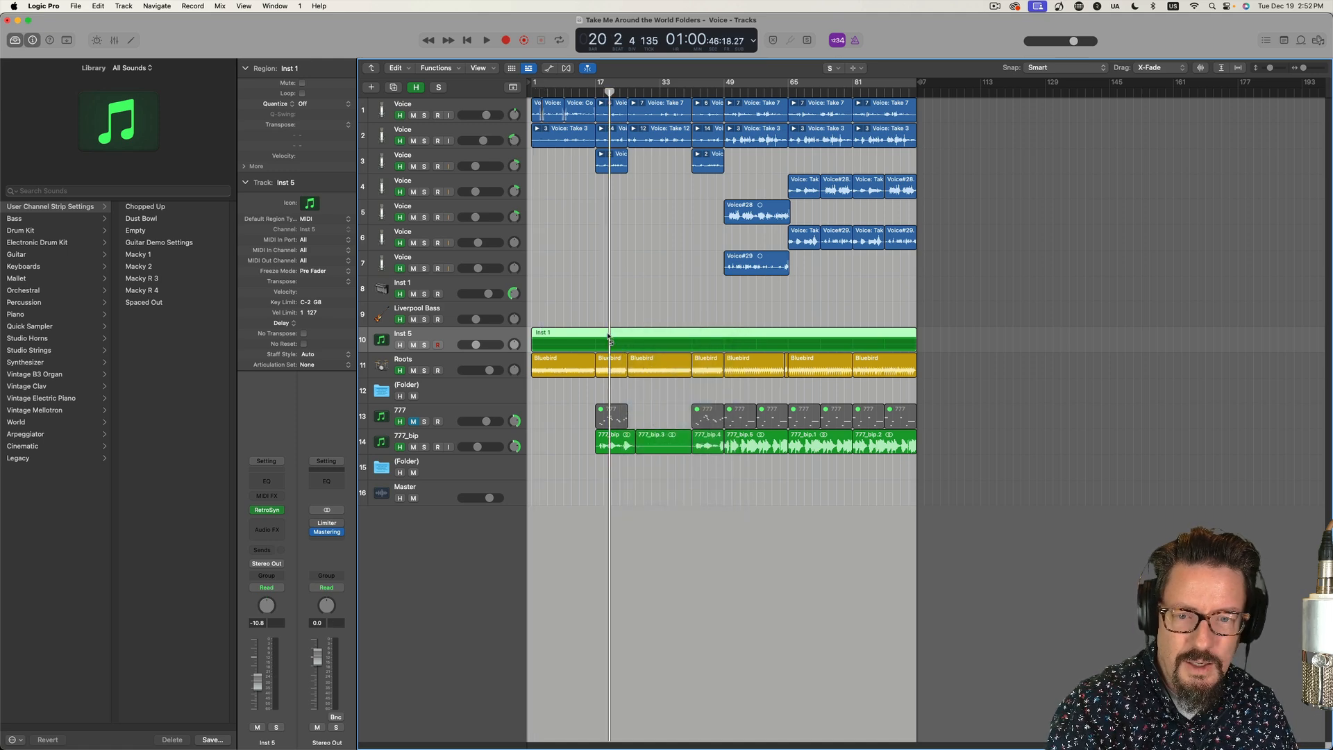
left_click(486, 40)
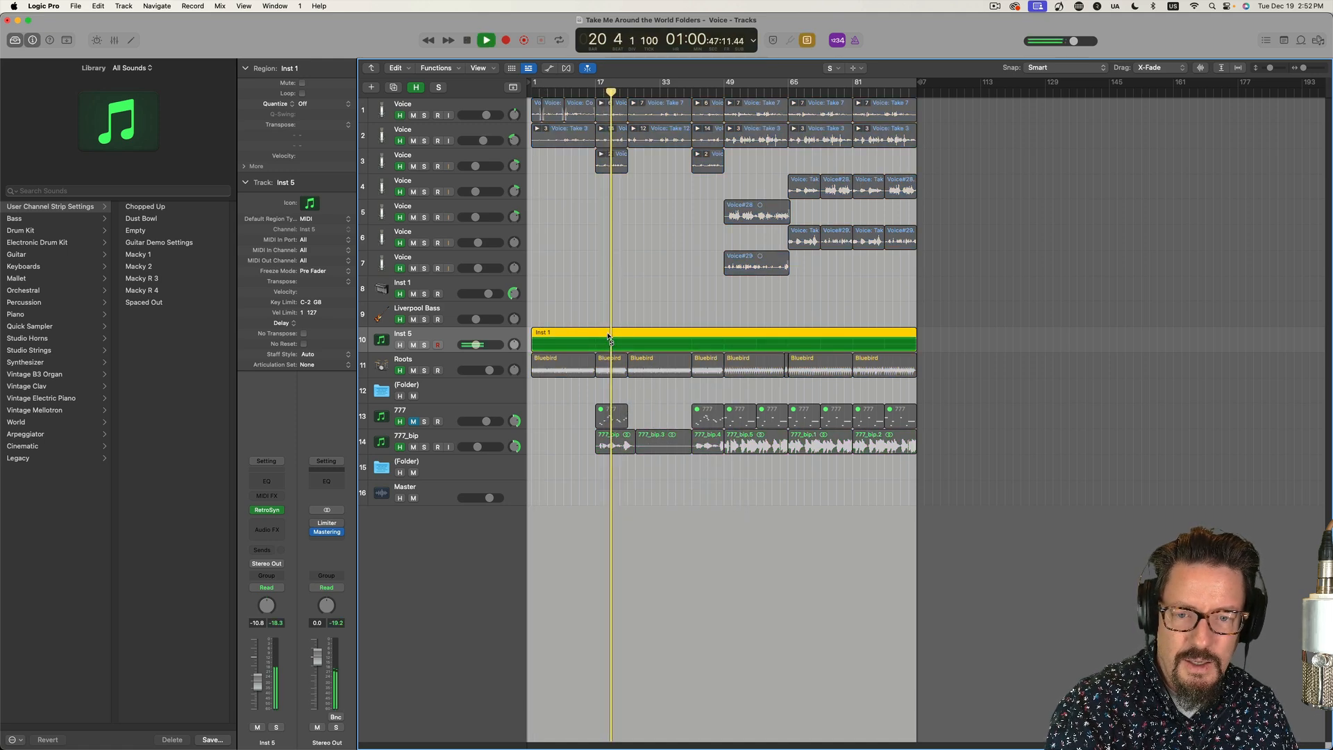
left_click(486, 40)
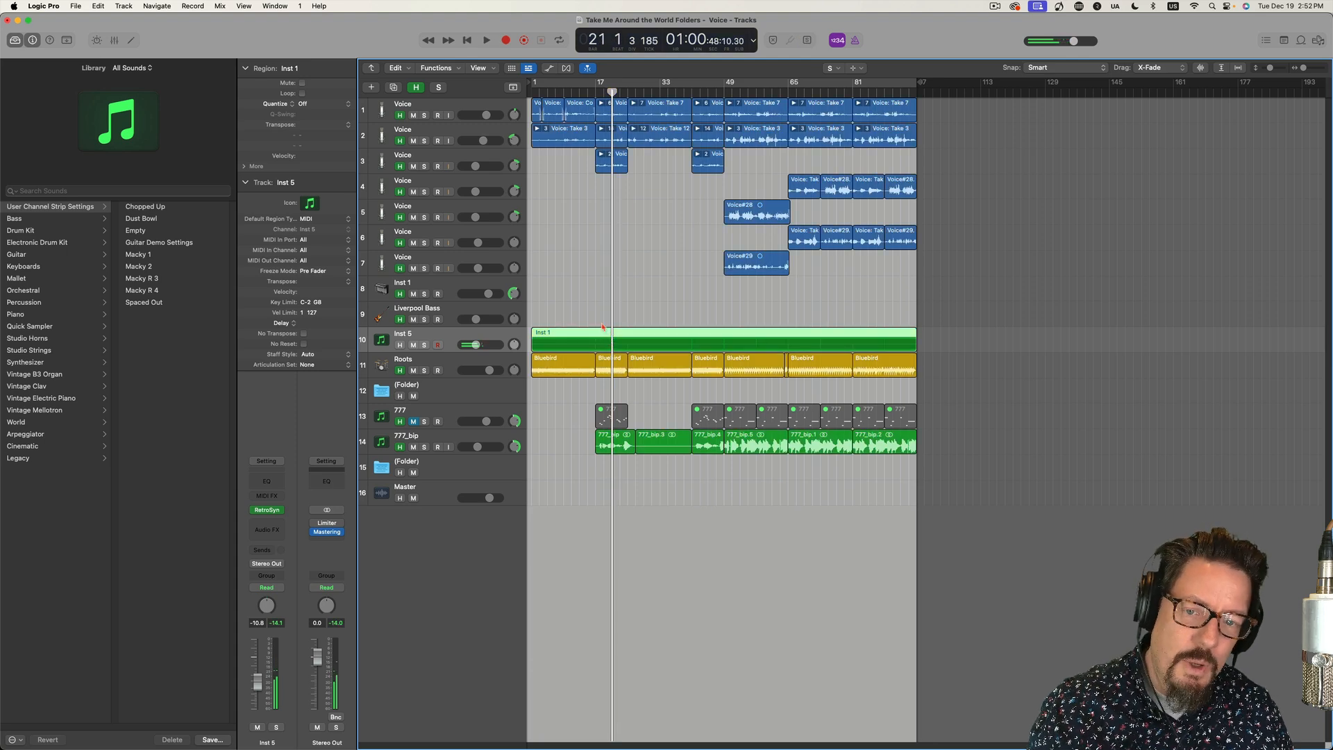